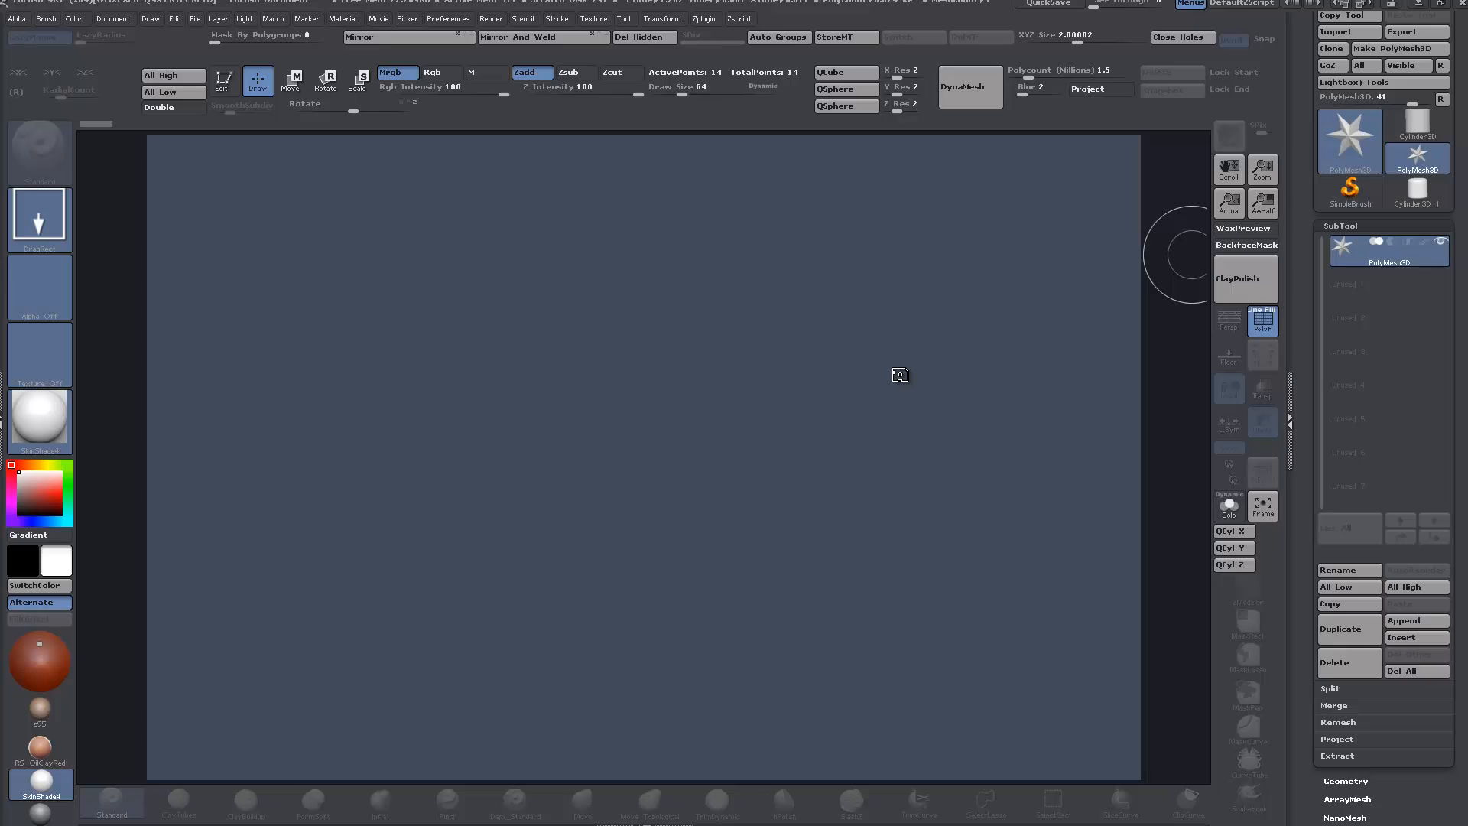
mouse_move(859, 363)
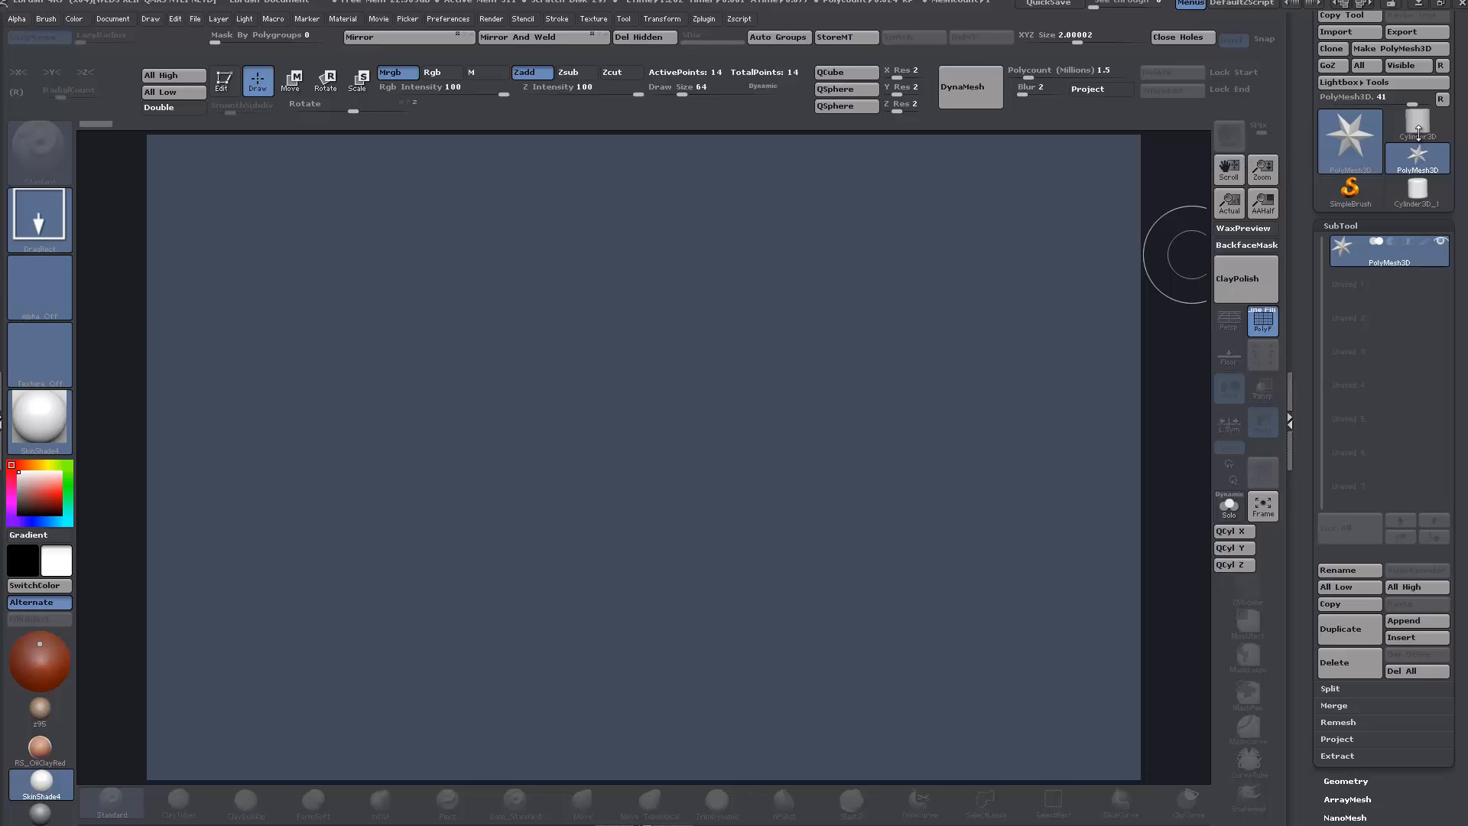
- Select the Cylinder3D primitive and draw it onto the canvas
click(1416, 122)
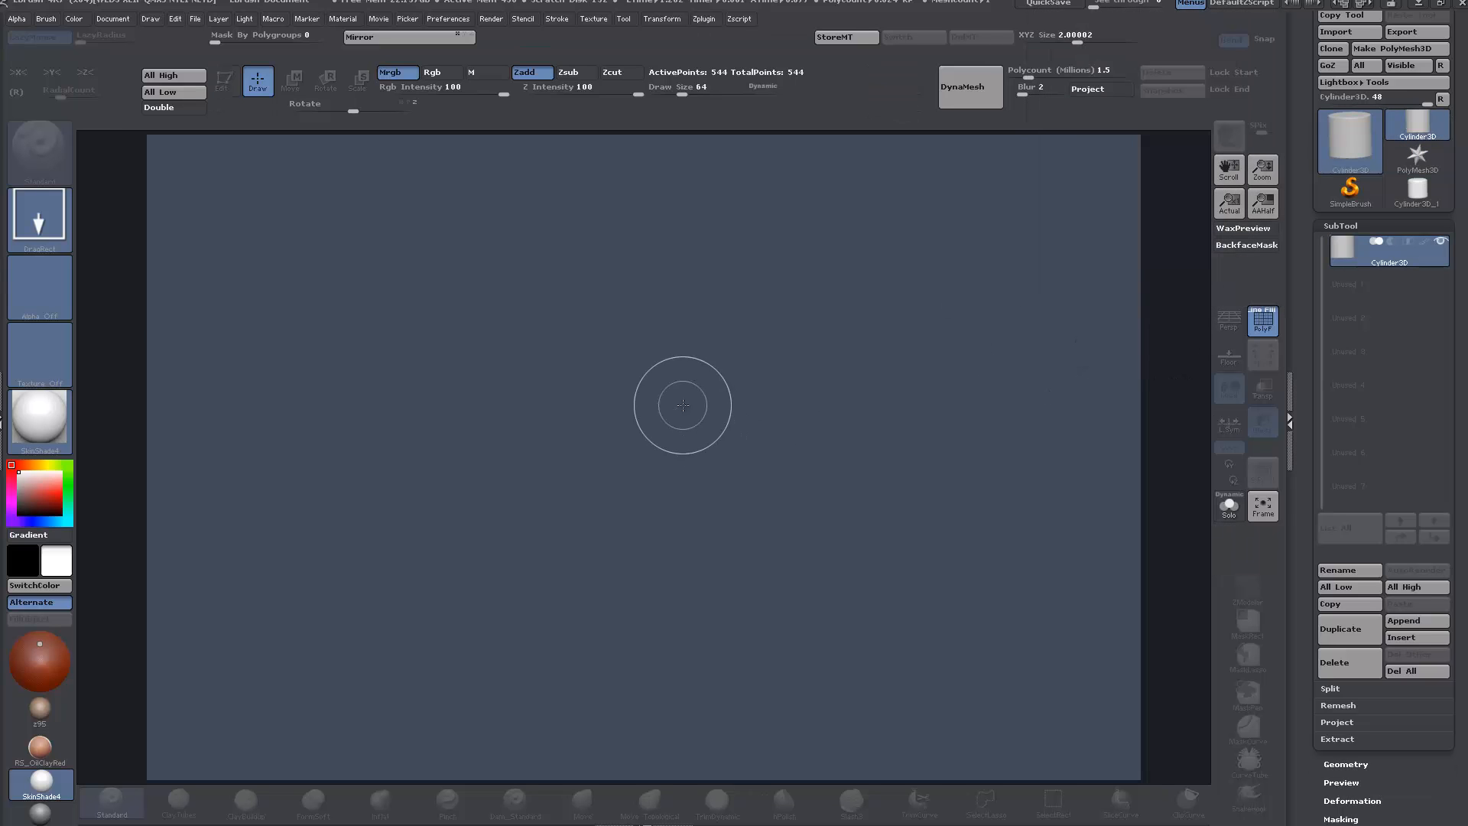
drag(682, 405, 877, 494)
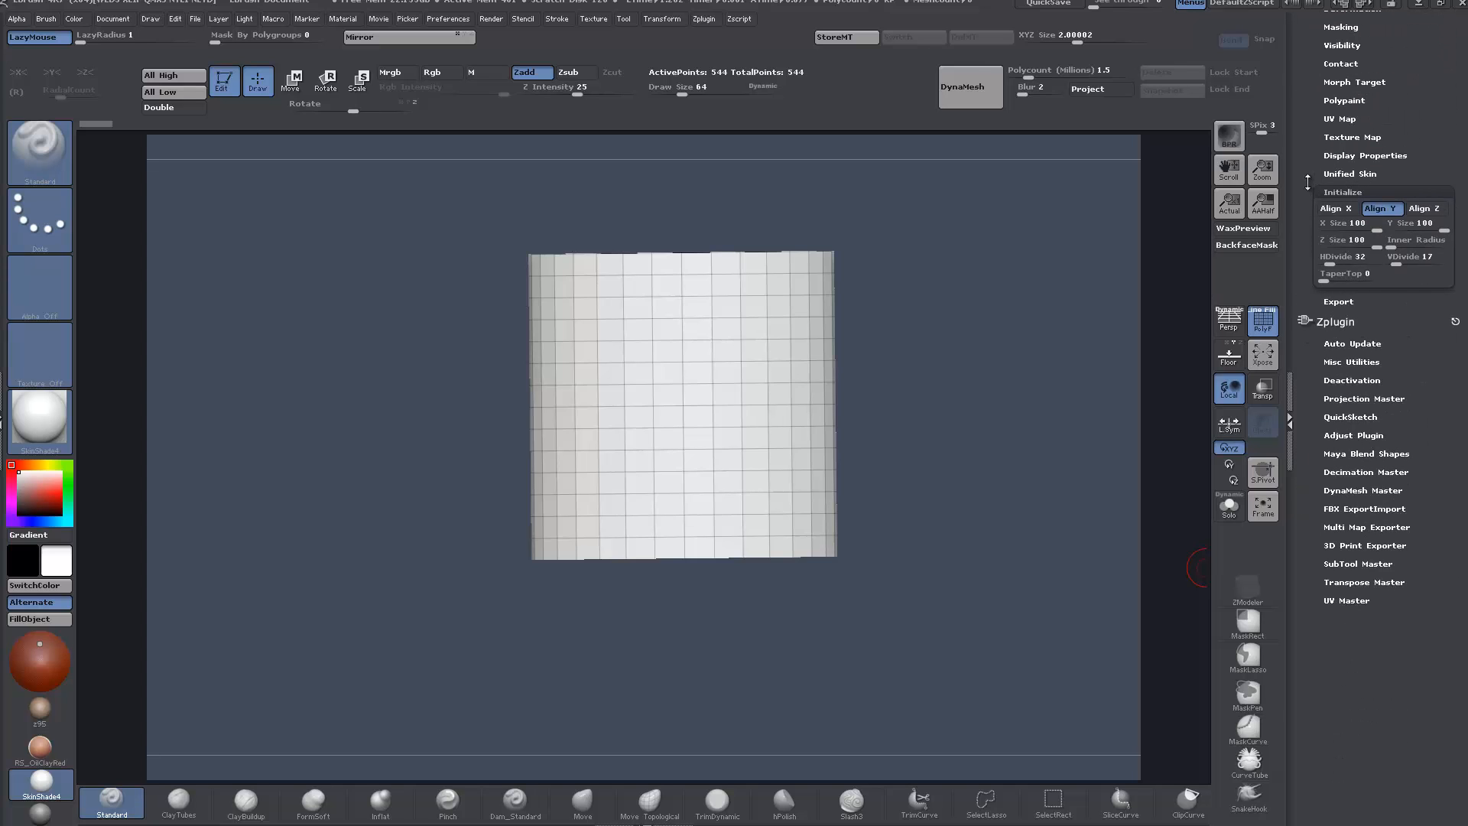
mouse_move(1344, 257)
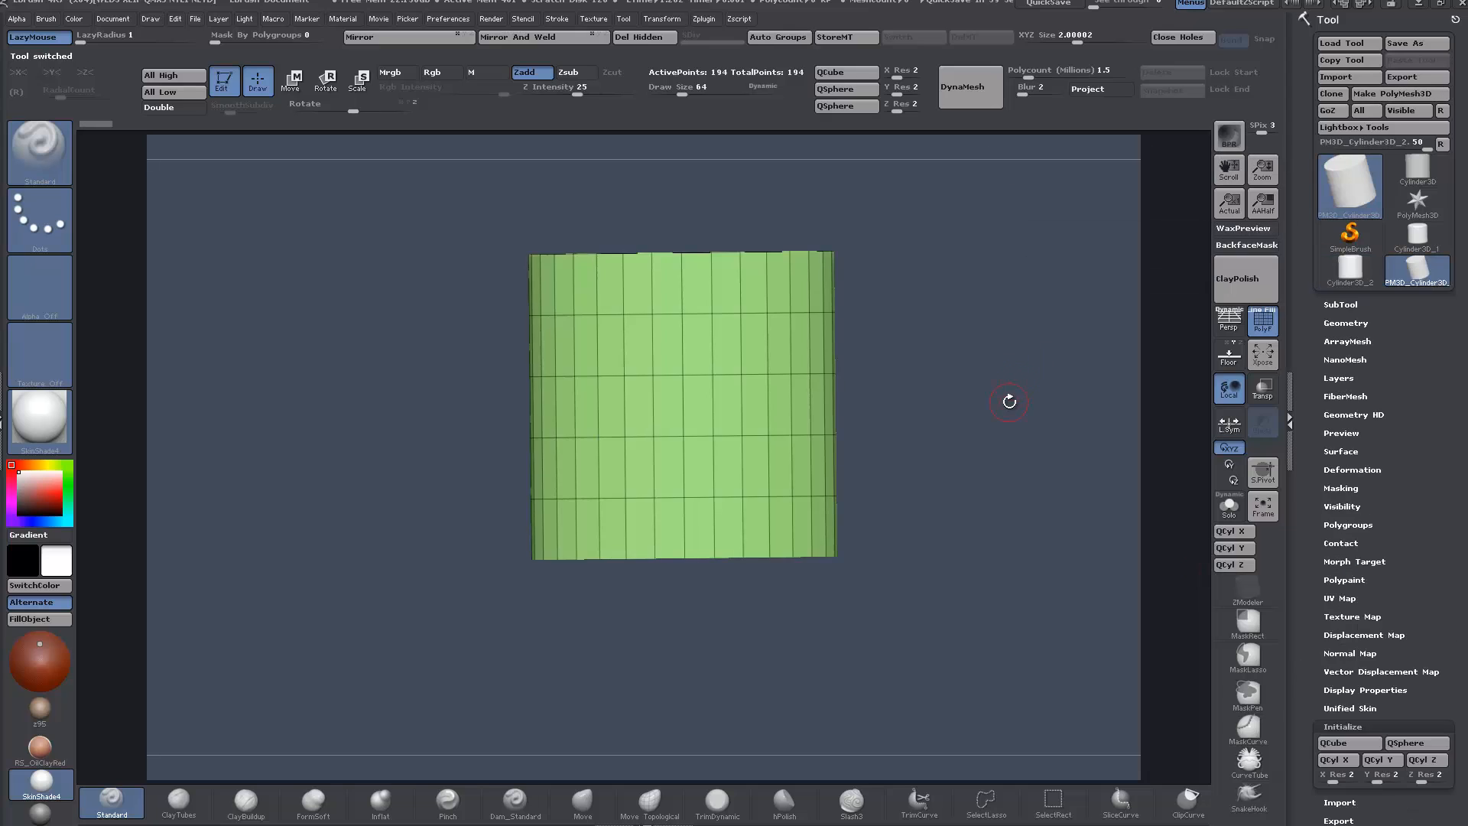
- Rotate the cylinder to show its top cap and switch to the ZModeler brush
drag(1009, 402, 658, 404)
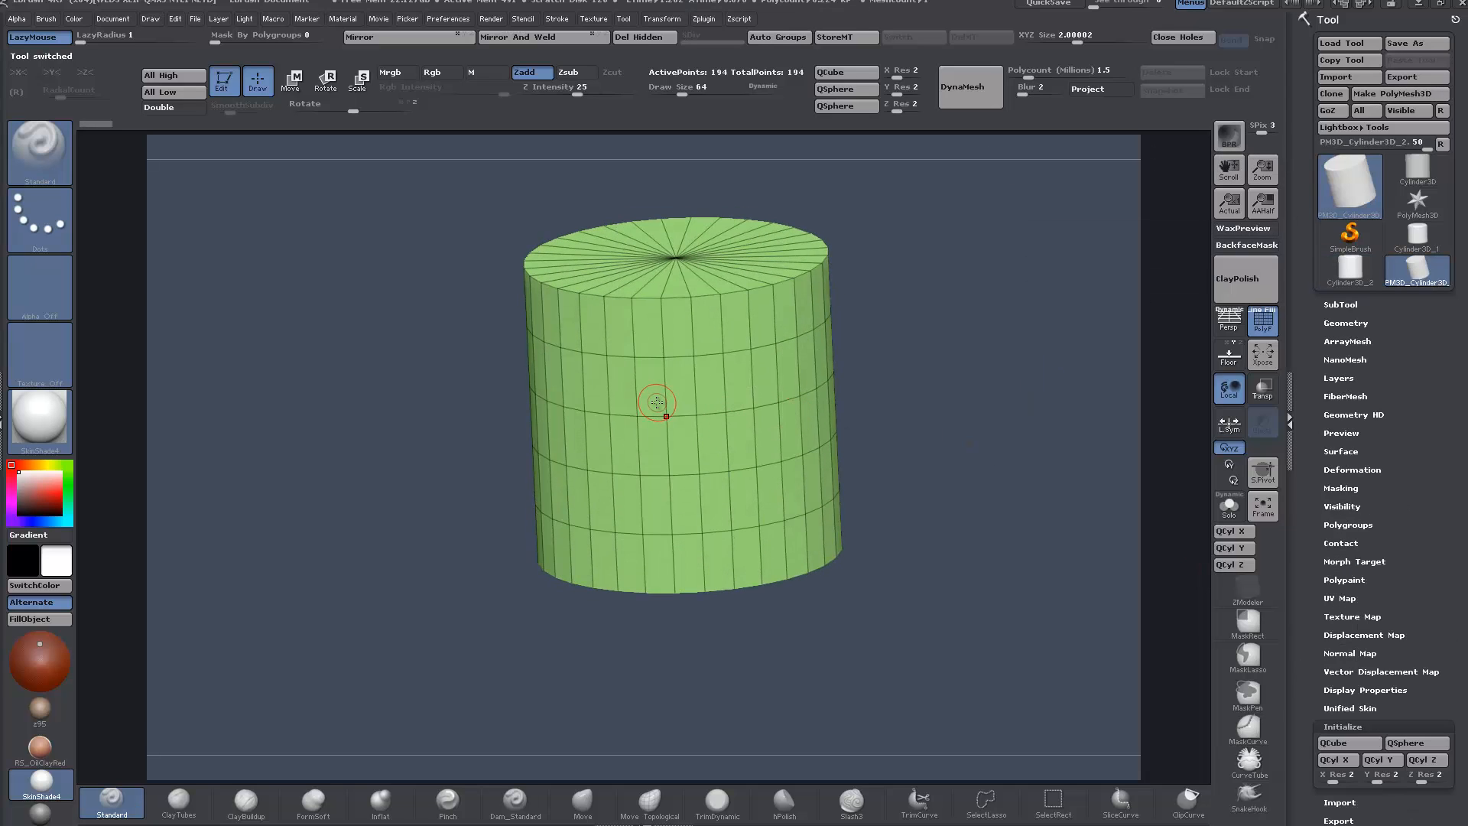
click(115, 810)
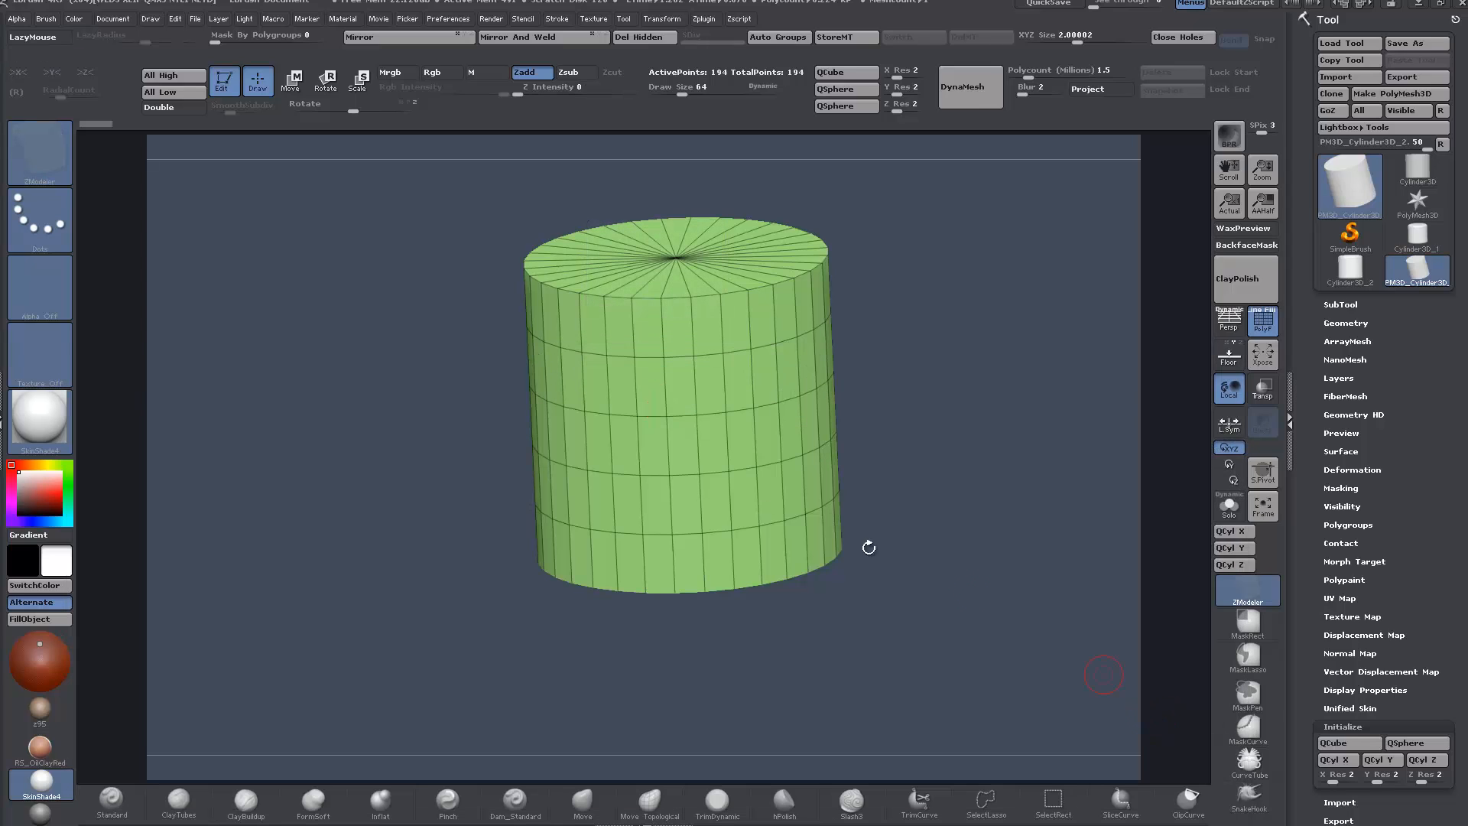
mouse_move(1033, 500)
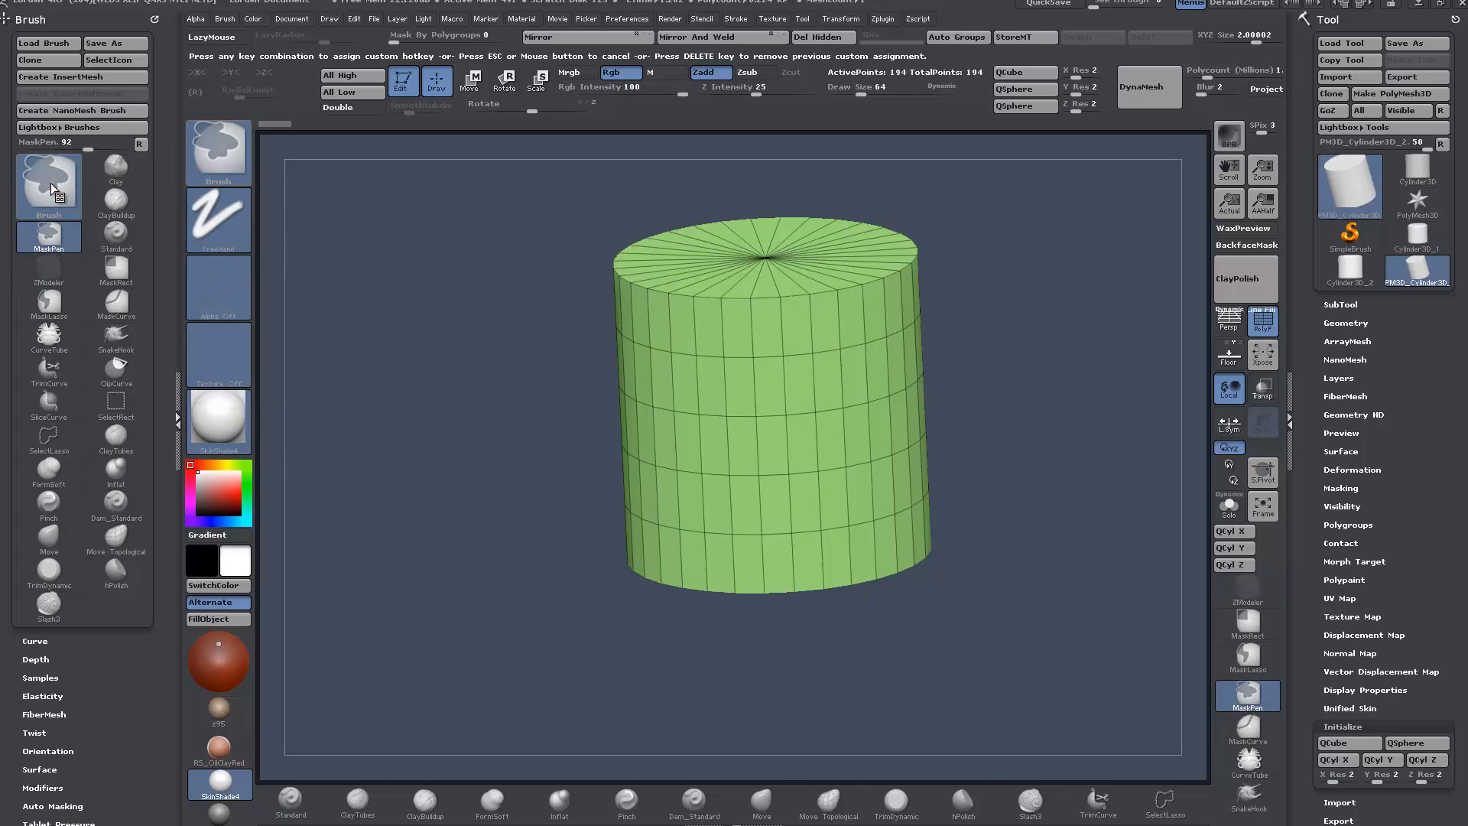
- Choose ZModeler from the brush list and orbit the cylinder slightly for a clearer view
click(49, 270)
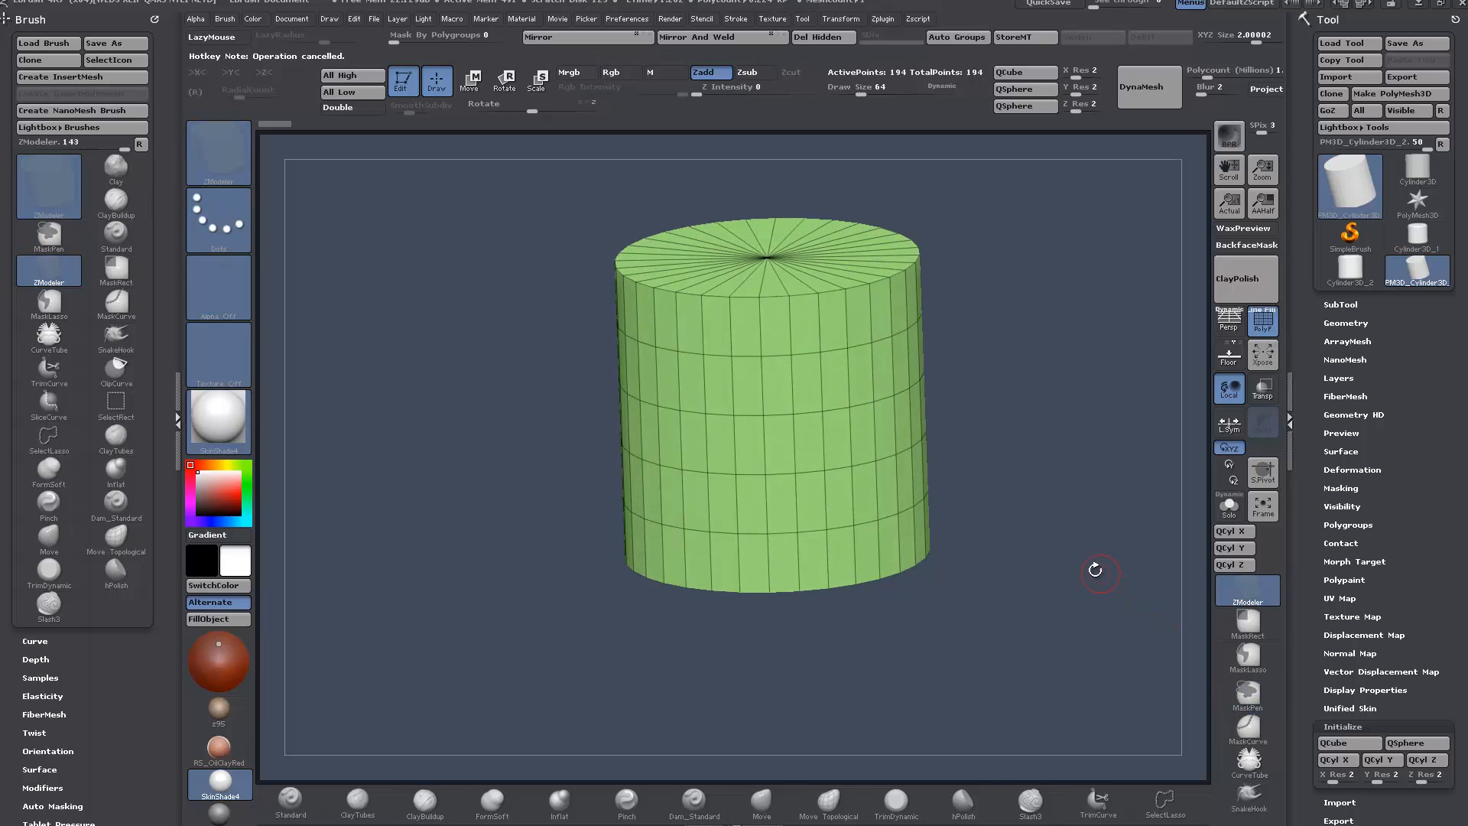
drag(1099, 570, 1035, 595)
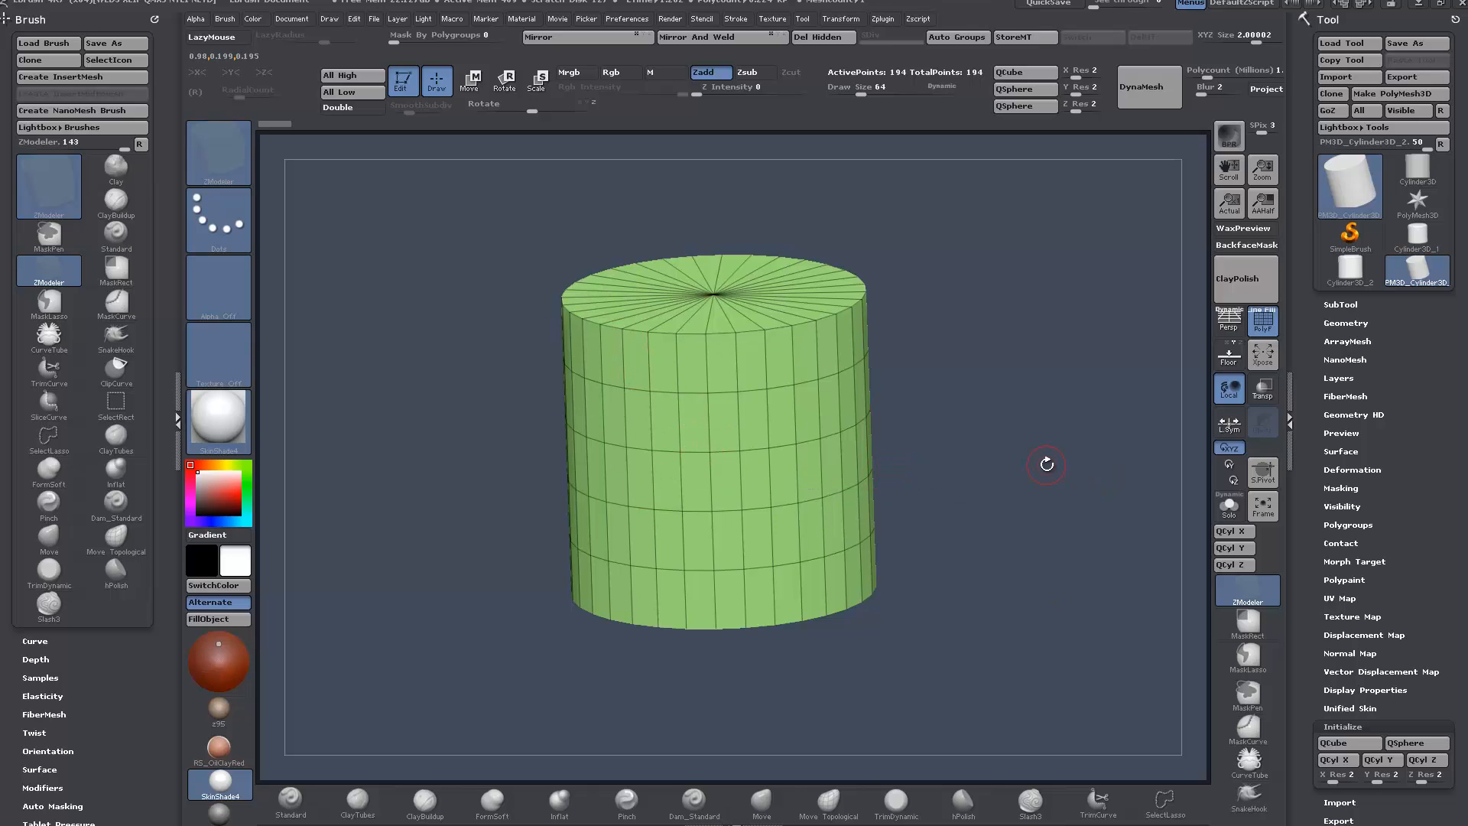
mouse_move(1037, 456)
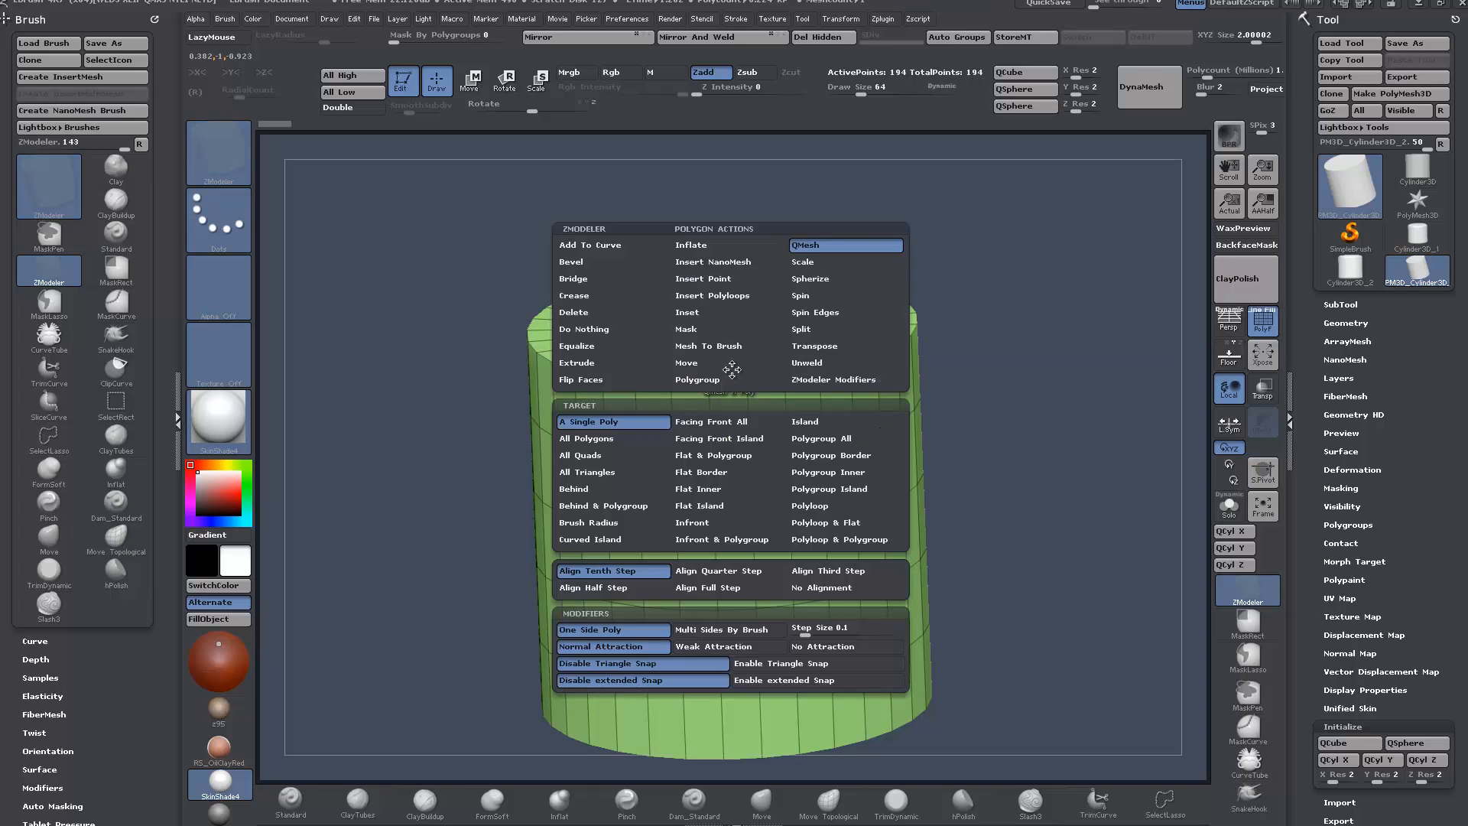
mouse_move(708, 346)
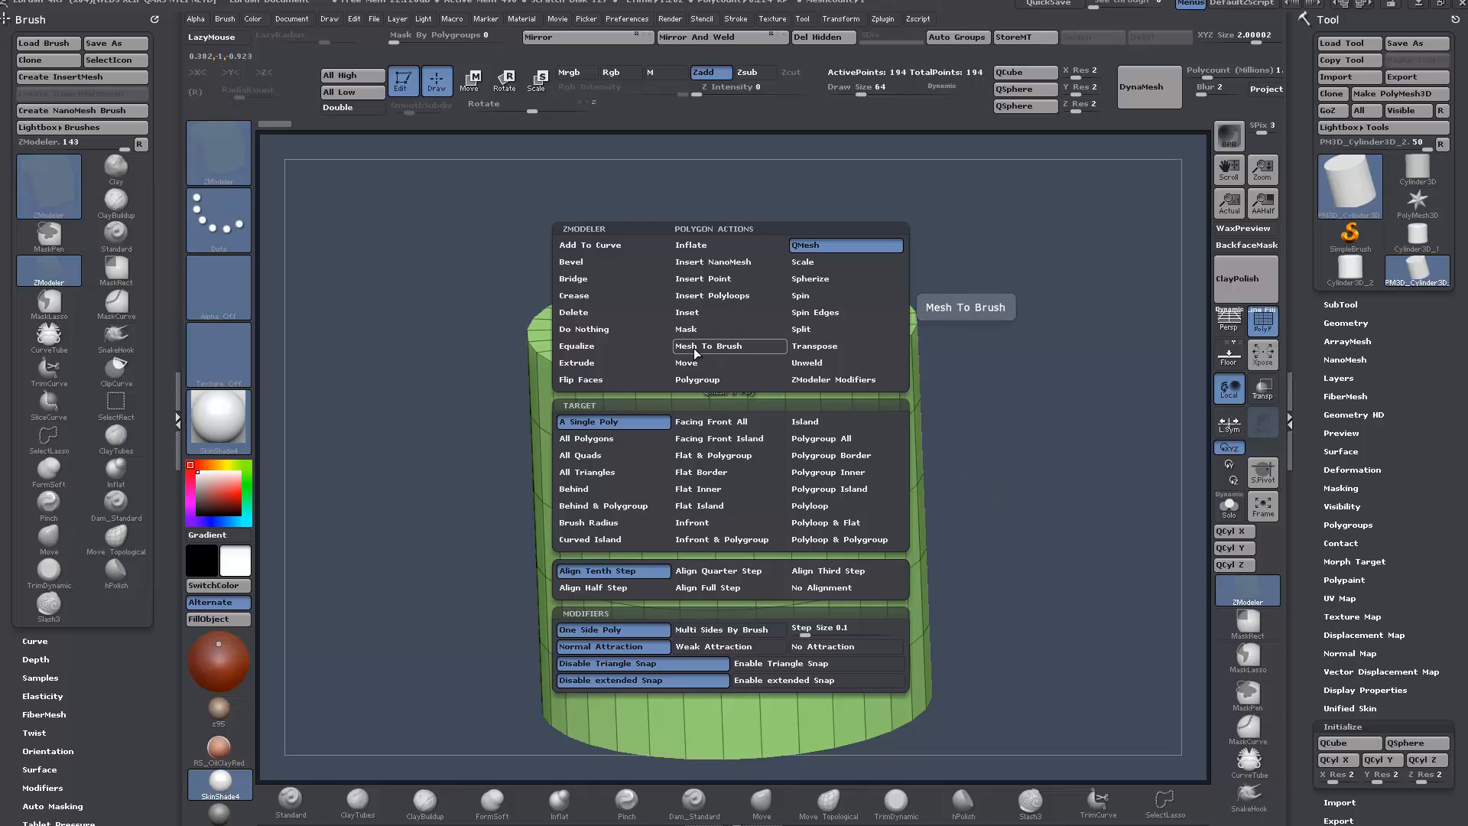
mouse_move(713, 456)
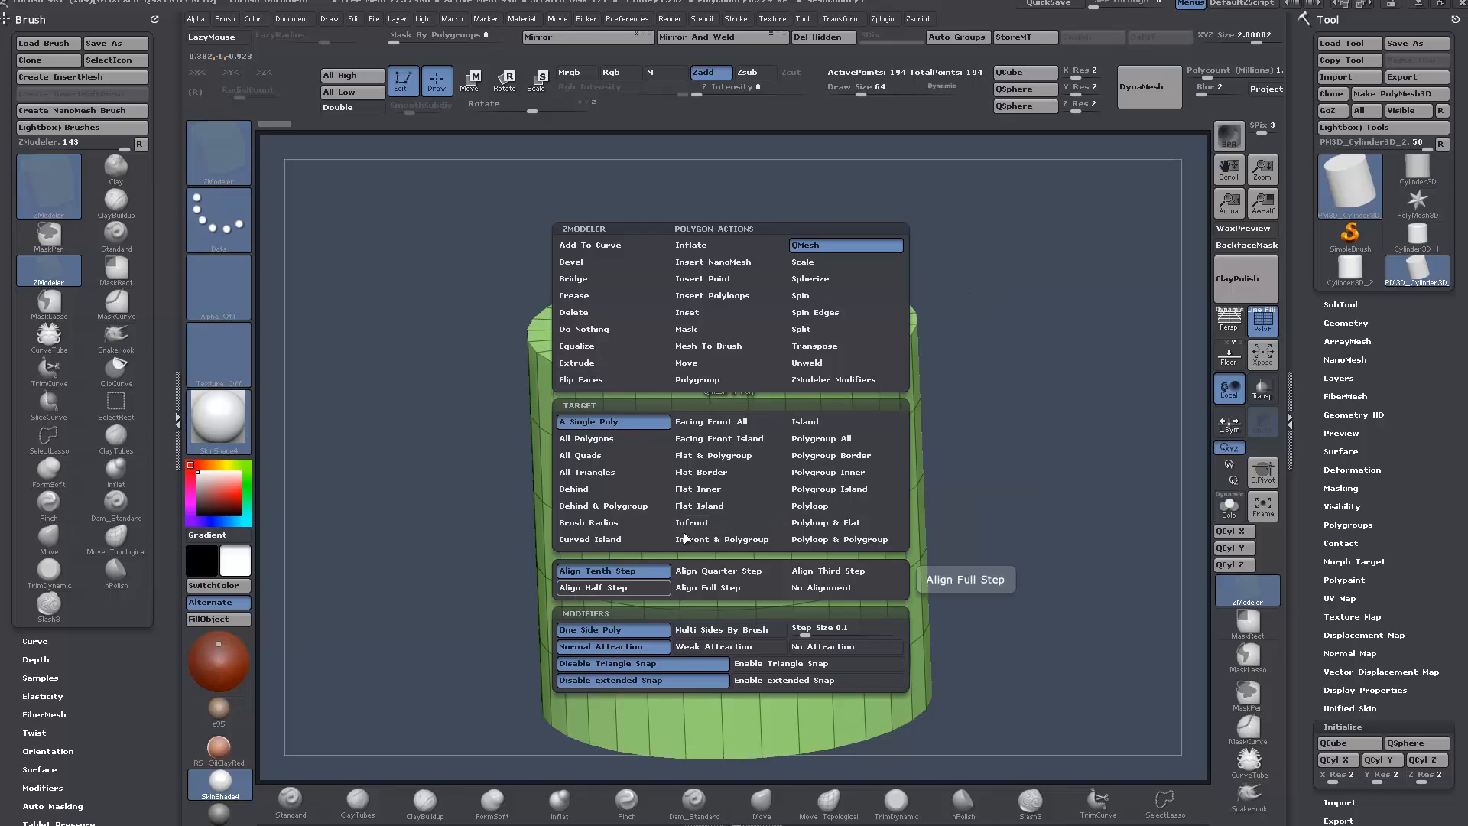
mouse_move(703, 379)
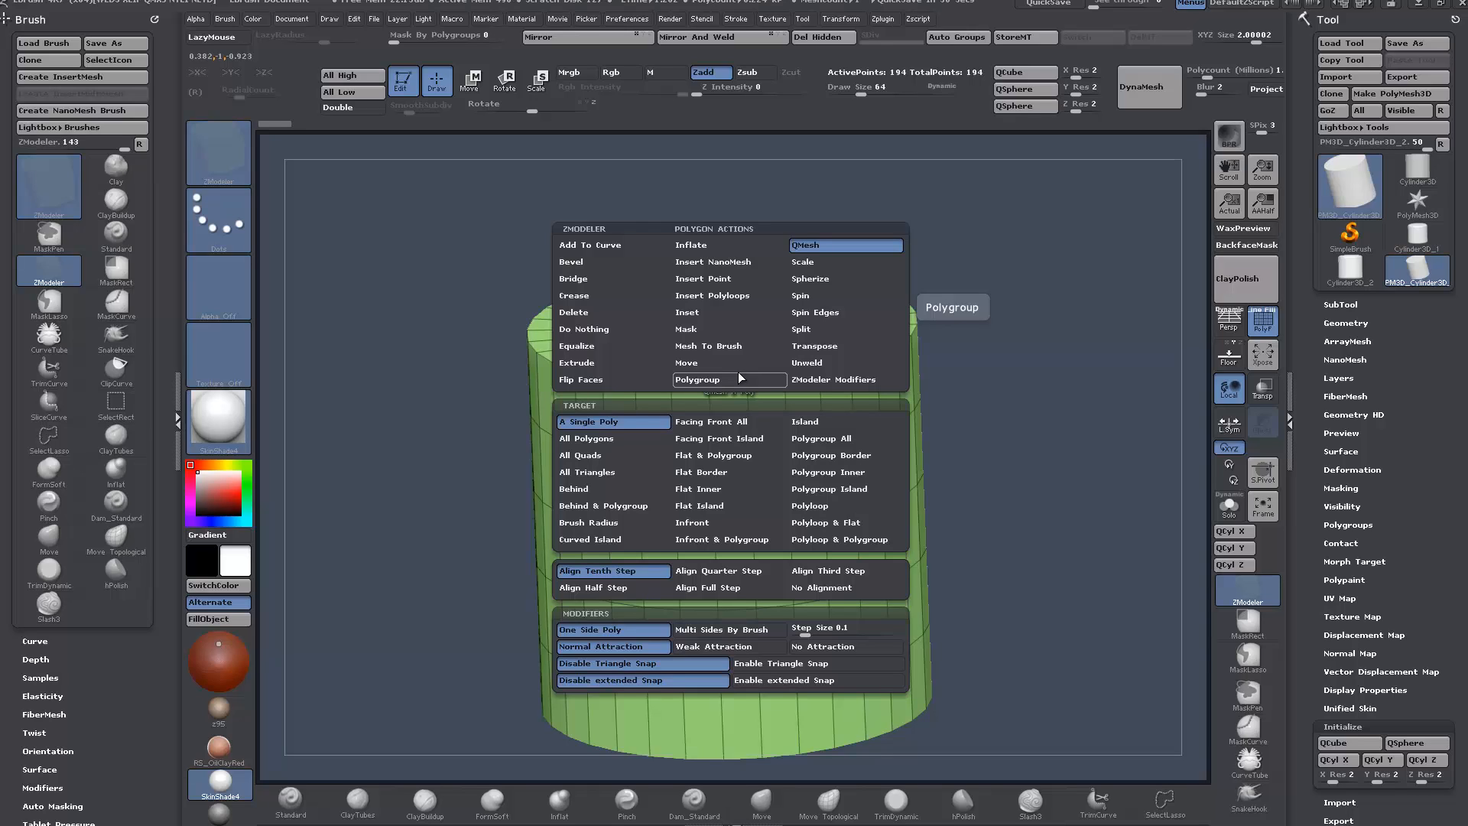
mouse_move(740, 376)
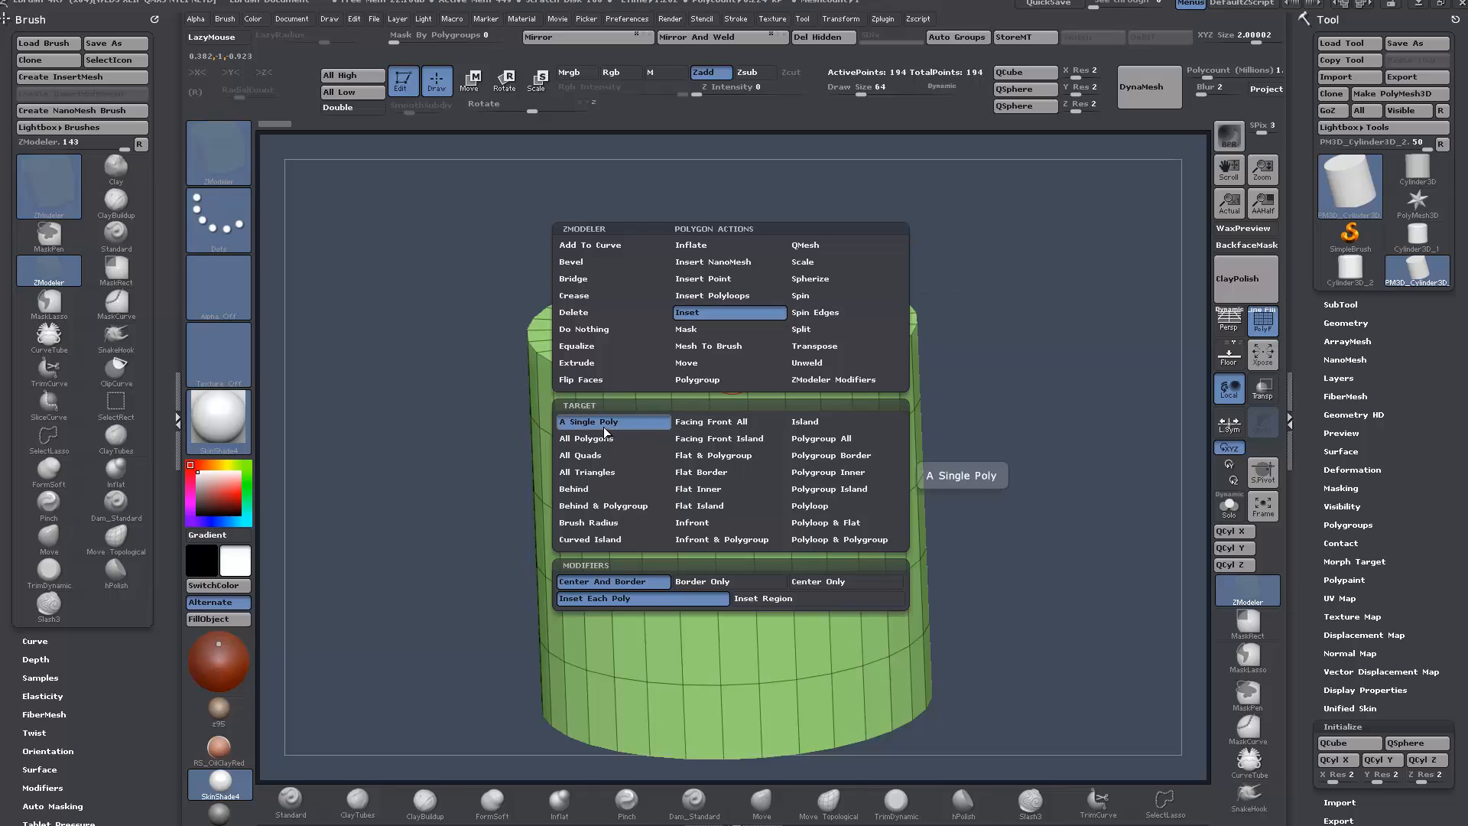
mouse_move(699, 505)
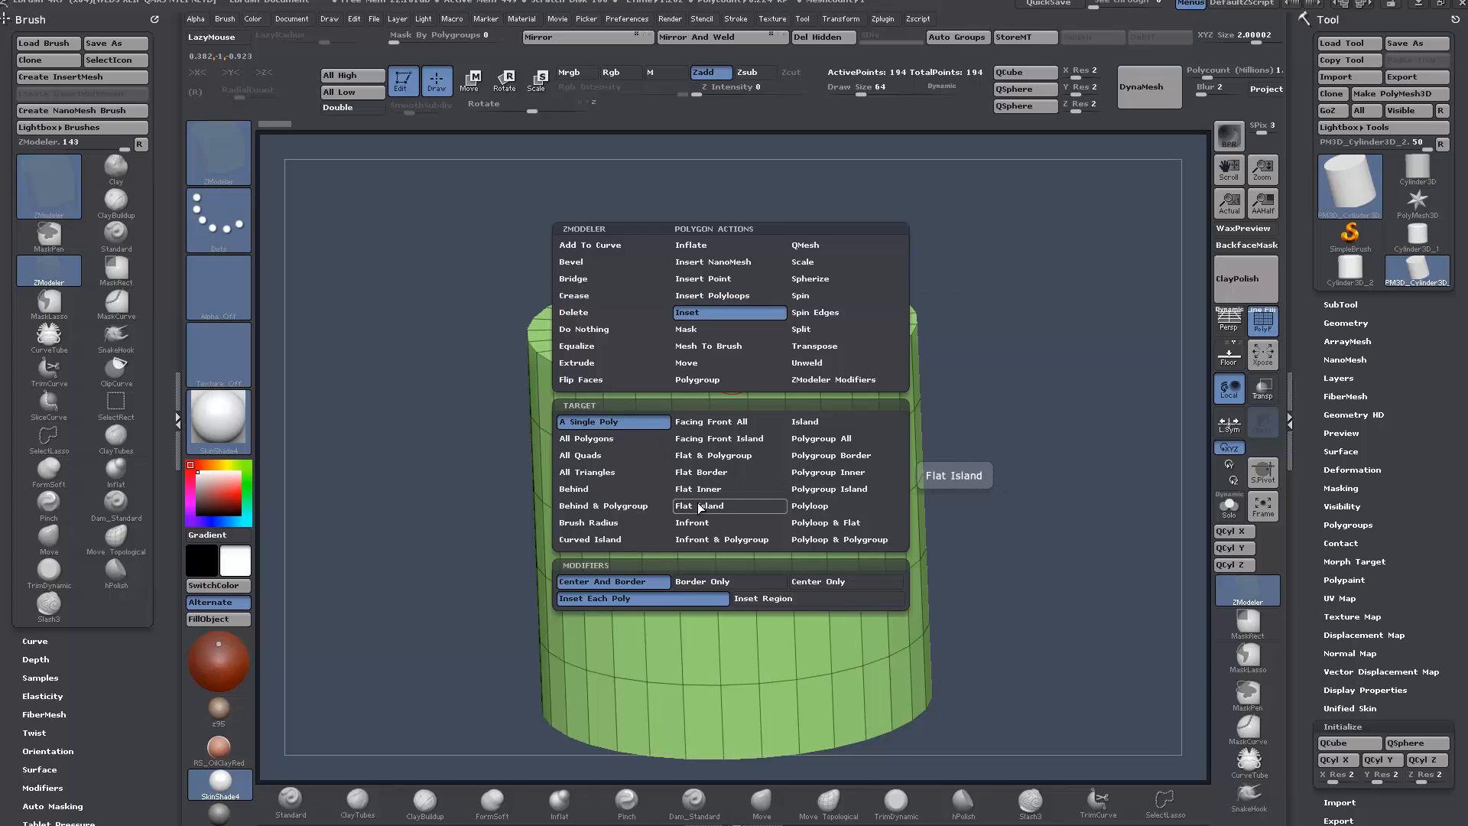
- Target the flat top cap with Inset Region so the whole cap insets as one piece
click(699, 505)
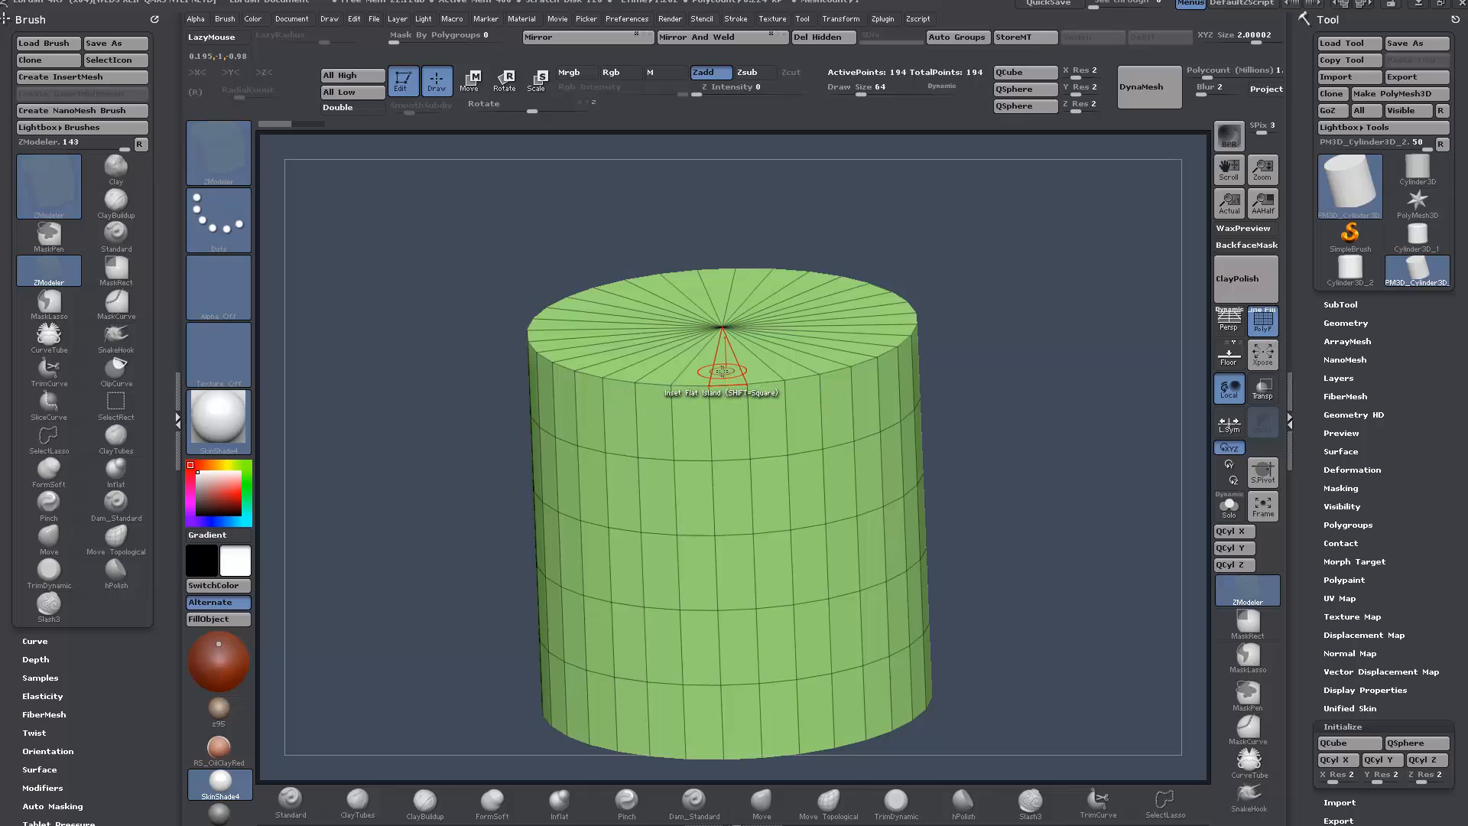
click(722, 376)
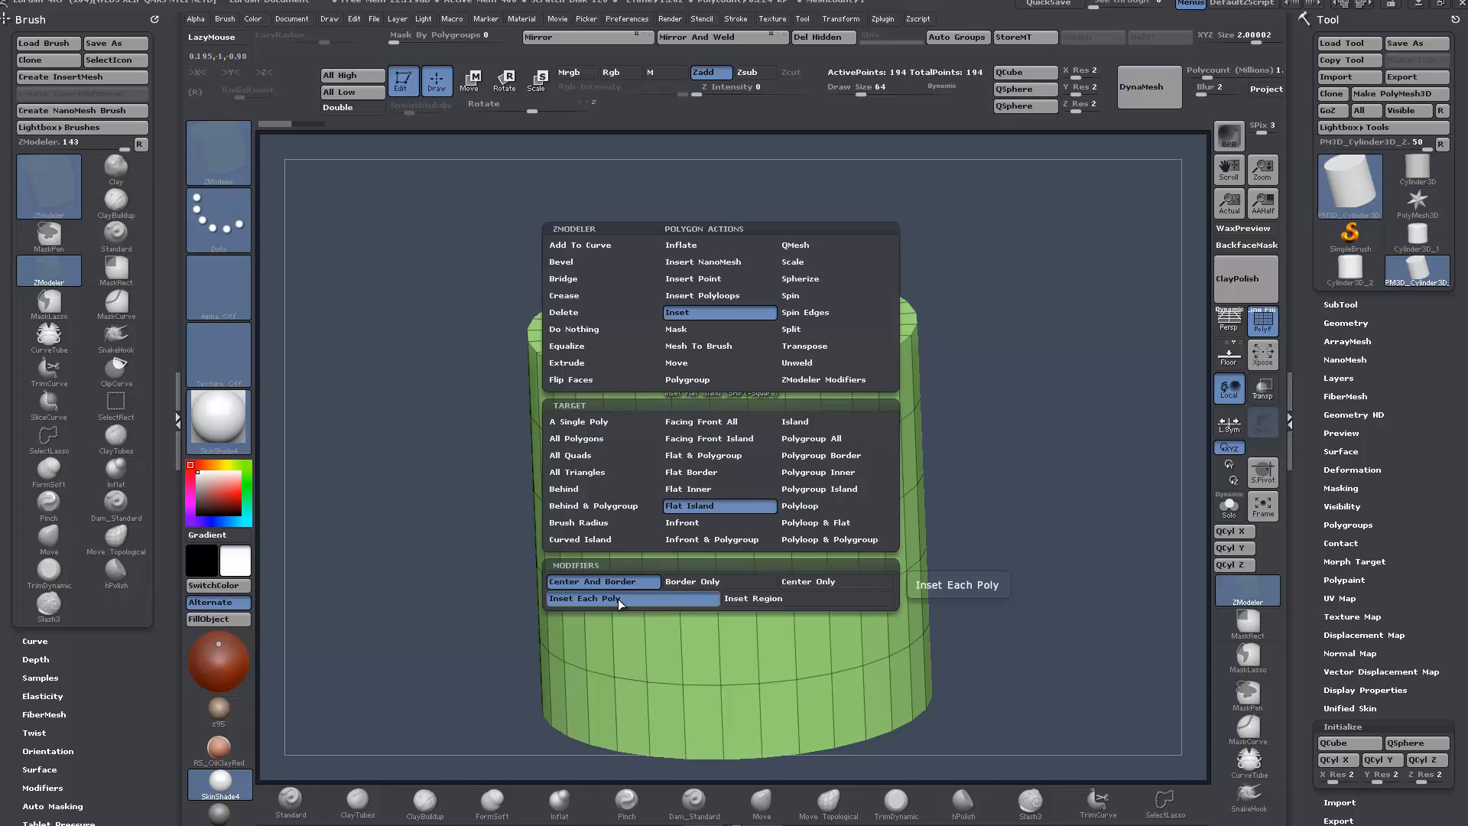
mouse_move(745, 600)
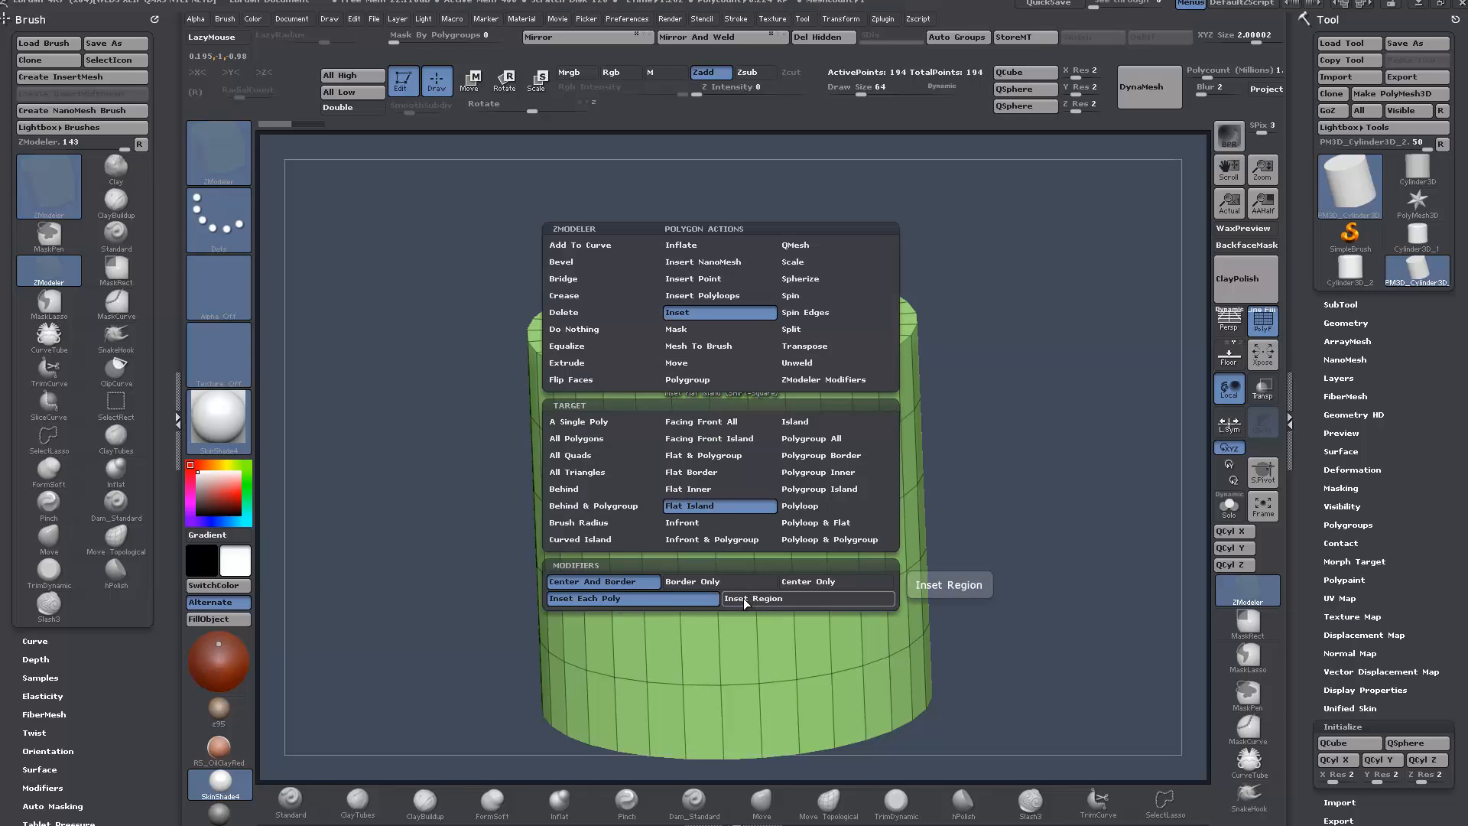
mouse_move(705, 523)
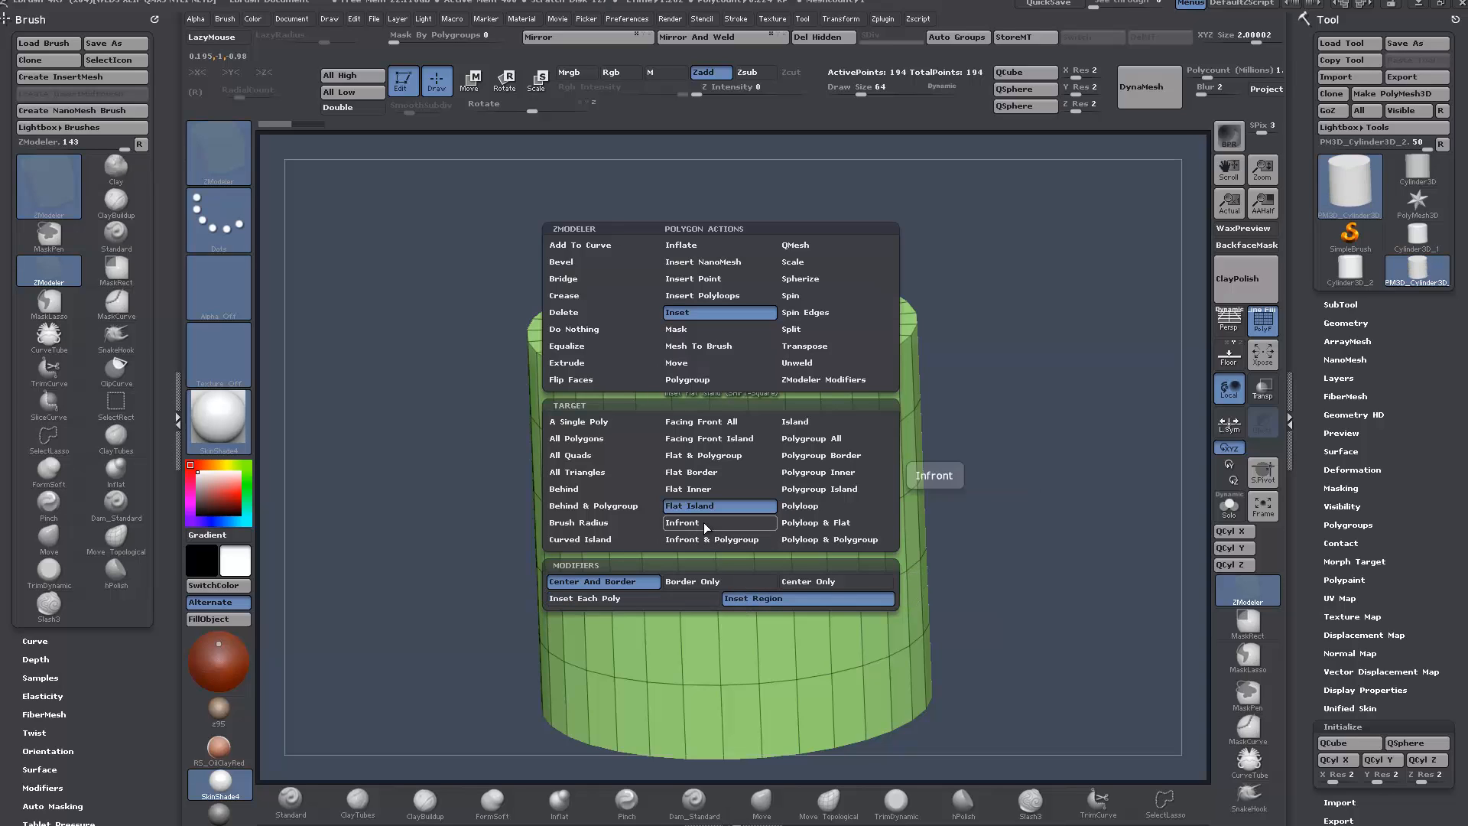
click(682, 523)
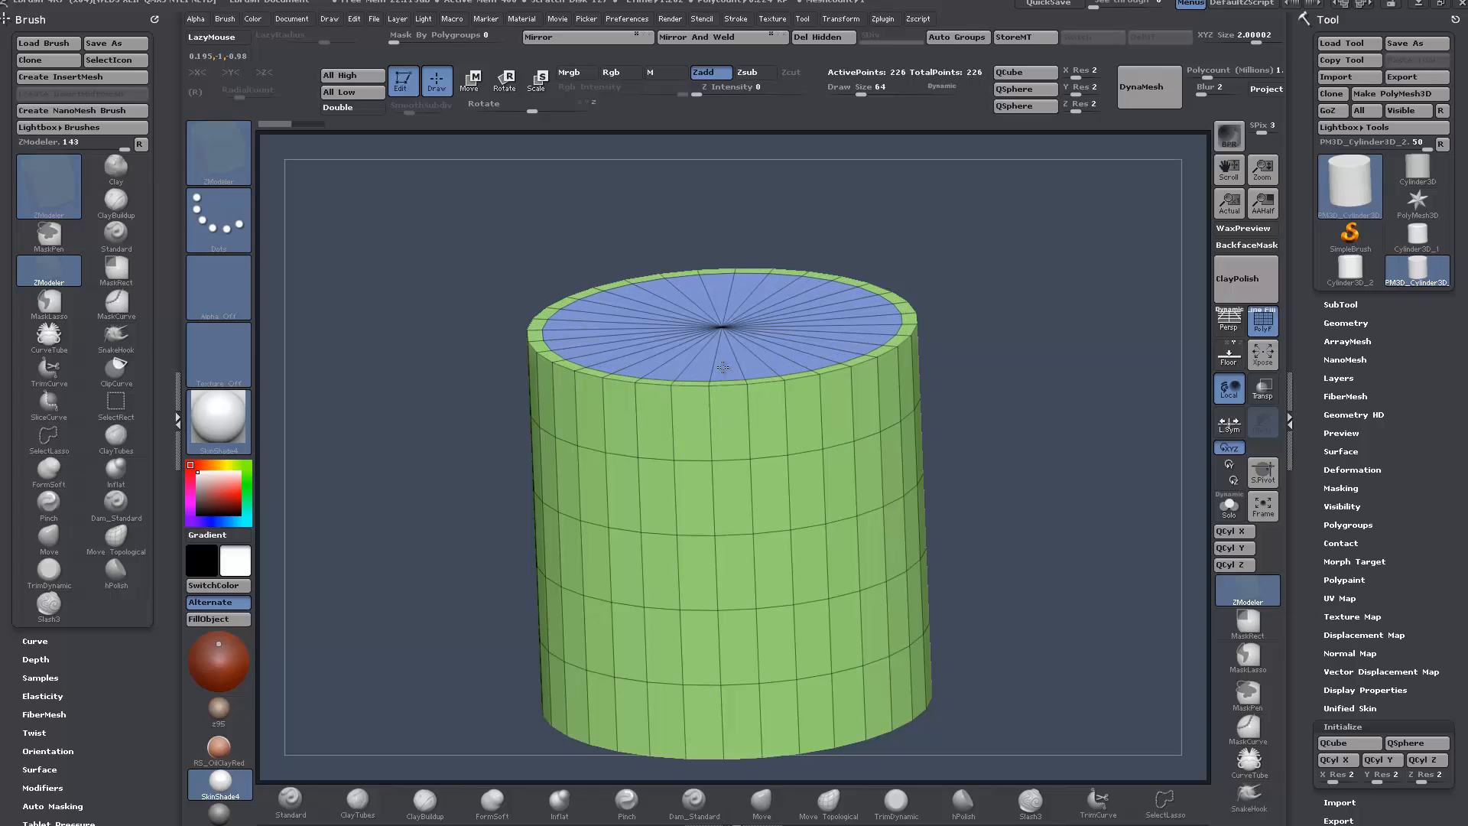
mouse_move(721, 373)
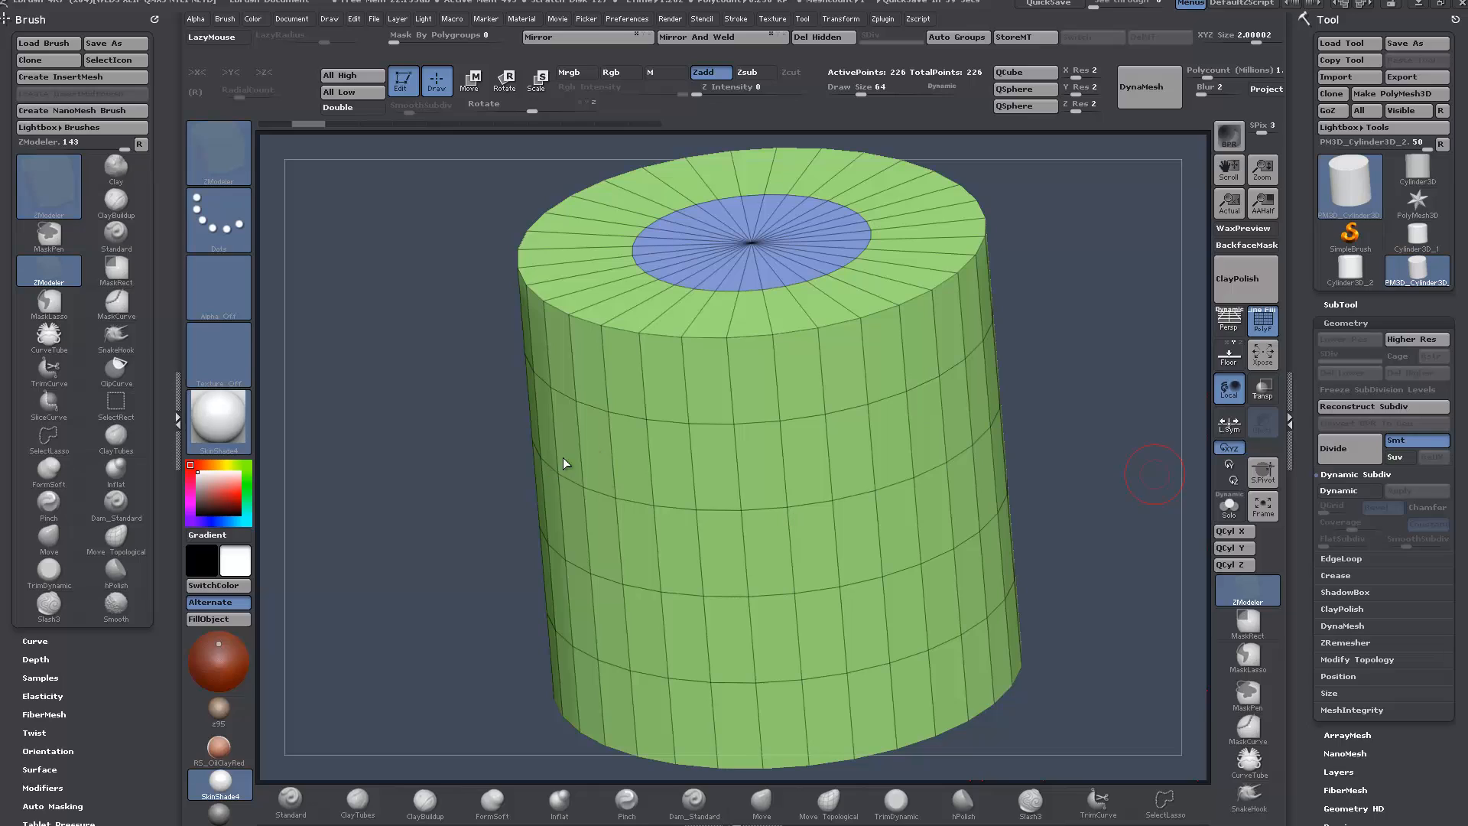
mouse_move(670, 394)
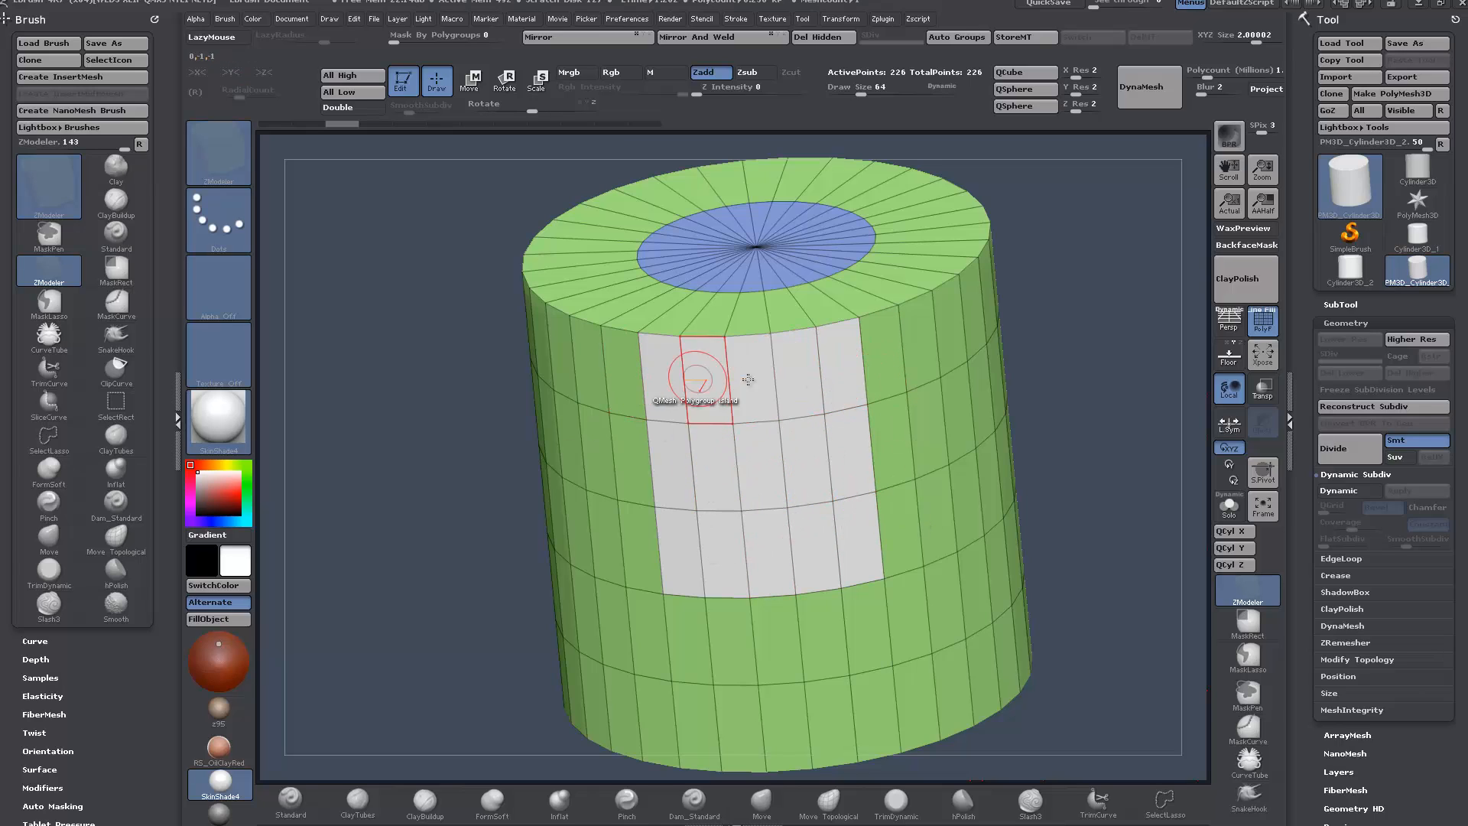
mouse_move(764, 478)
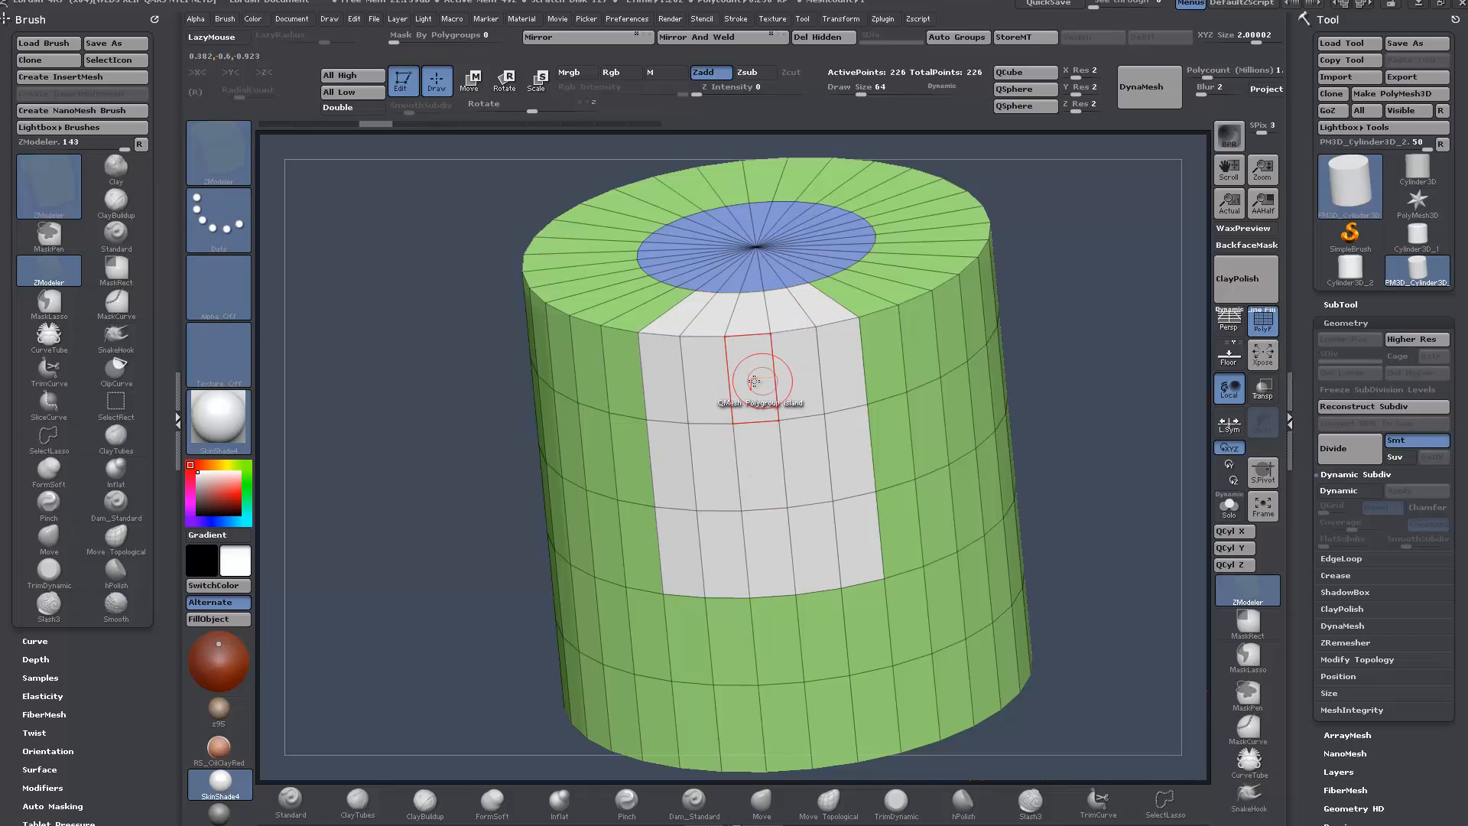
- Inset the marked side patch, then return to the inset options to change its mode
click(755, 382)
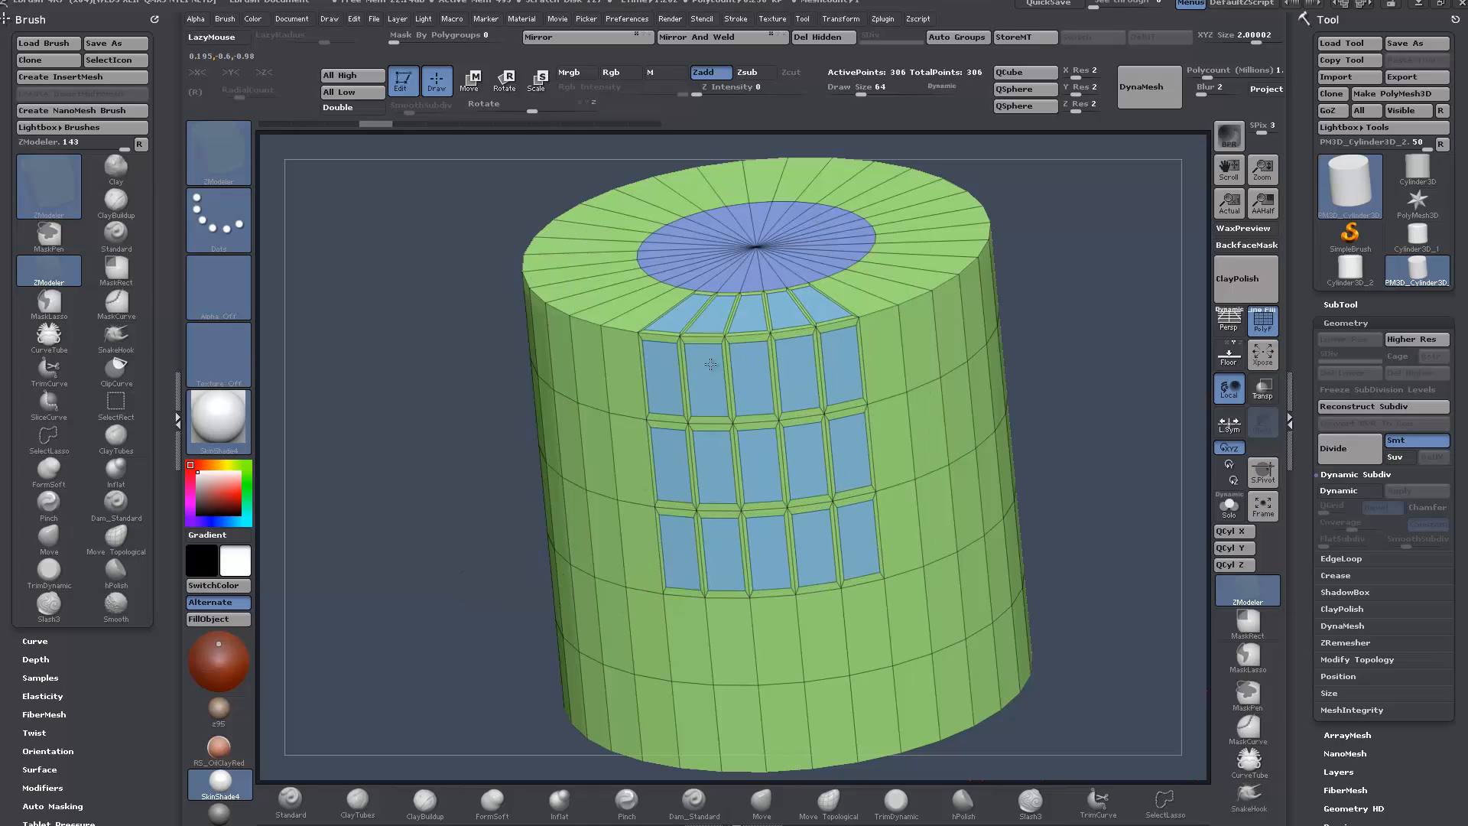
click(709, 364)
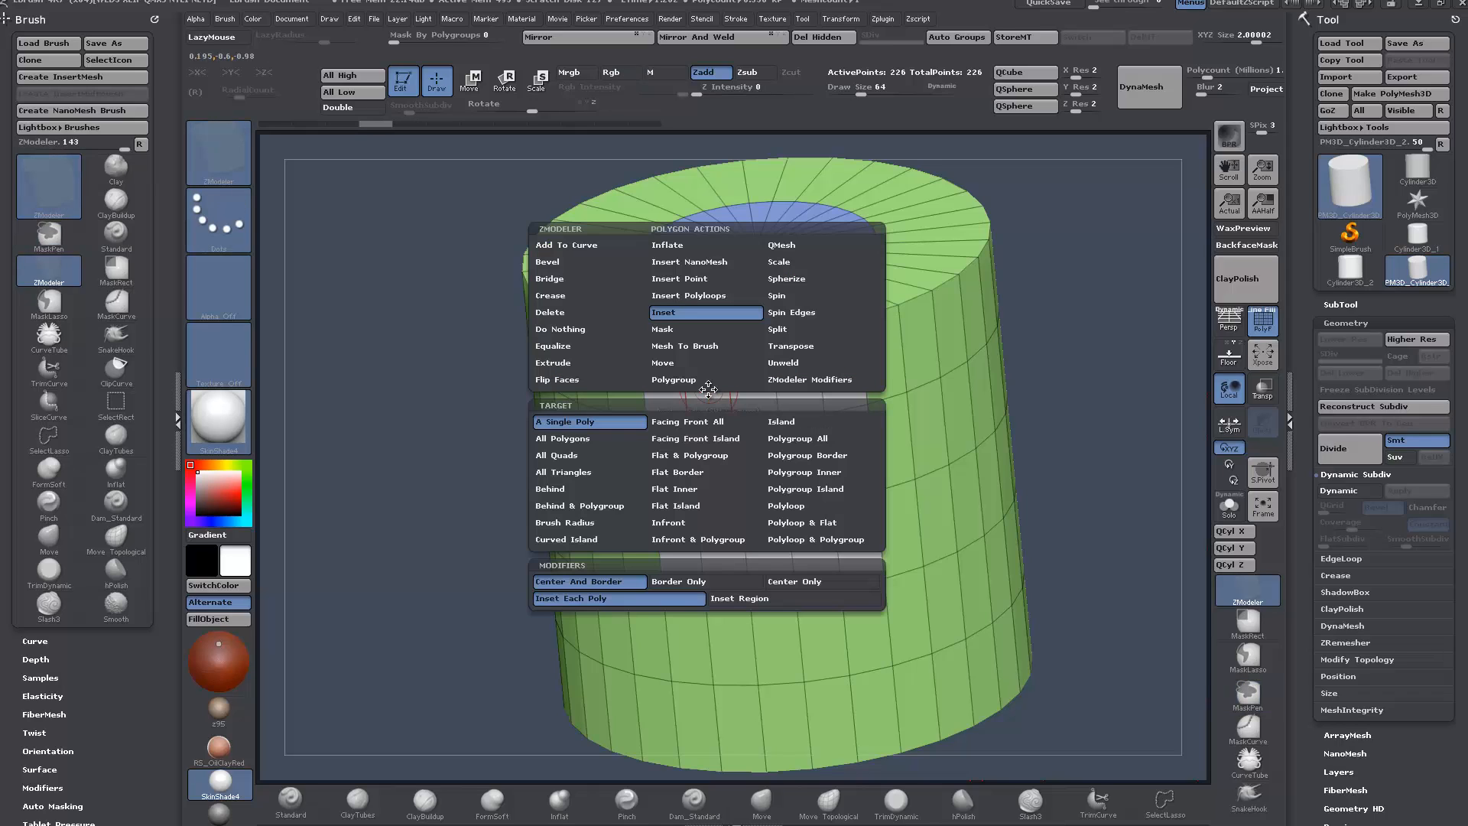
mouse_move(738, 599)
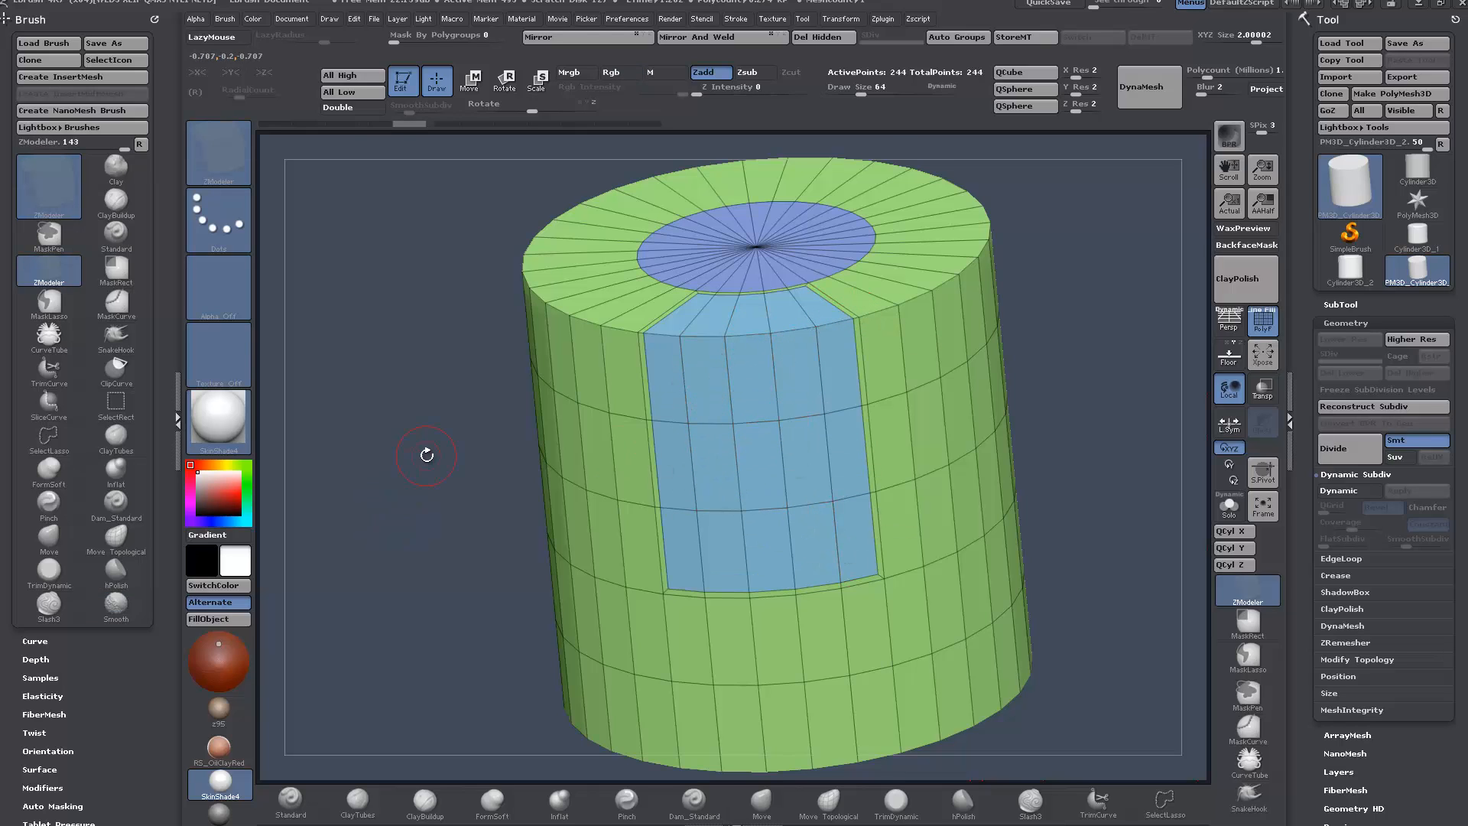
- Set the polygon action for the blue side polygroup and push the patch inward into a pocket
drag(427, 455, 406, 431)
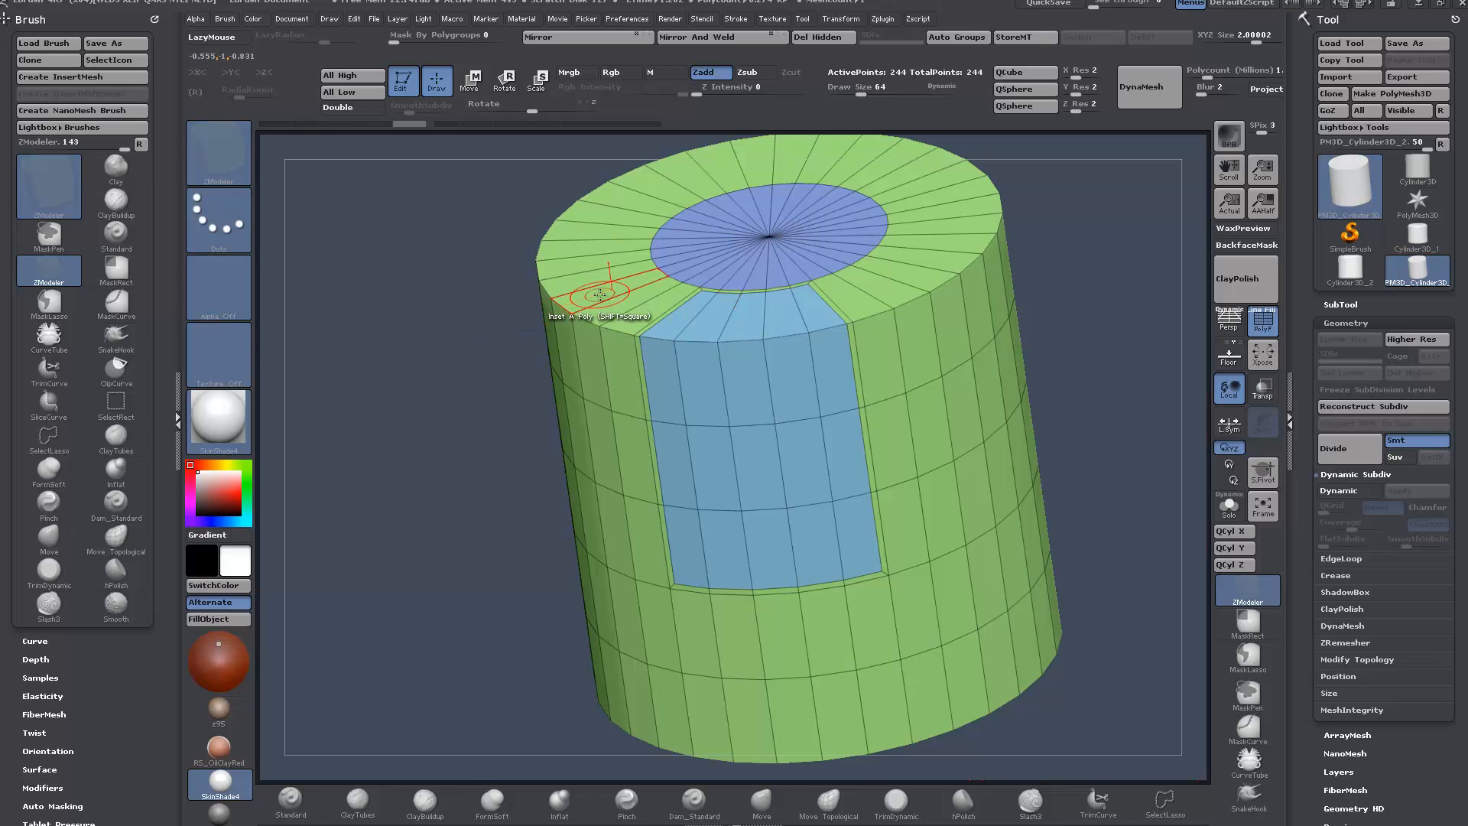
click(600, 295)
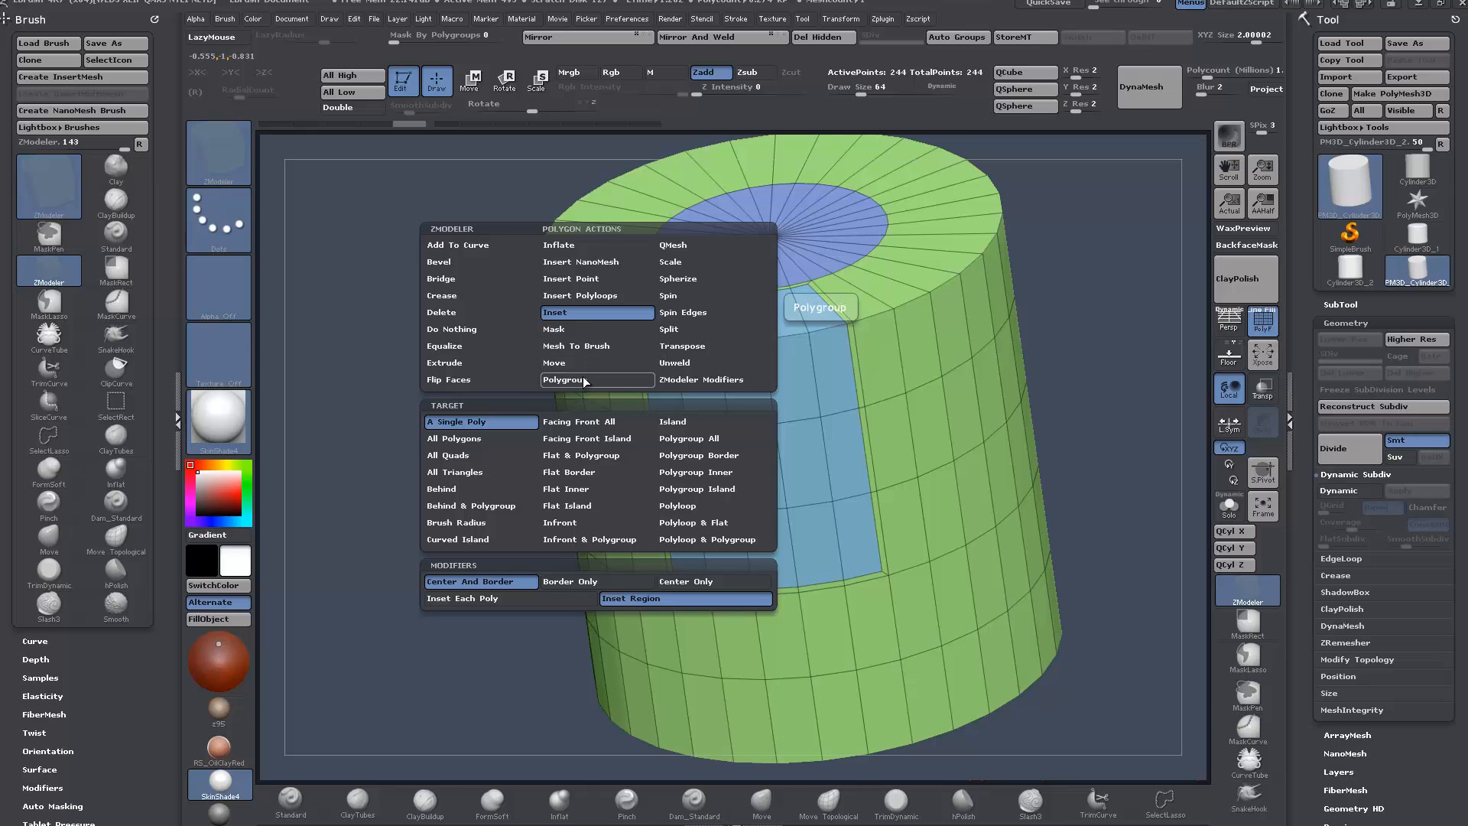
click(597, 379)
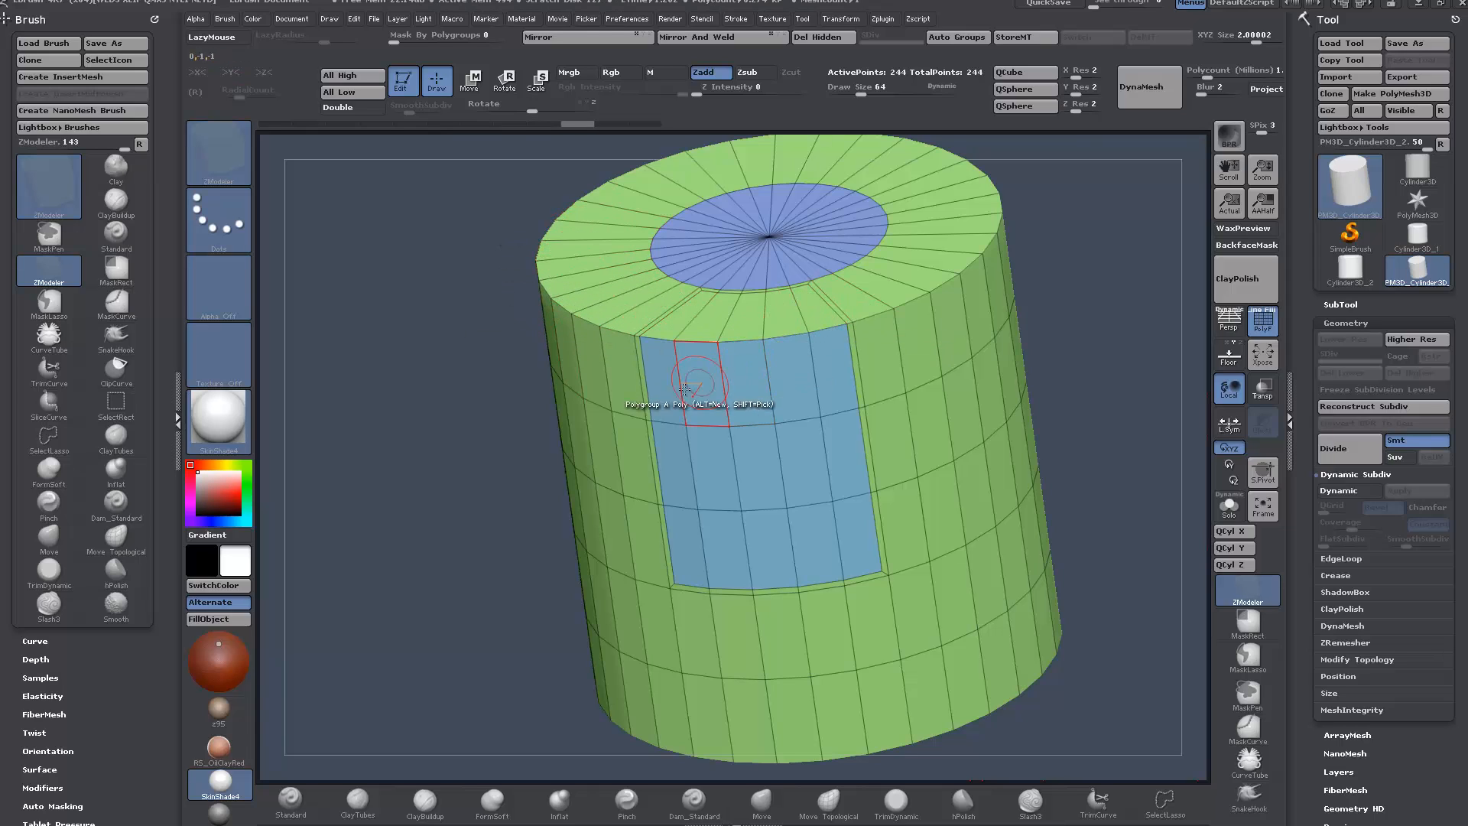
mouse_move(752, 417)
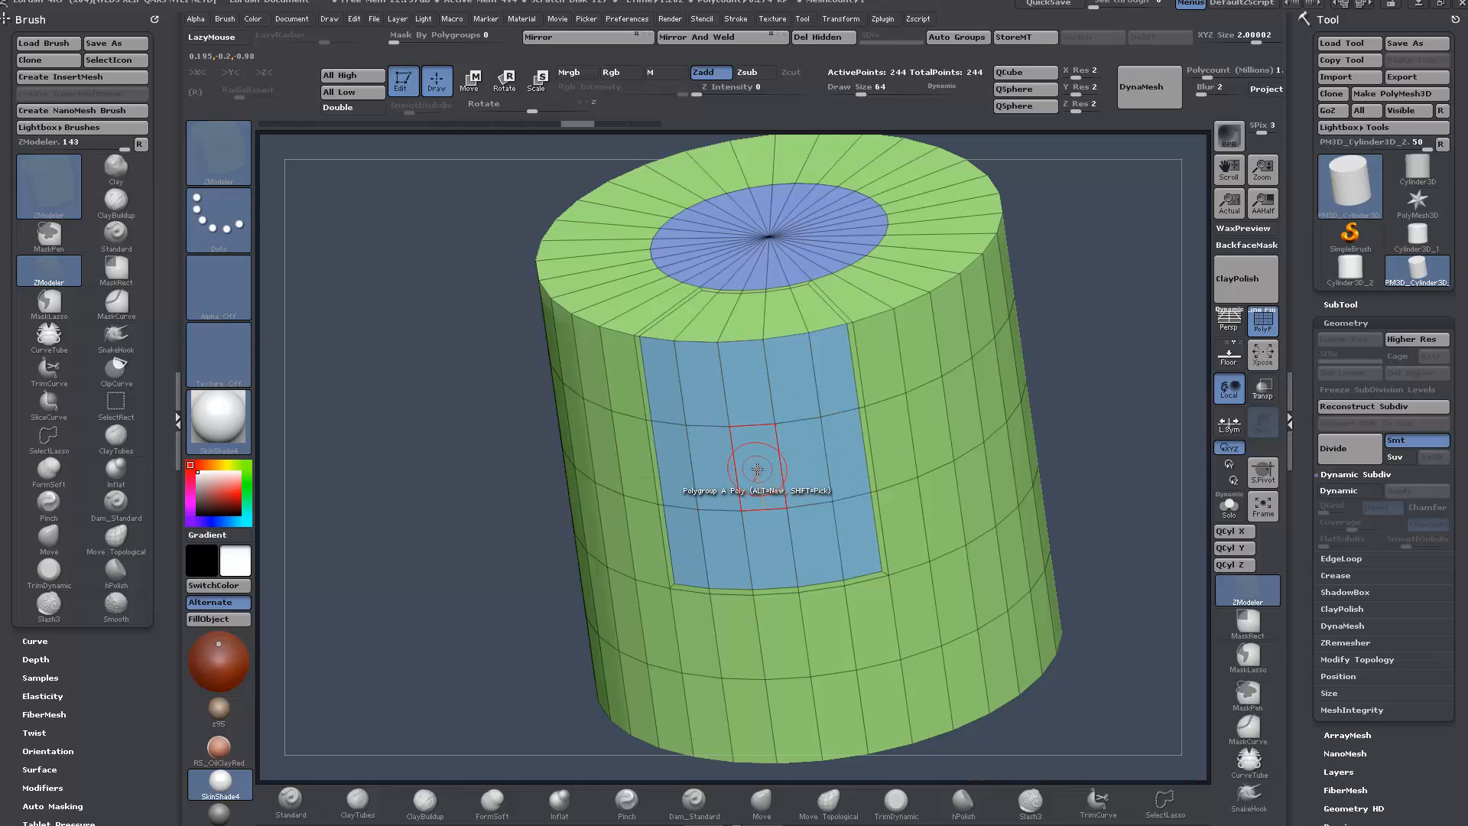
click(755, 468)
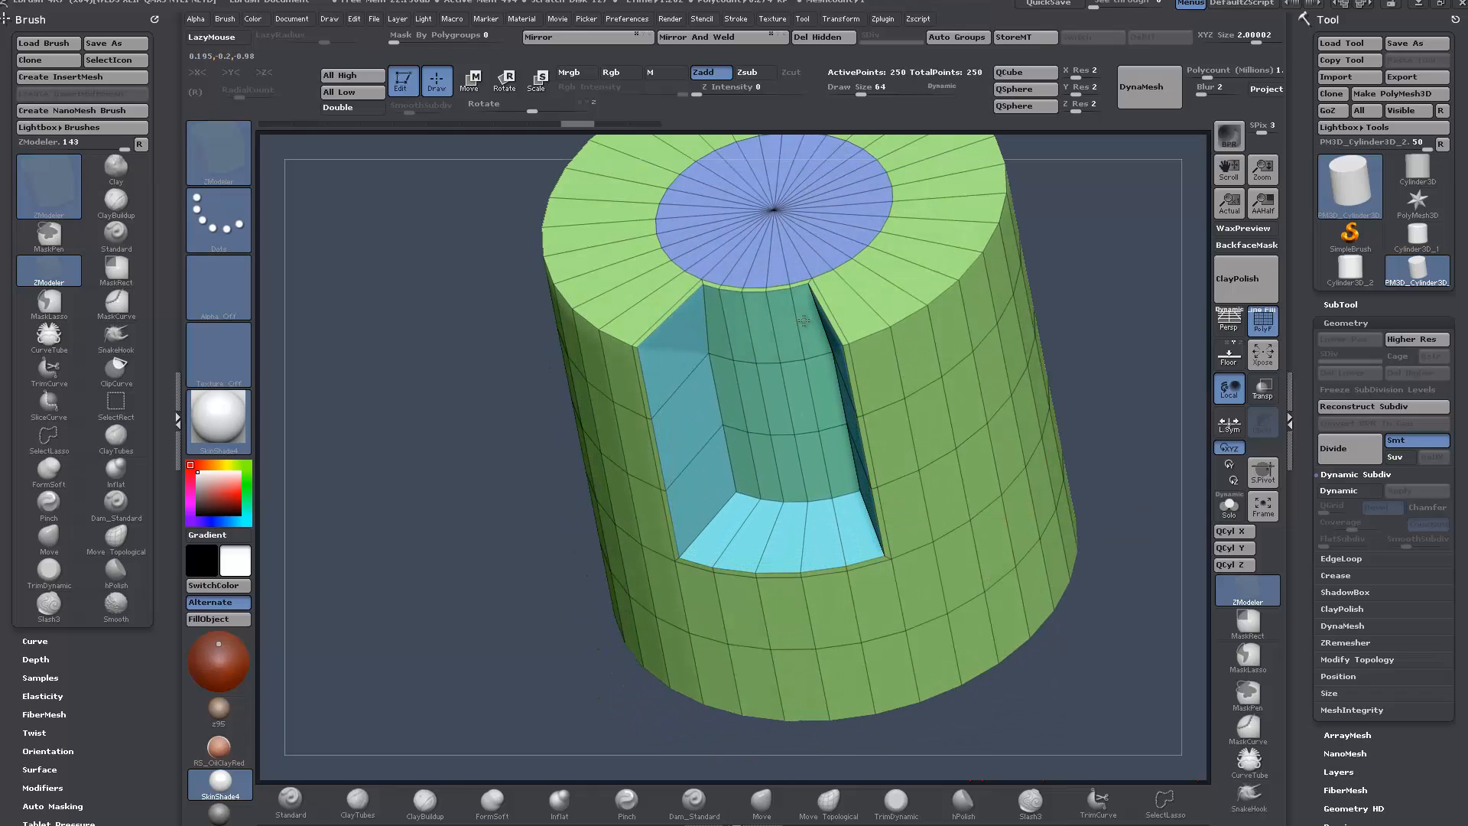
drag(802, 321, 412, 514)
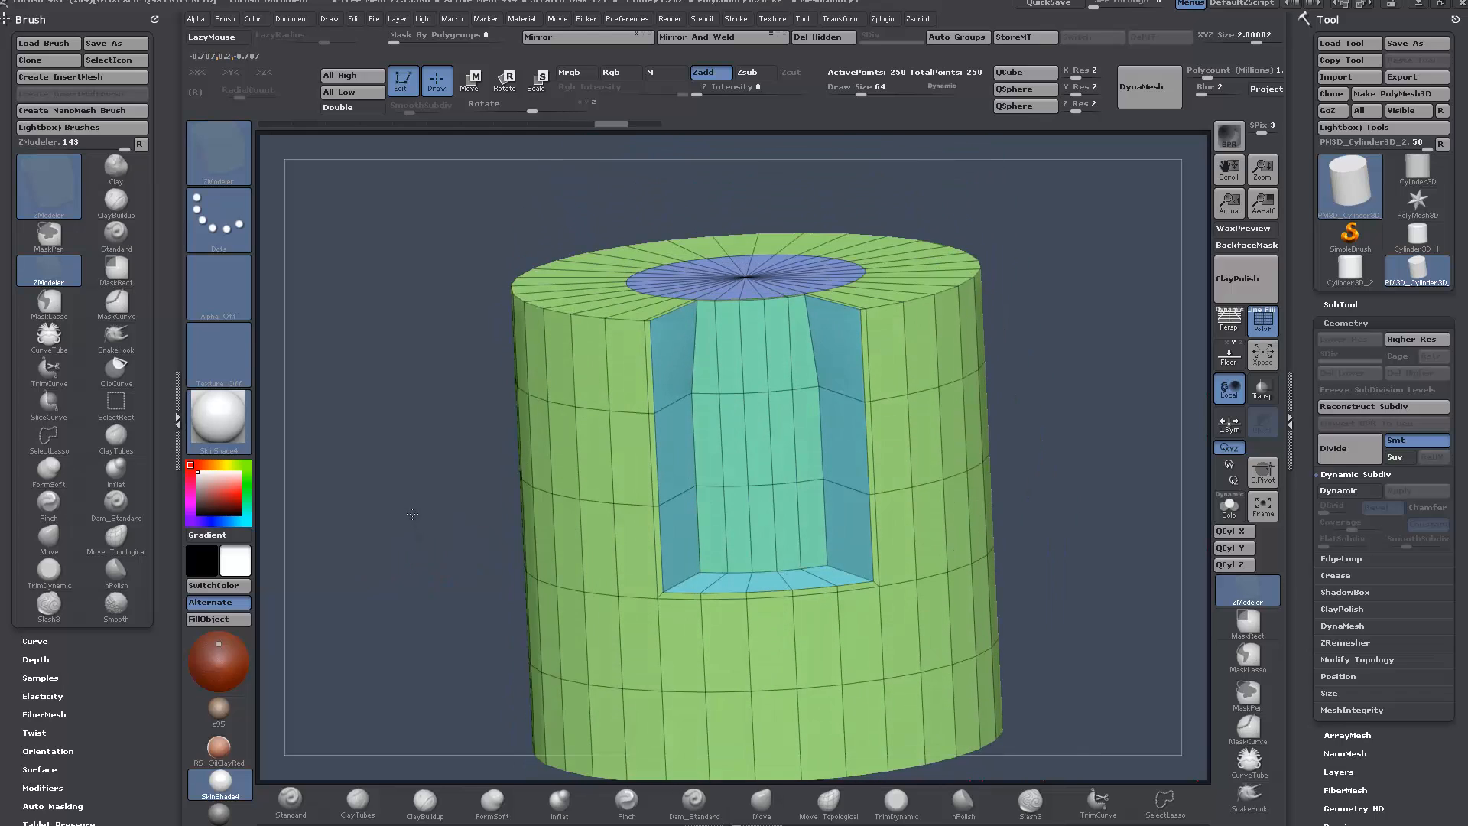
drag(411, 513, 1027, 540)
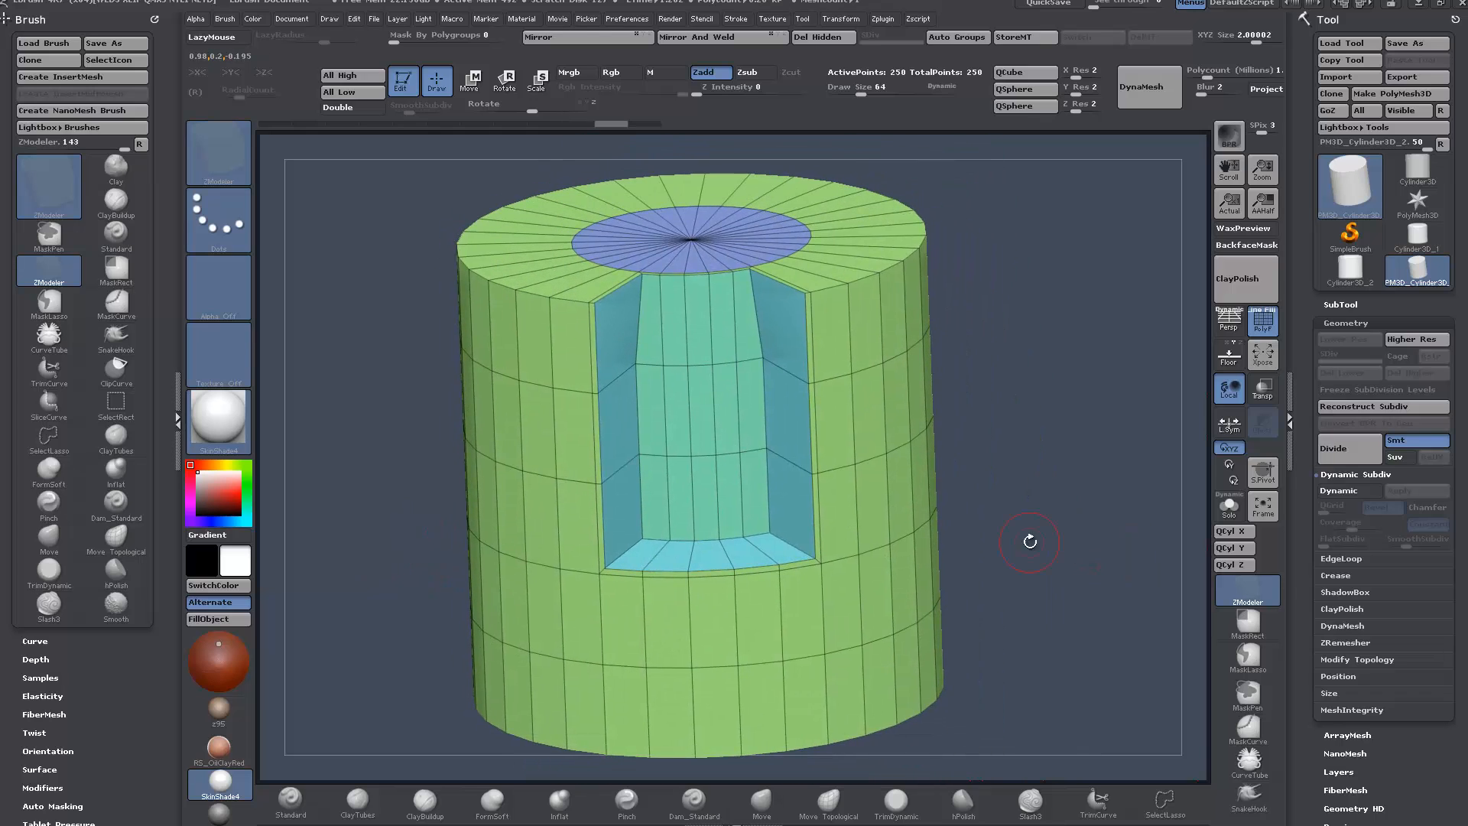
drag(1029, 541, 1057, 503)
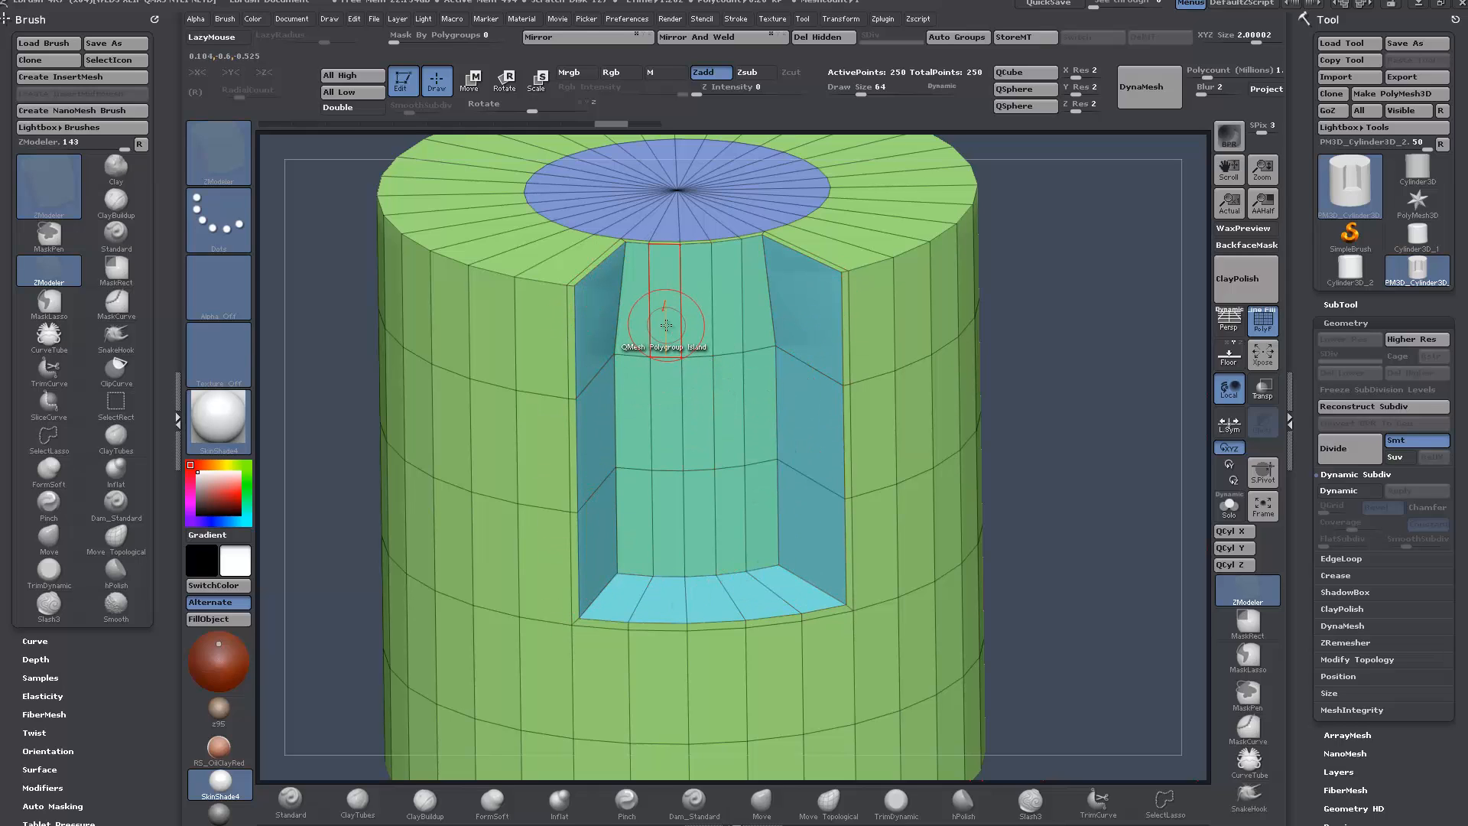
- Bring up the polygon action list to choose Crease for the pocket borders
click(667, 324)
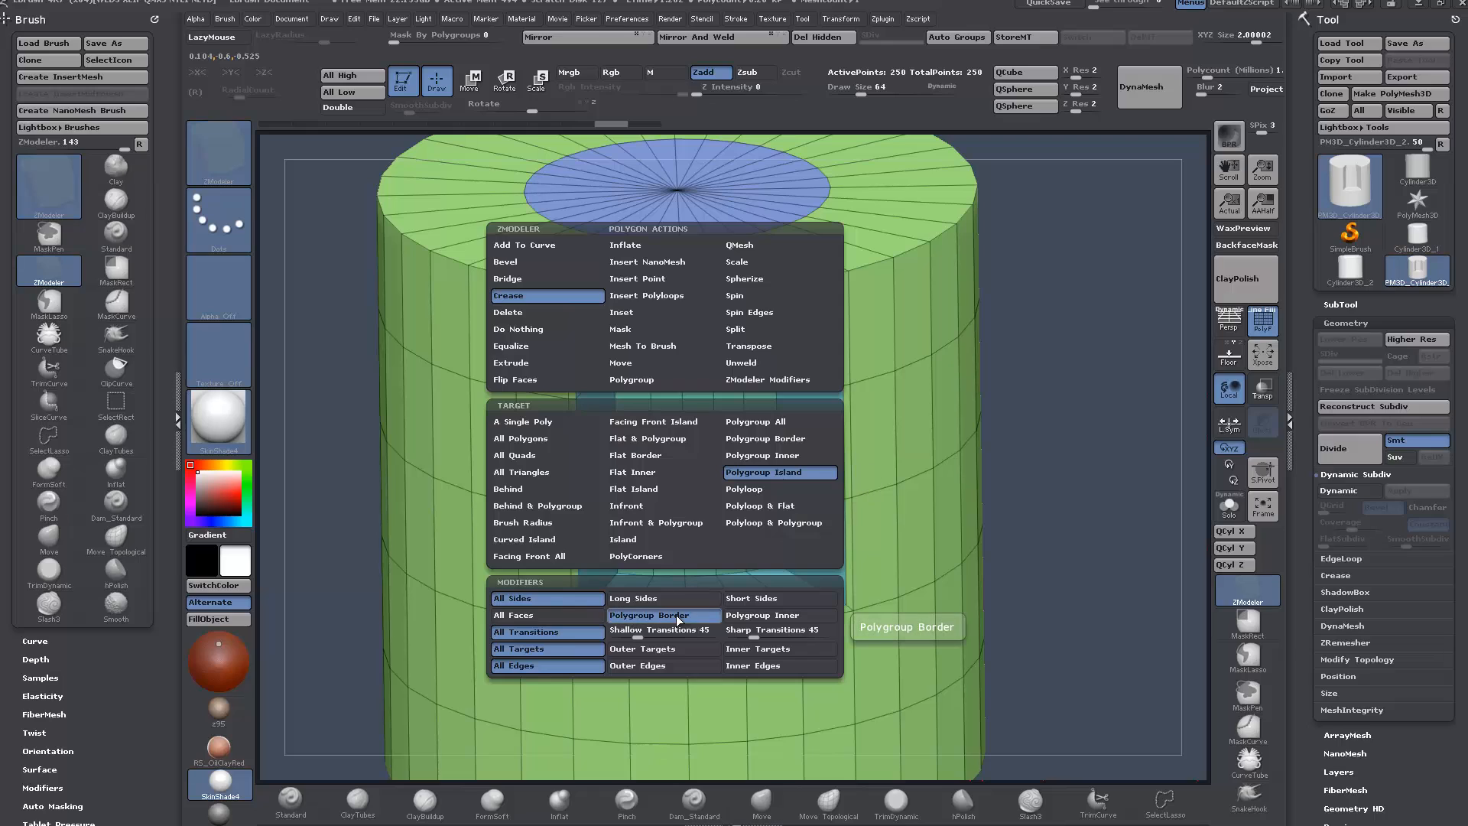
mouse_move(547, 615)
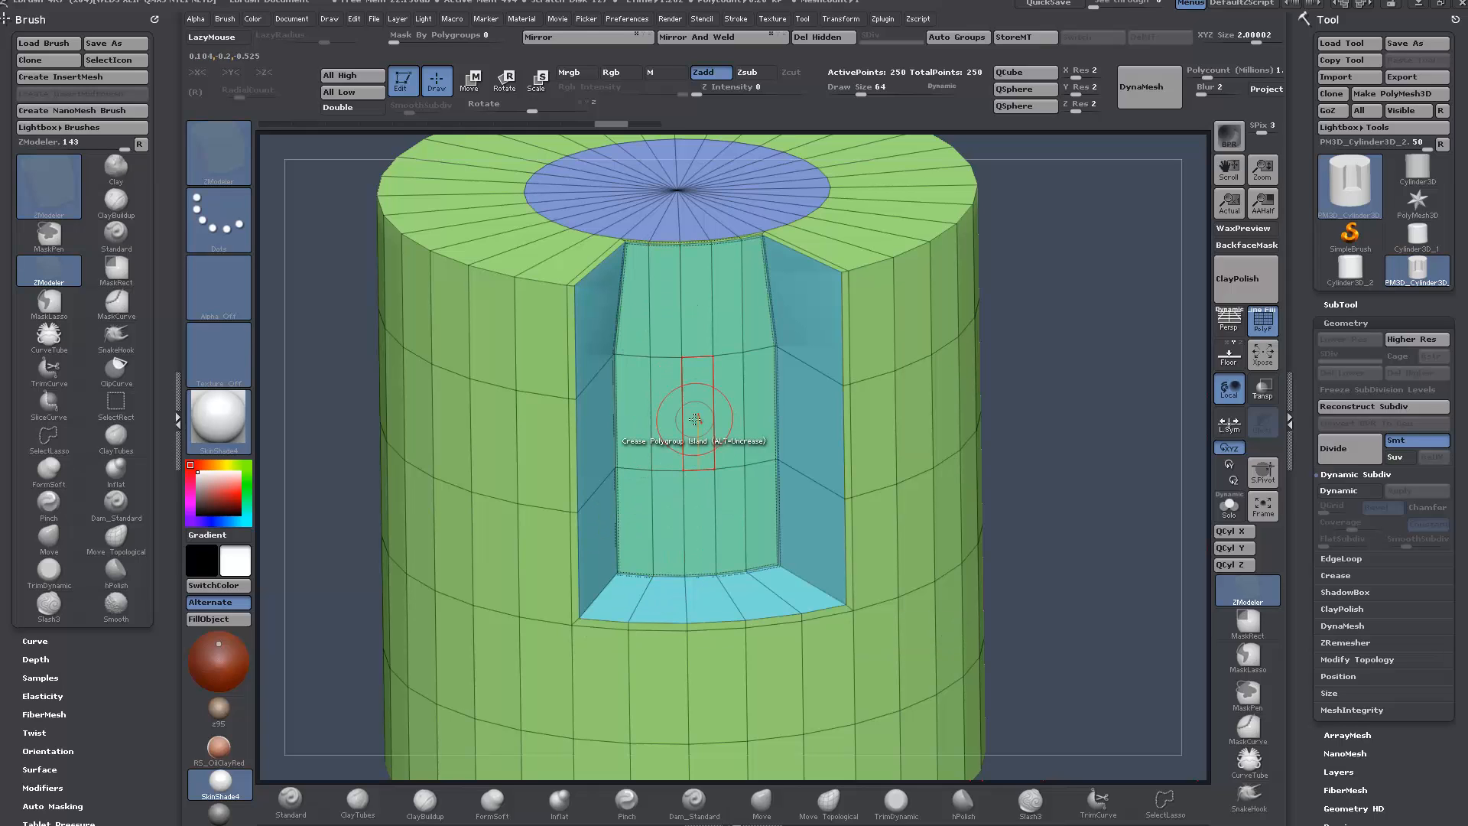
mouse_move(755, 452)
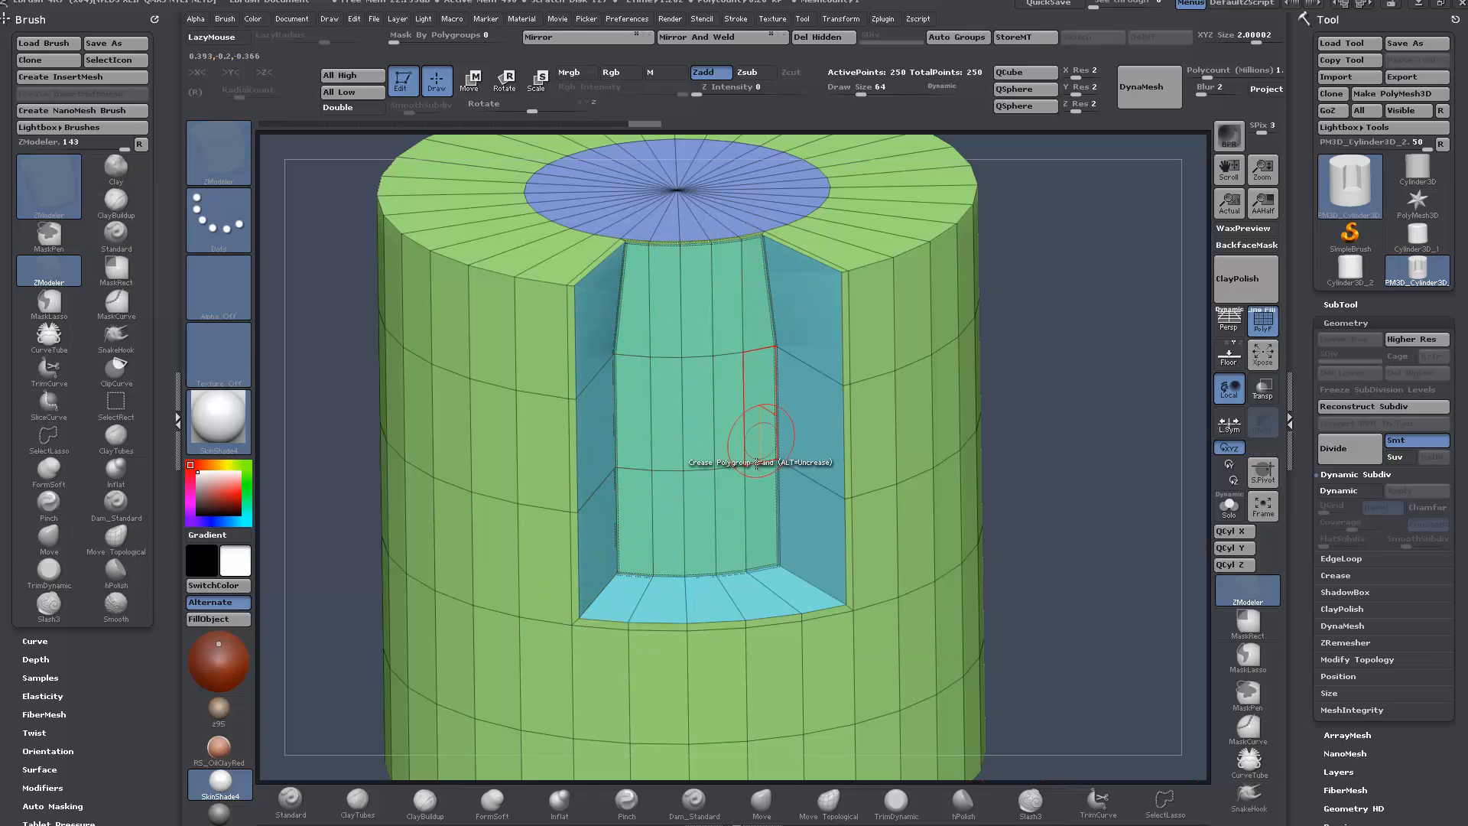
mouse_move(698, 376)
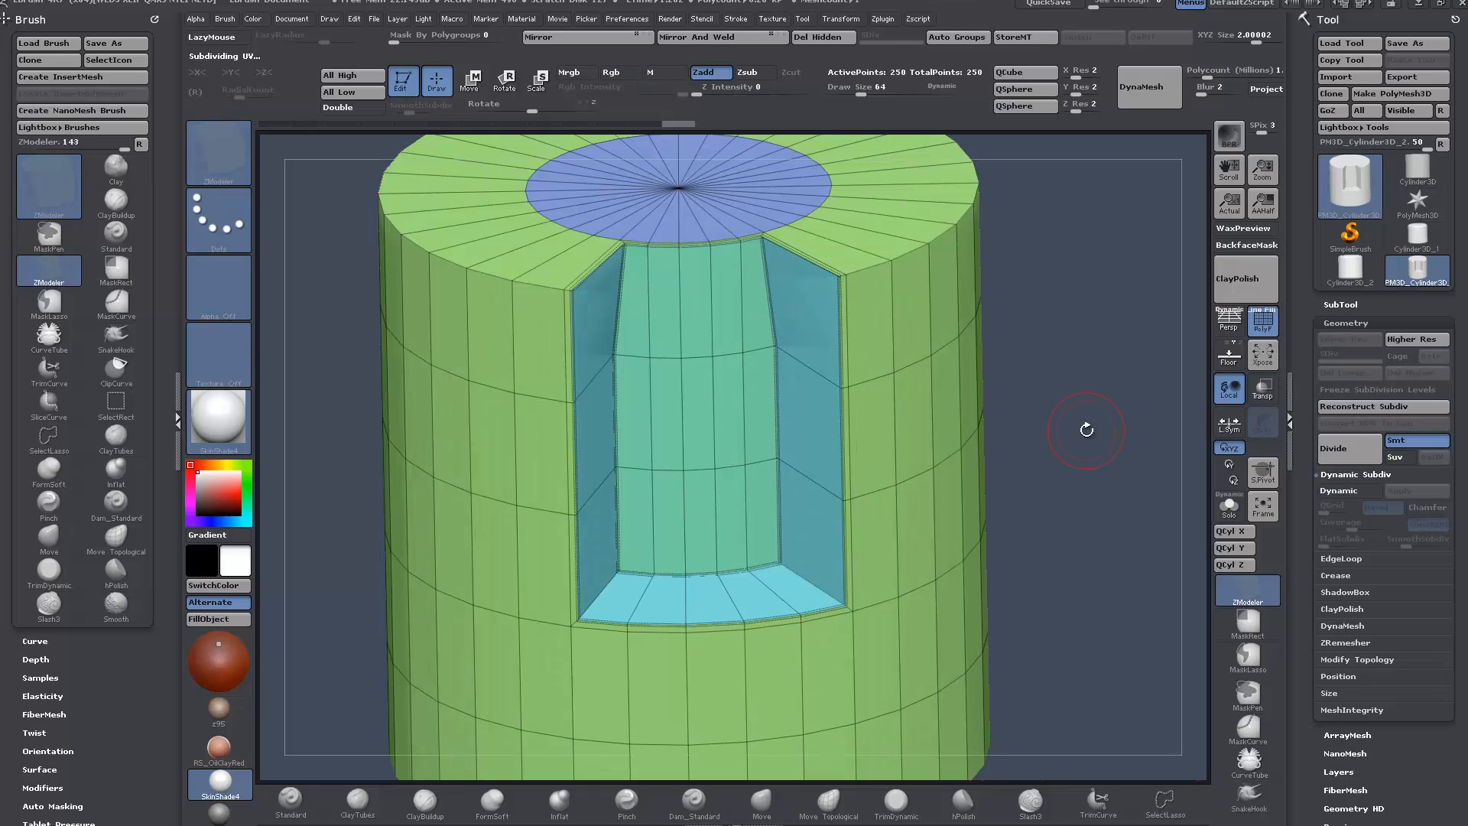
mouse_move(1177, 468)
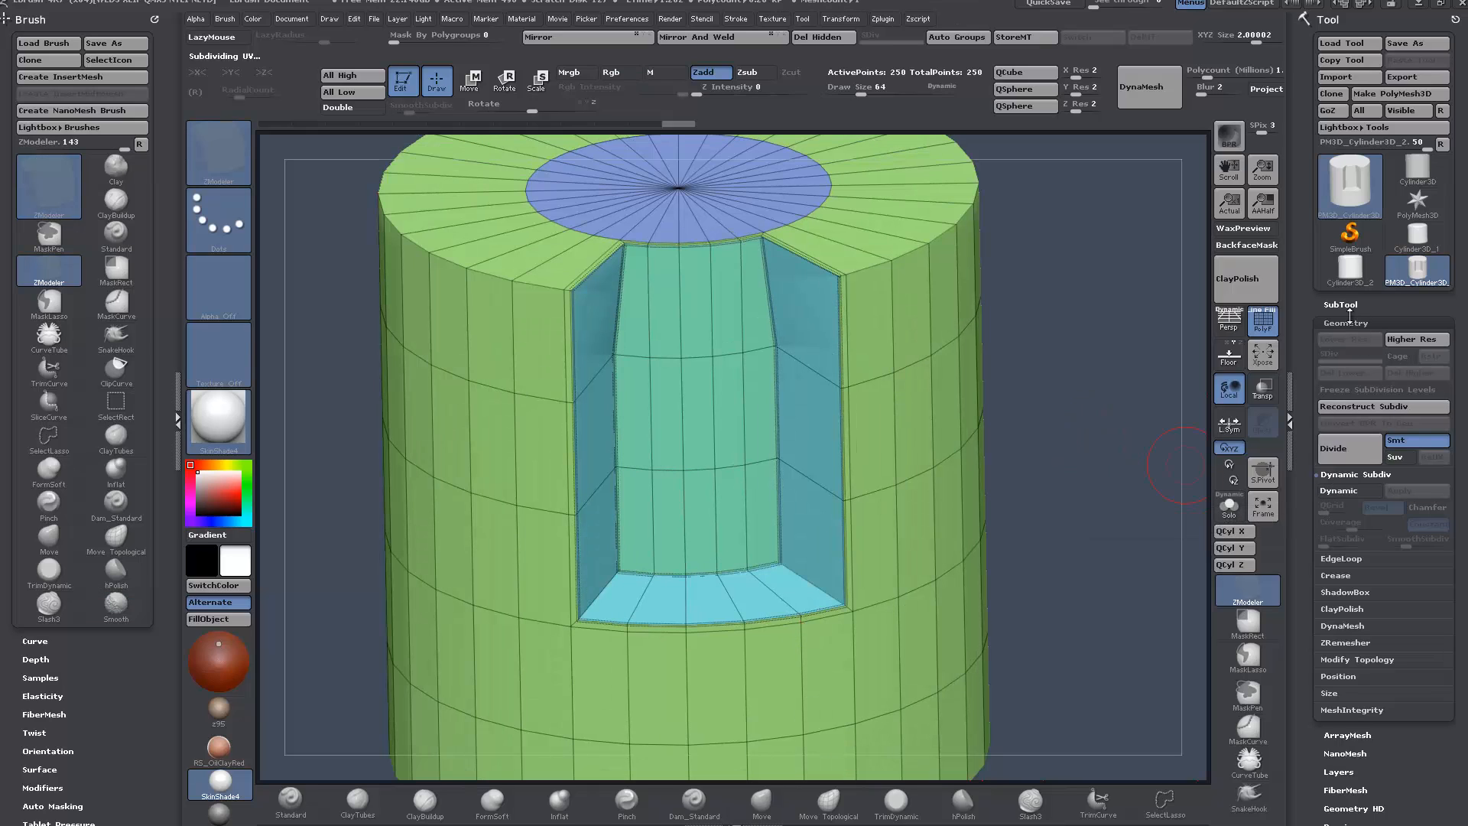
- Enable Dynamic Subdiv and rotate the model to inspect the smoothed, creased pocket
click(1337, 474)
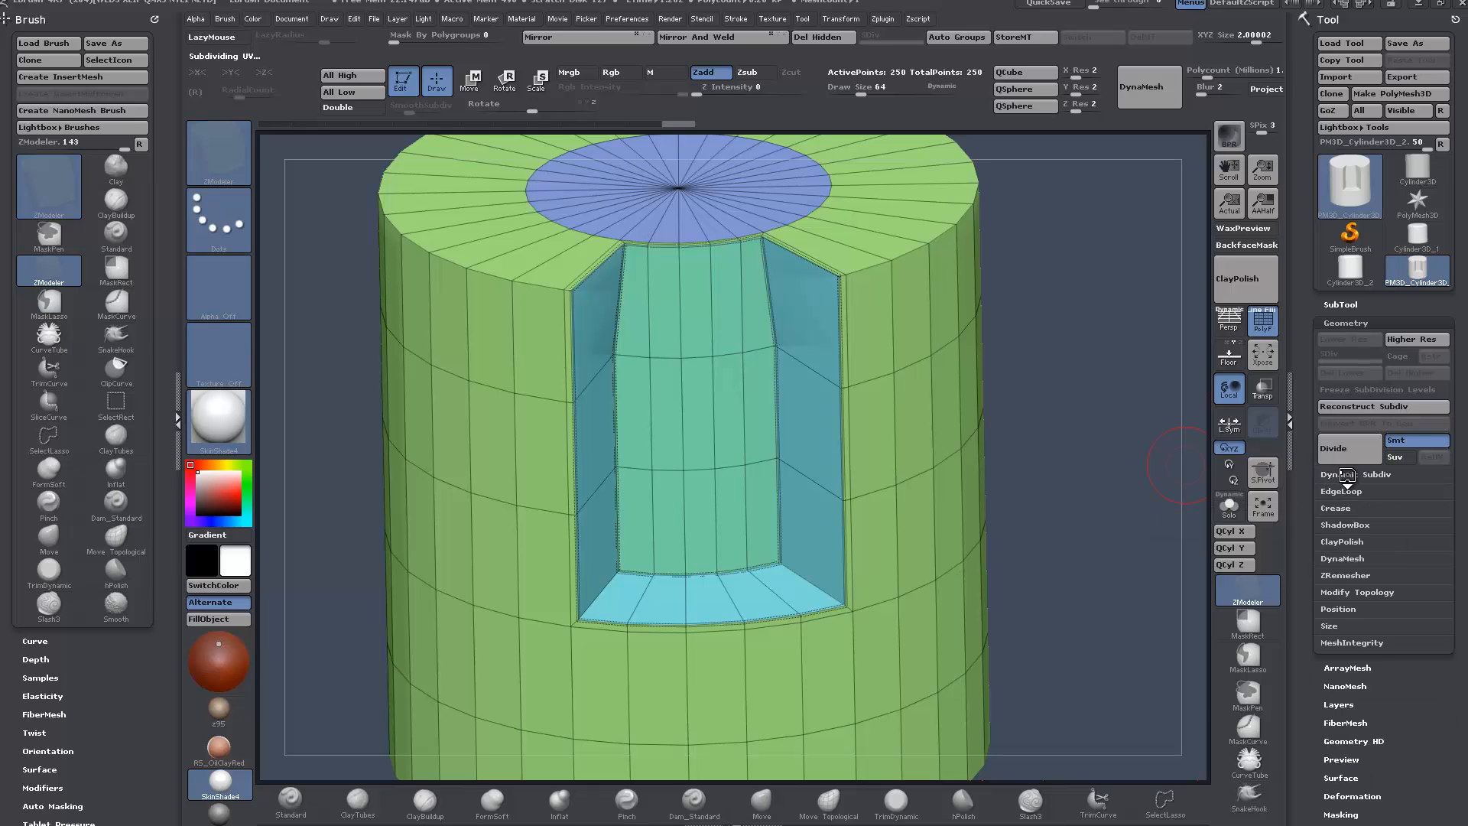
click(1343, 489)
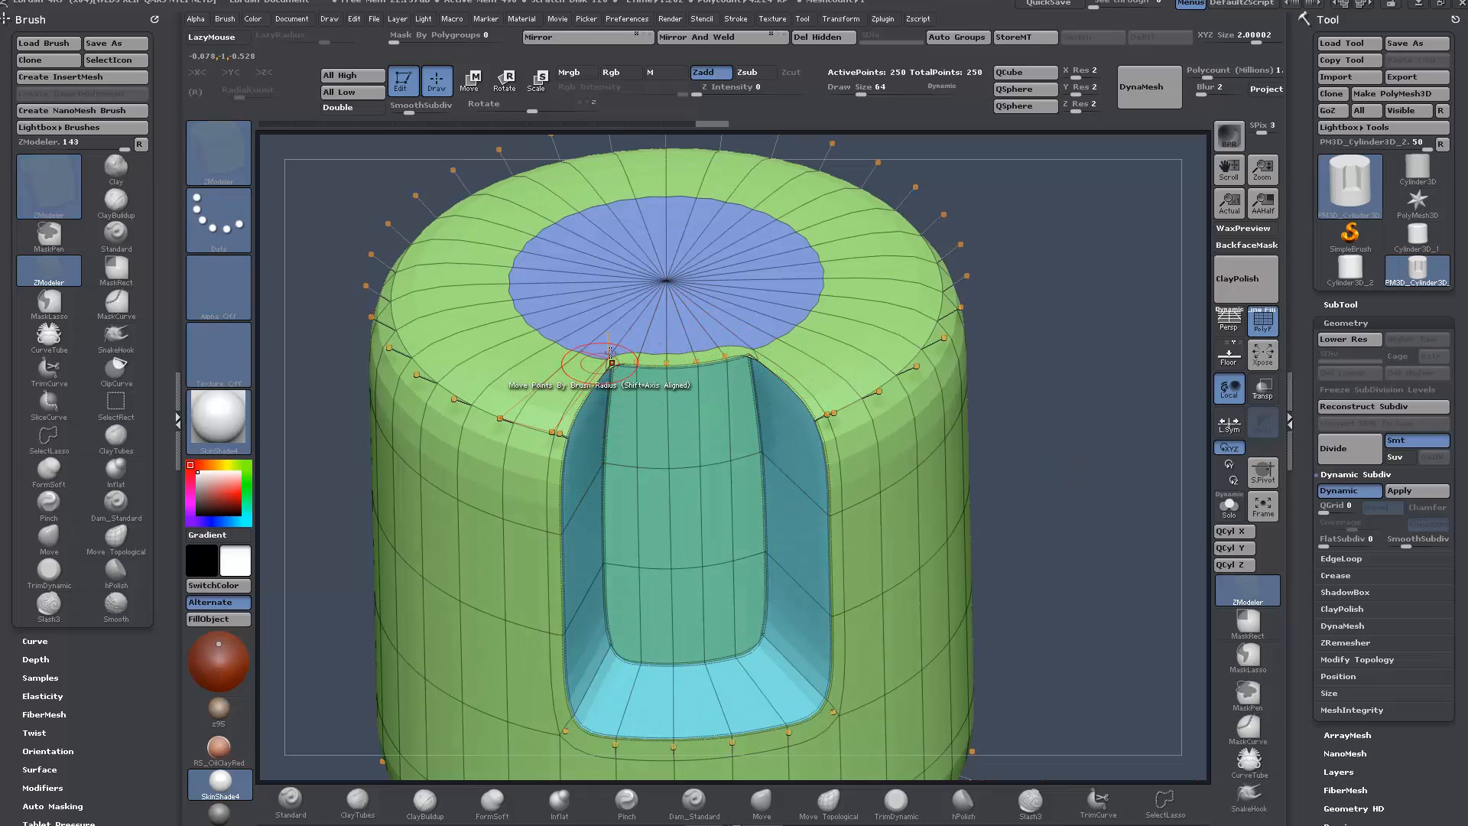
mouse_move(1263, 321)
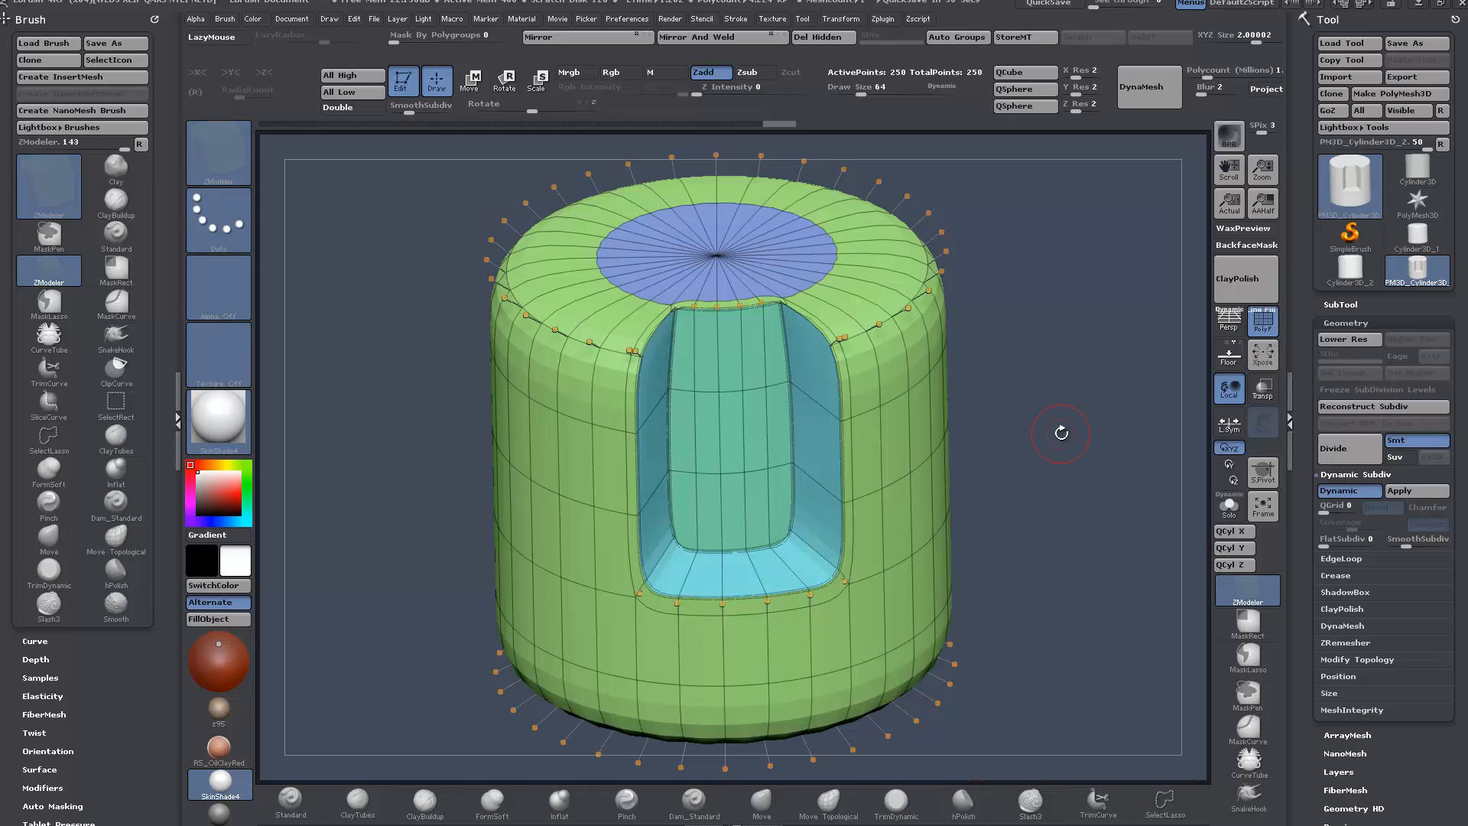
mouse_move(945, 208)
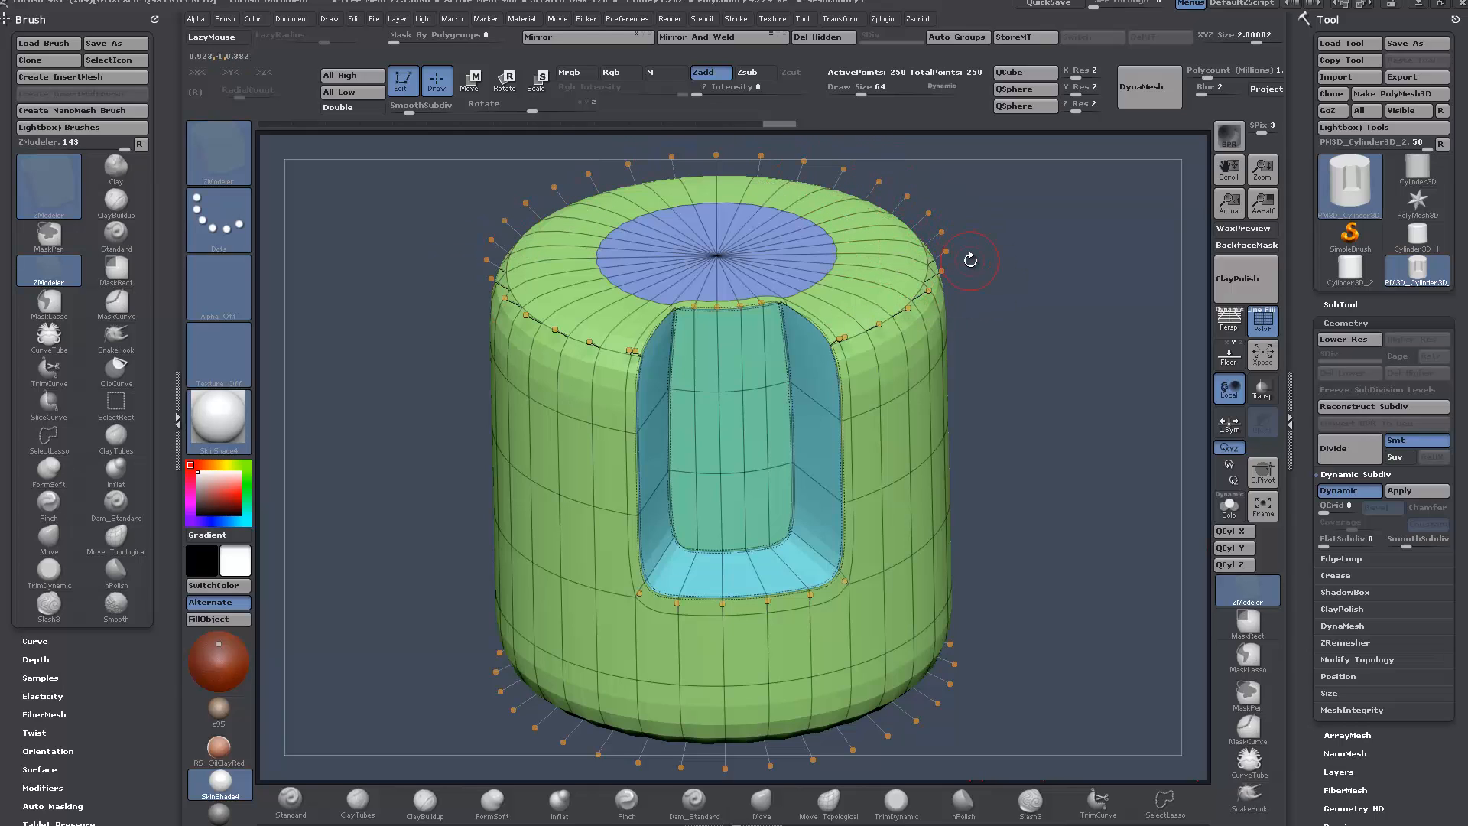
drag(970, 260, 659, 168)
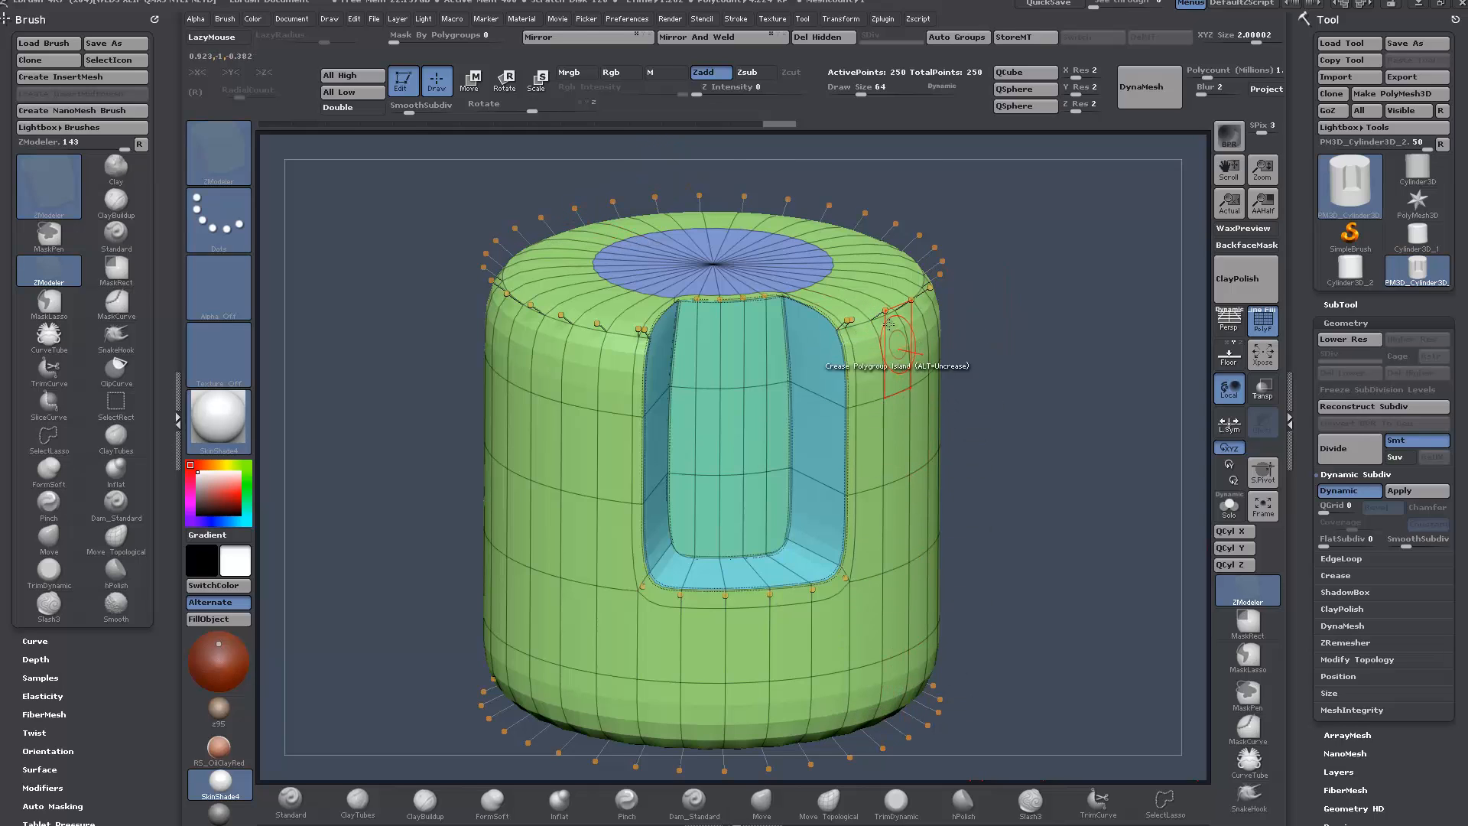
mouse_move(1066, 392)
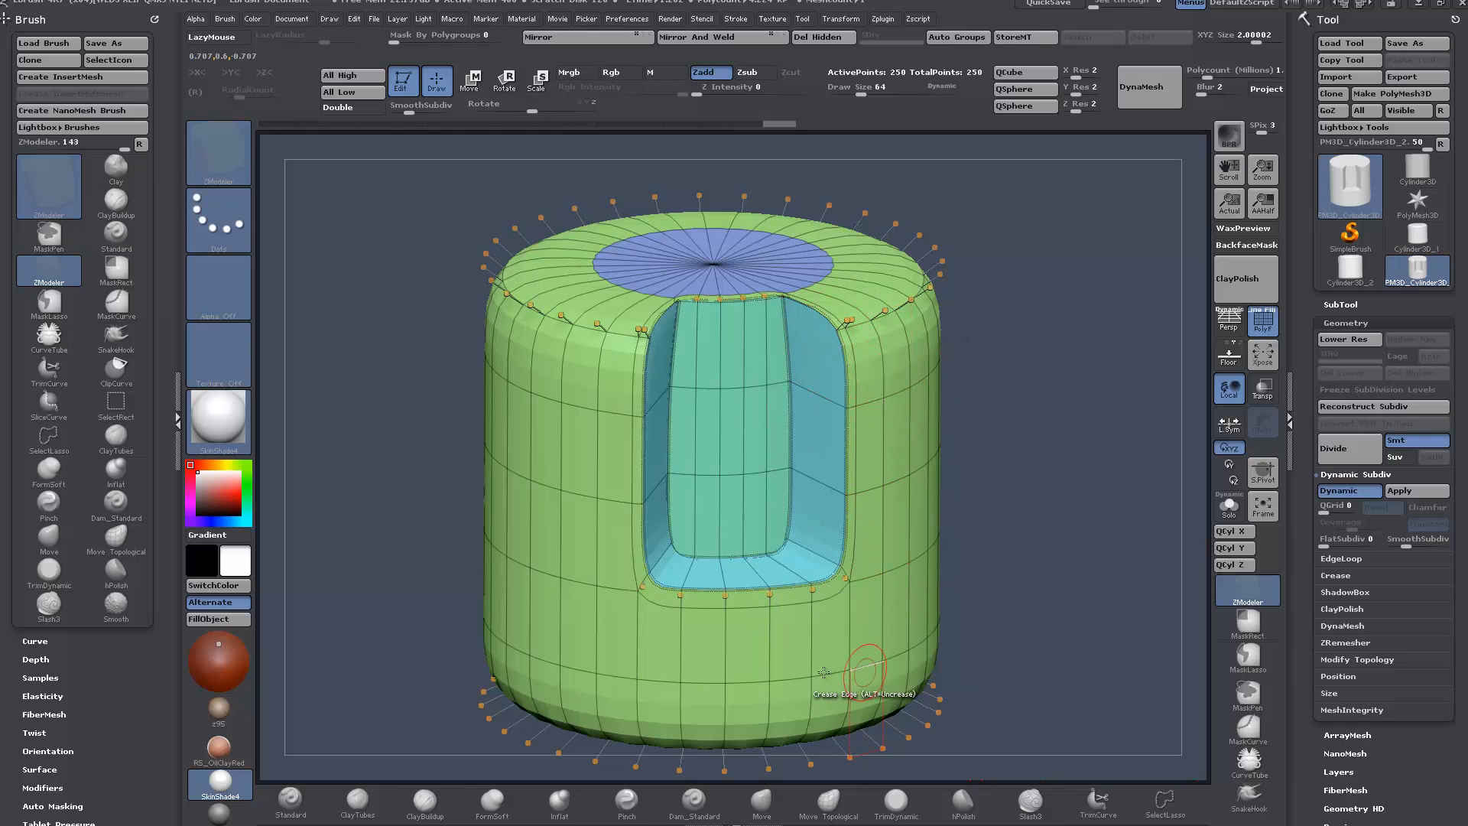
mouse_move(938, 281)
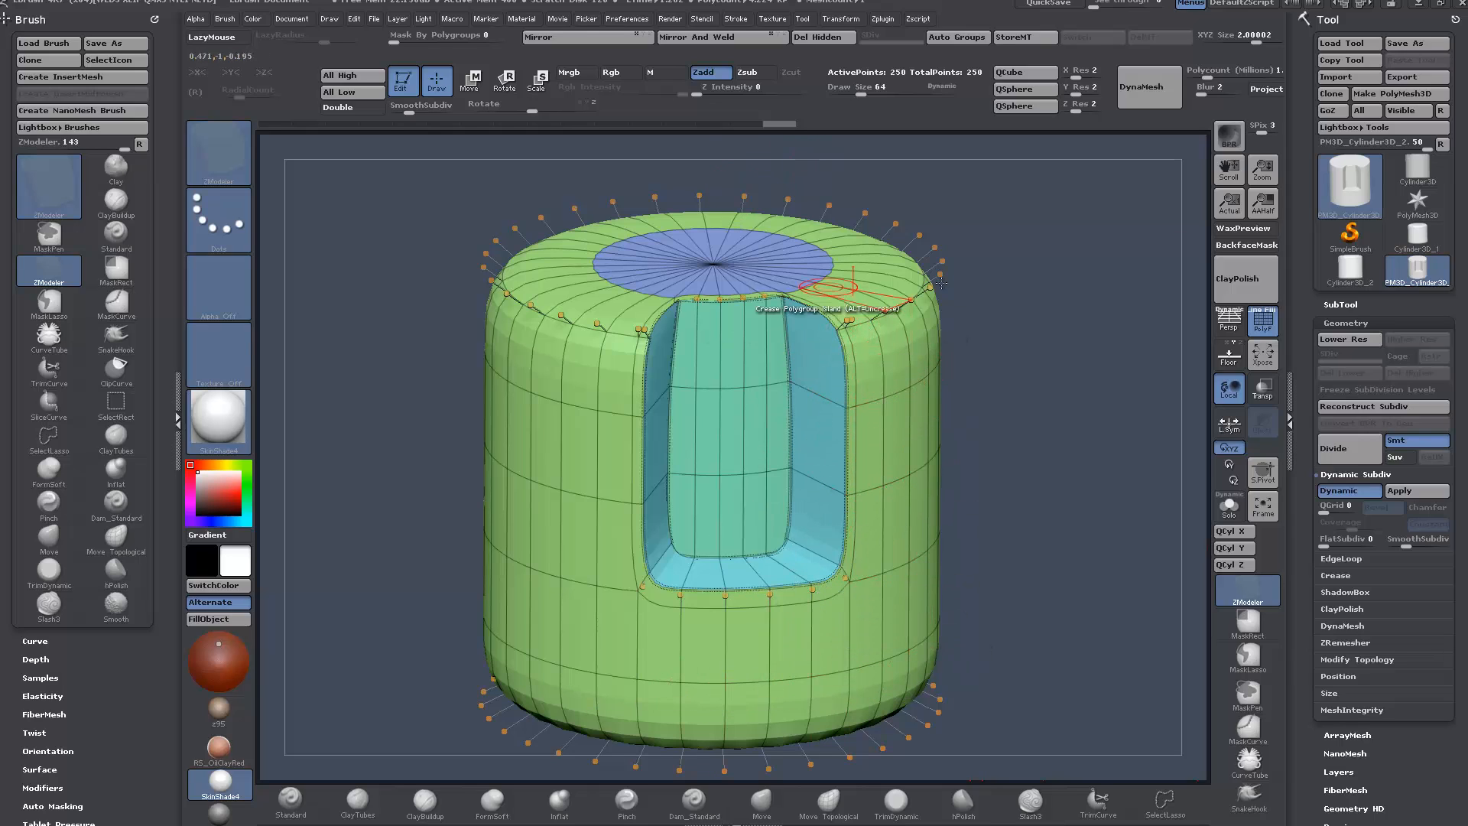
mouse_move(1058, 295)
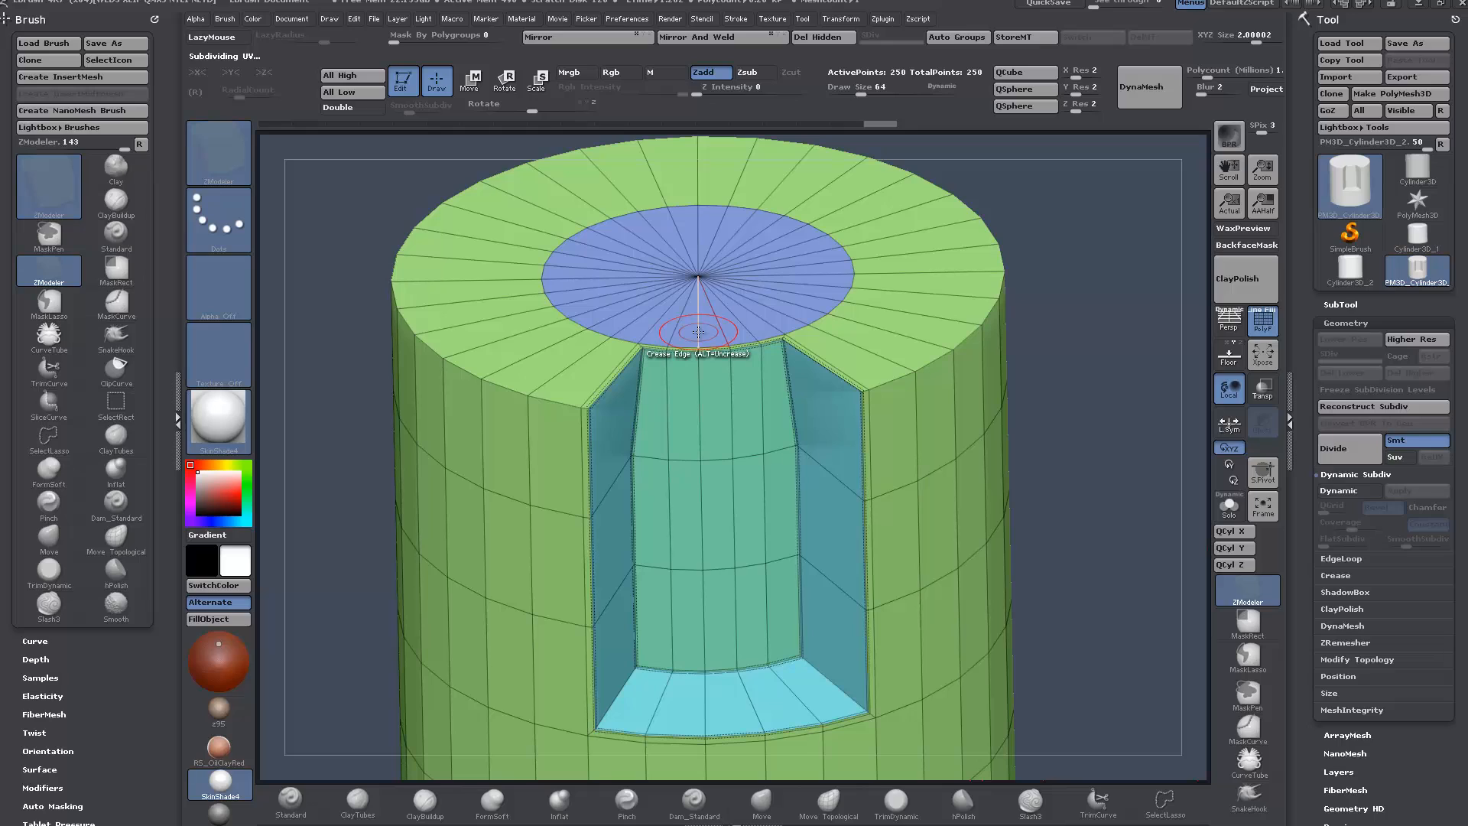
- Insert supporting edge loops just inside the top cap rim and near the pocket
click(697, 332)
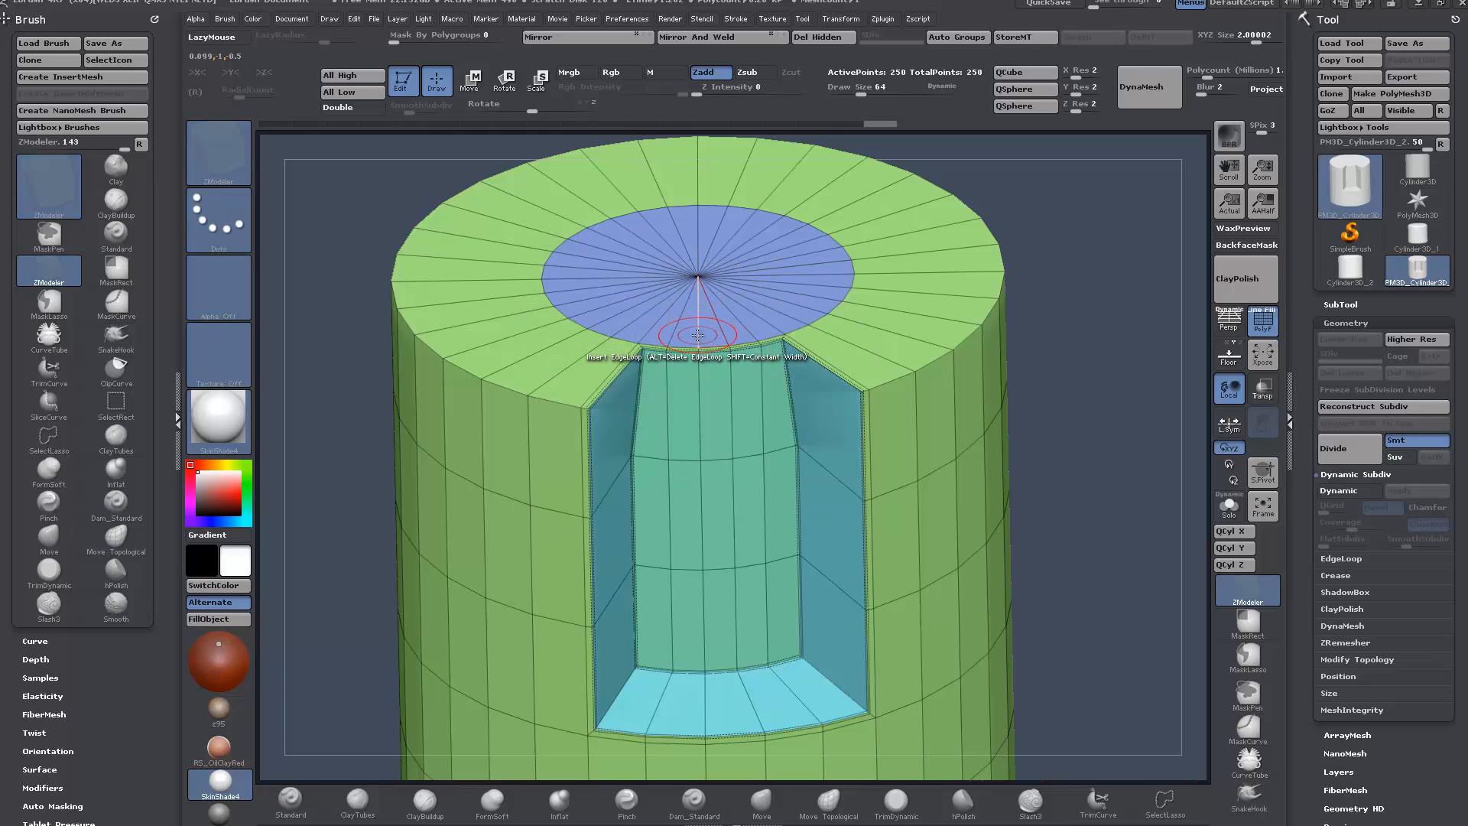
click(694, 335)
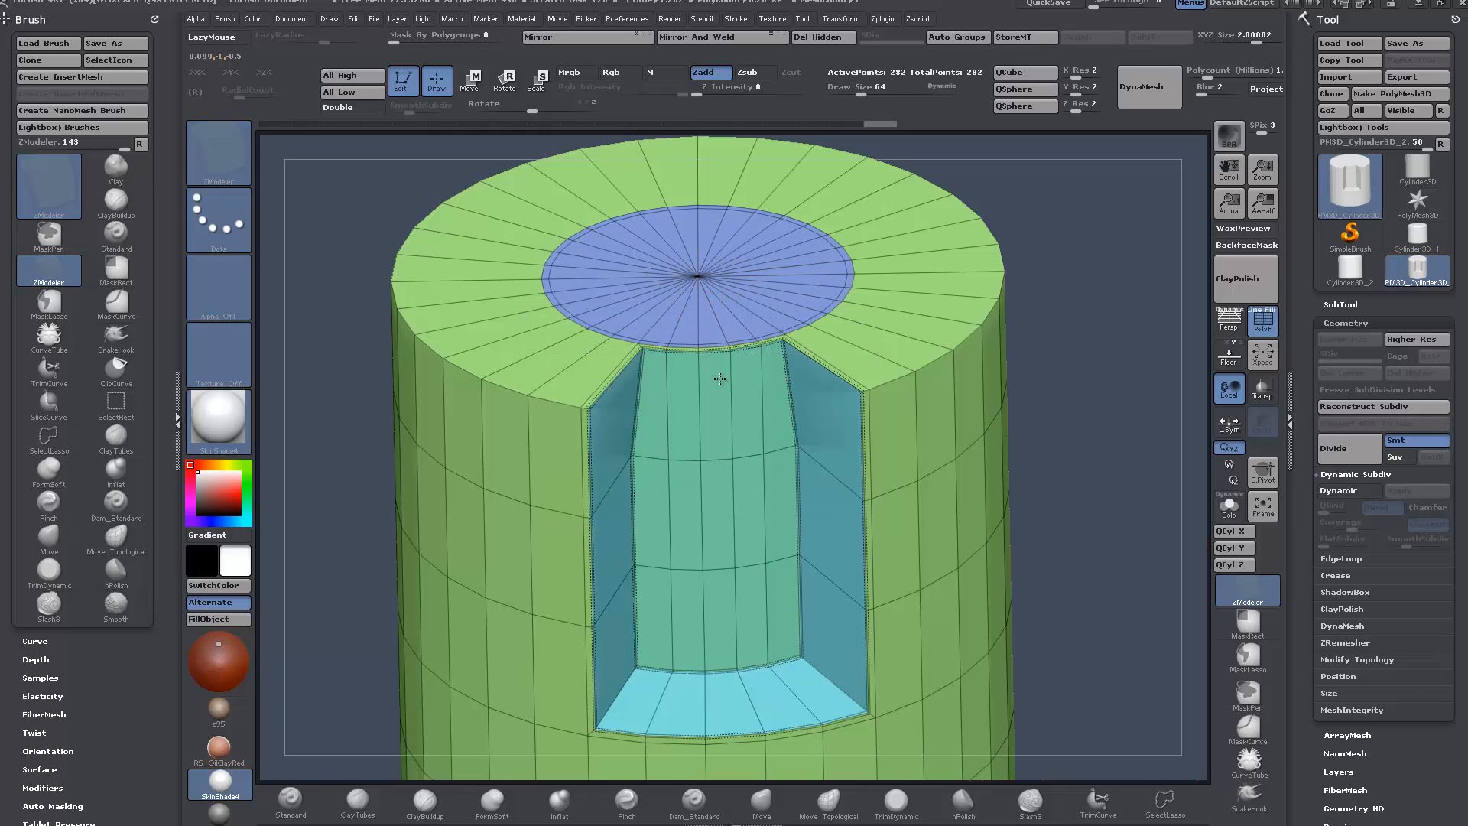
click(1348, 489)
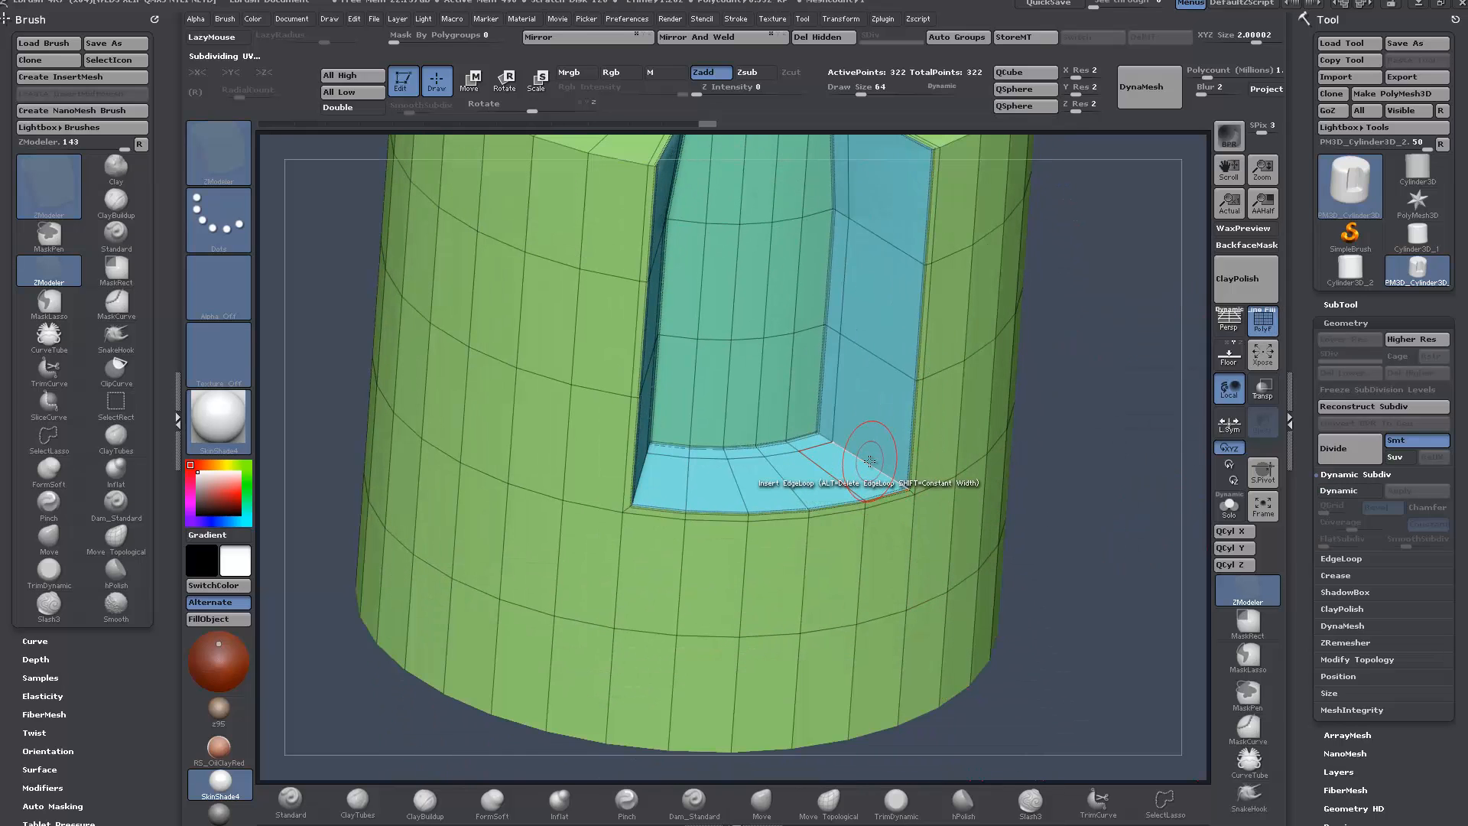
drag(869, 458, 1080, 521)
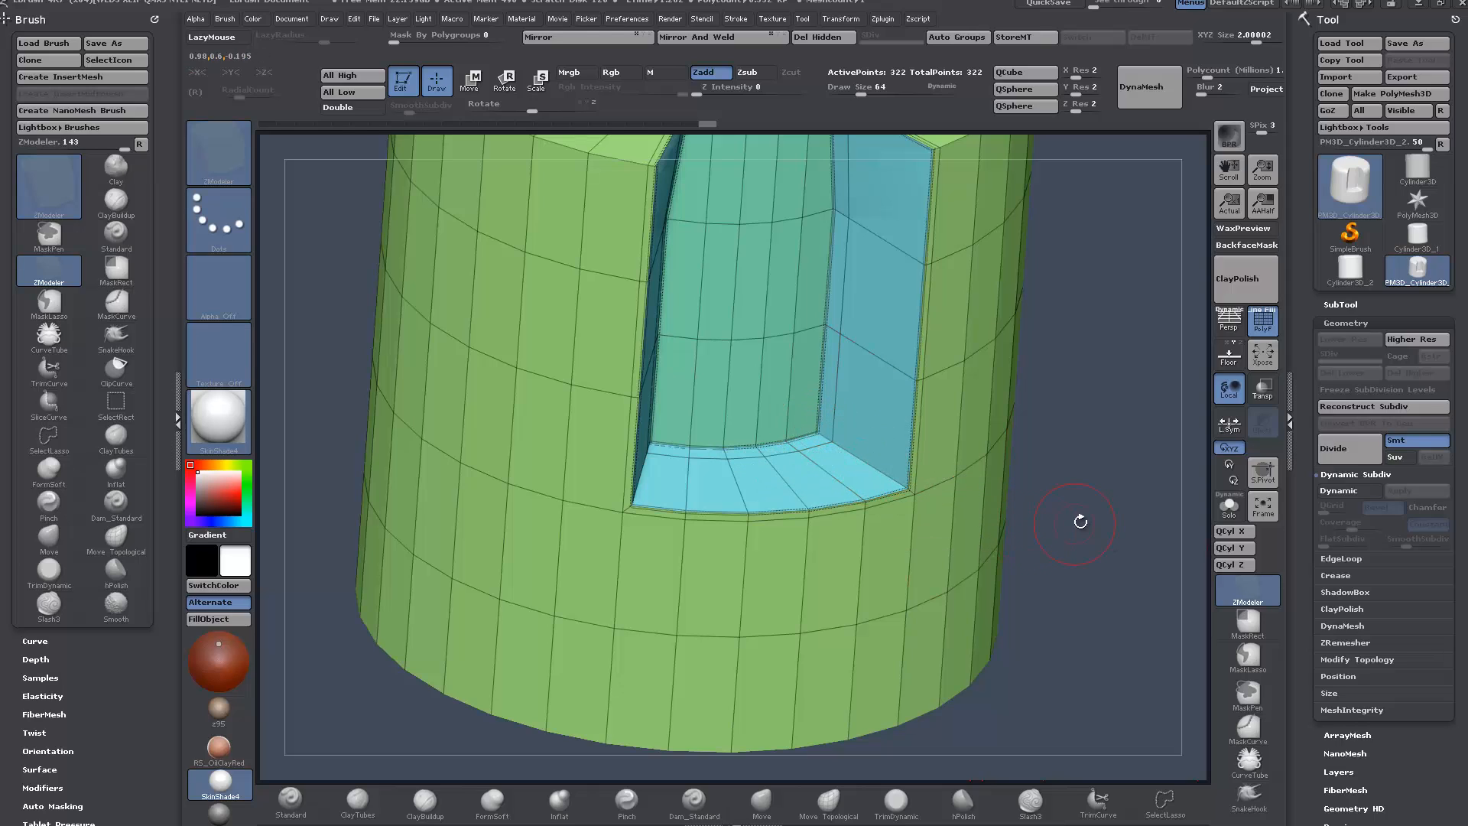
mouse_move(756, 346)
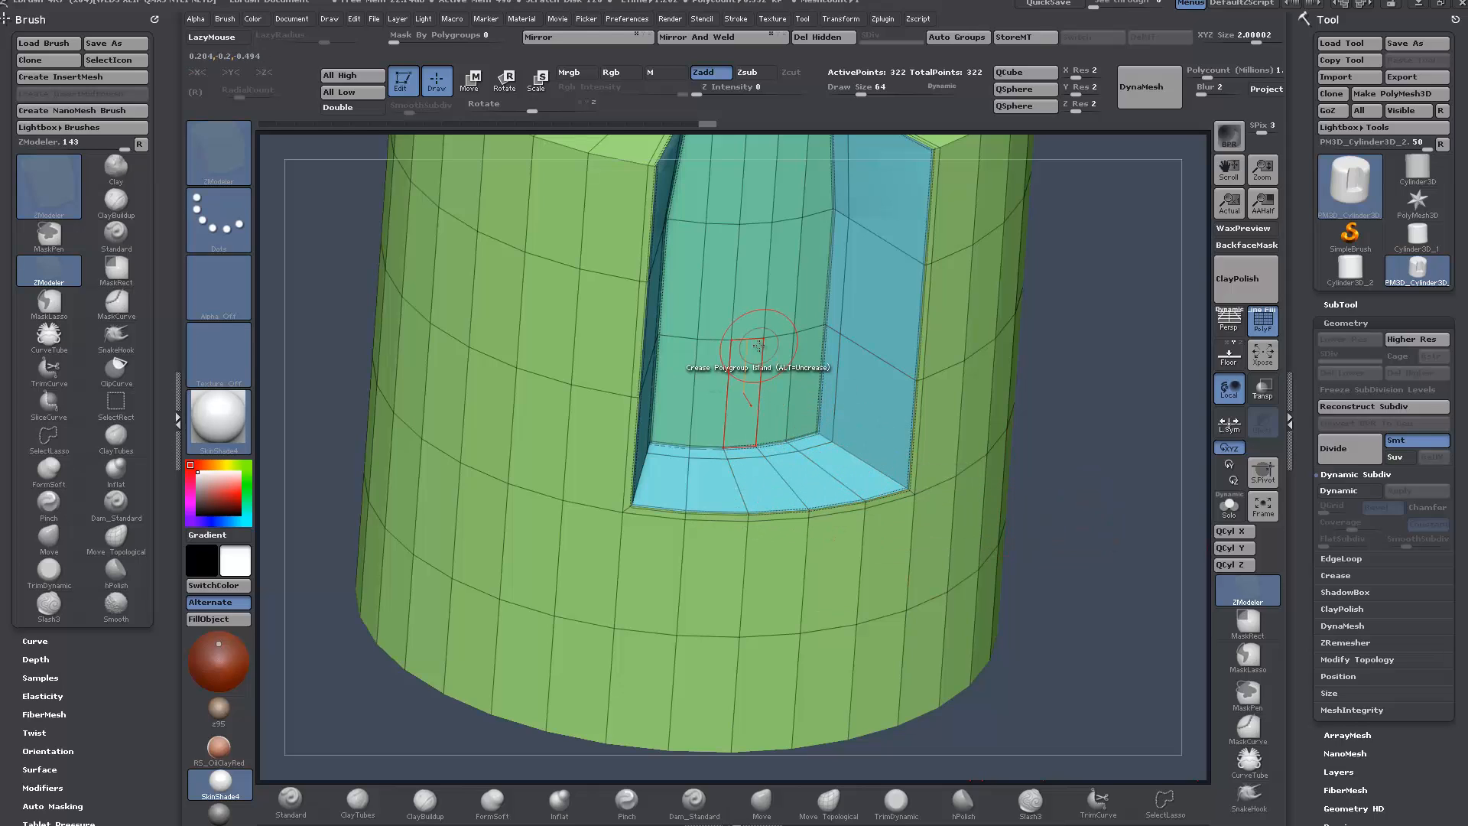
mouse_move(858, 462)
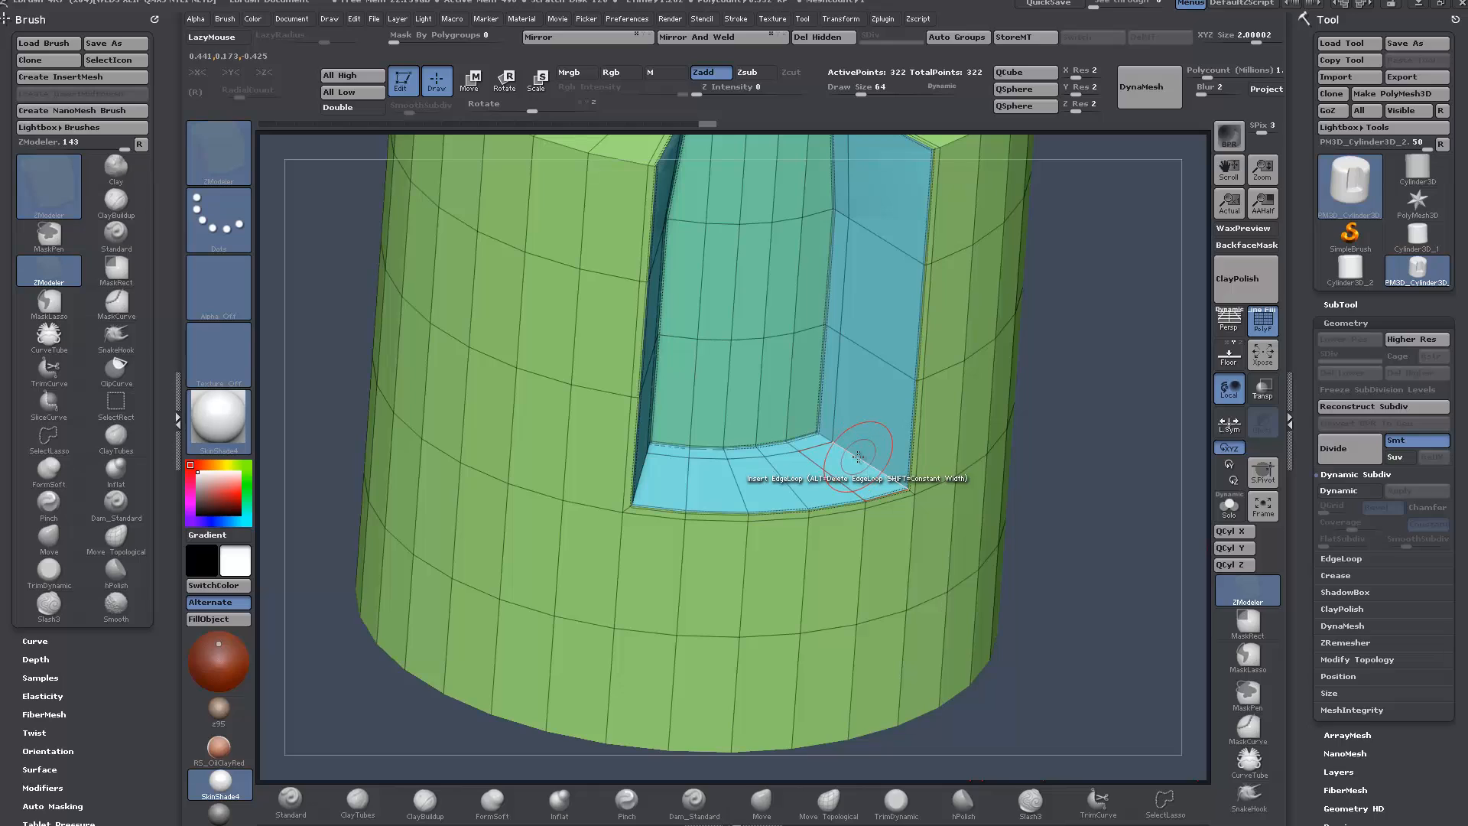
- Set the edge action to Crease and zoom in on the pocket's lower corner
click(856, 455)
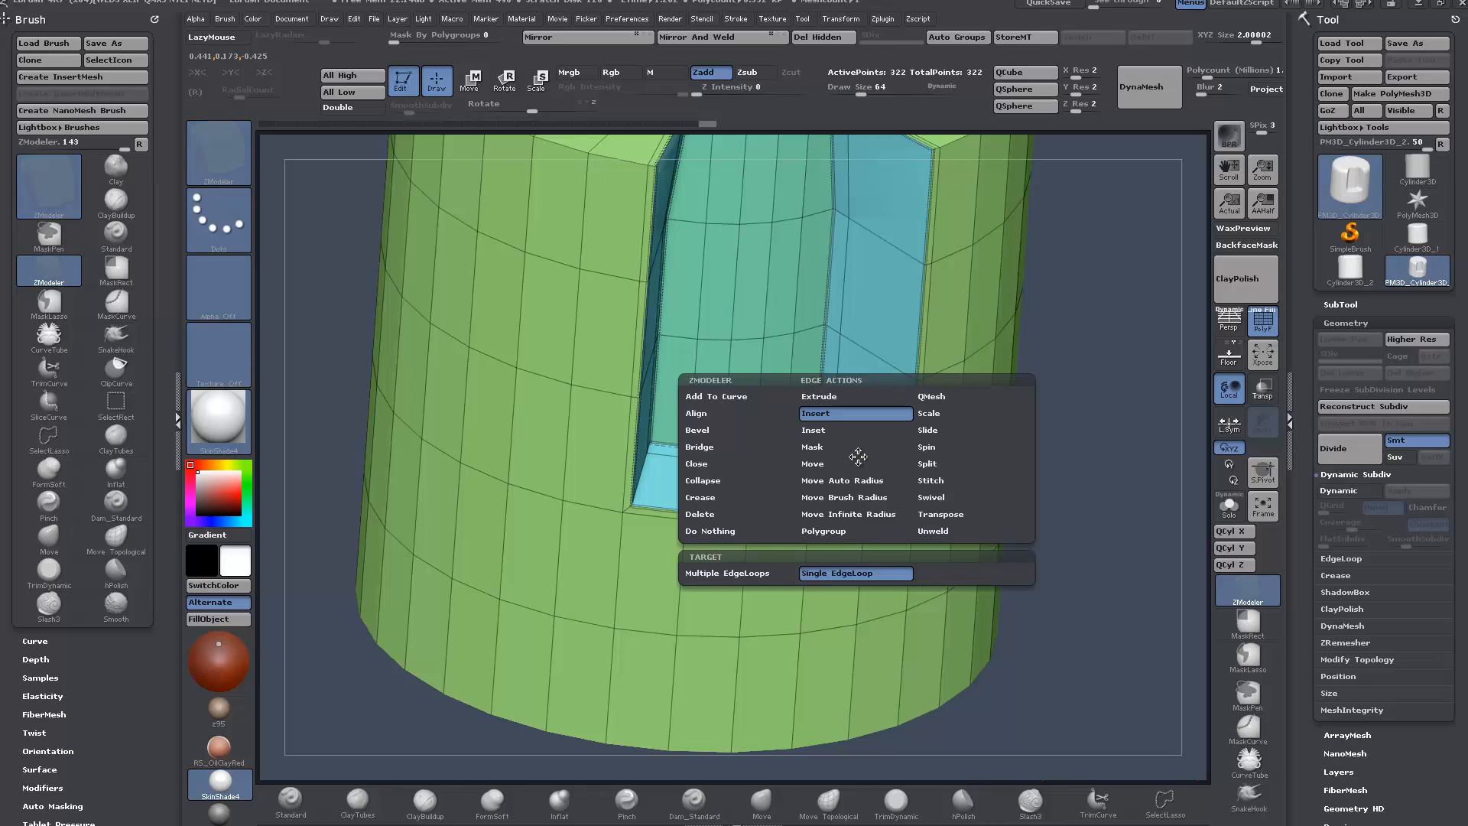
mouse_move(701, 497)
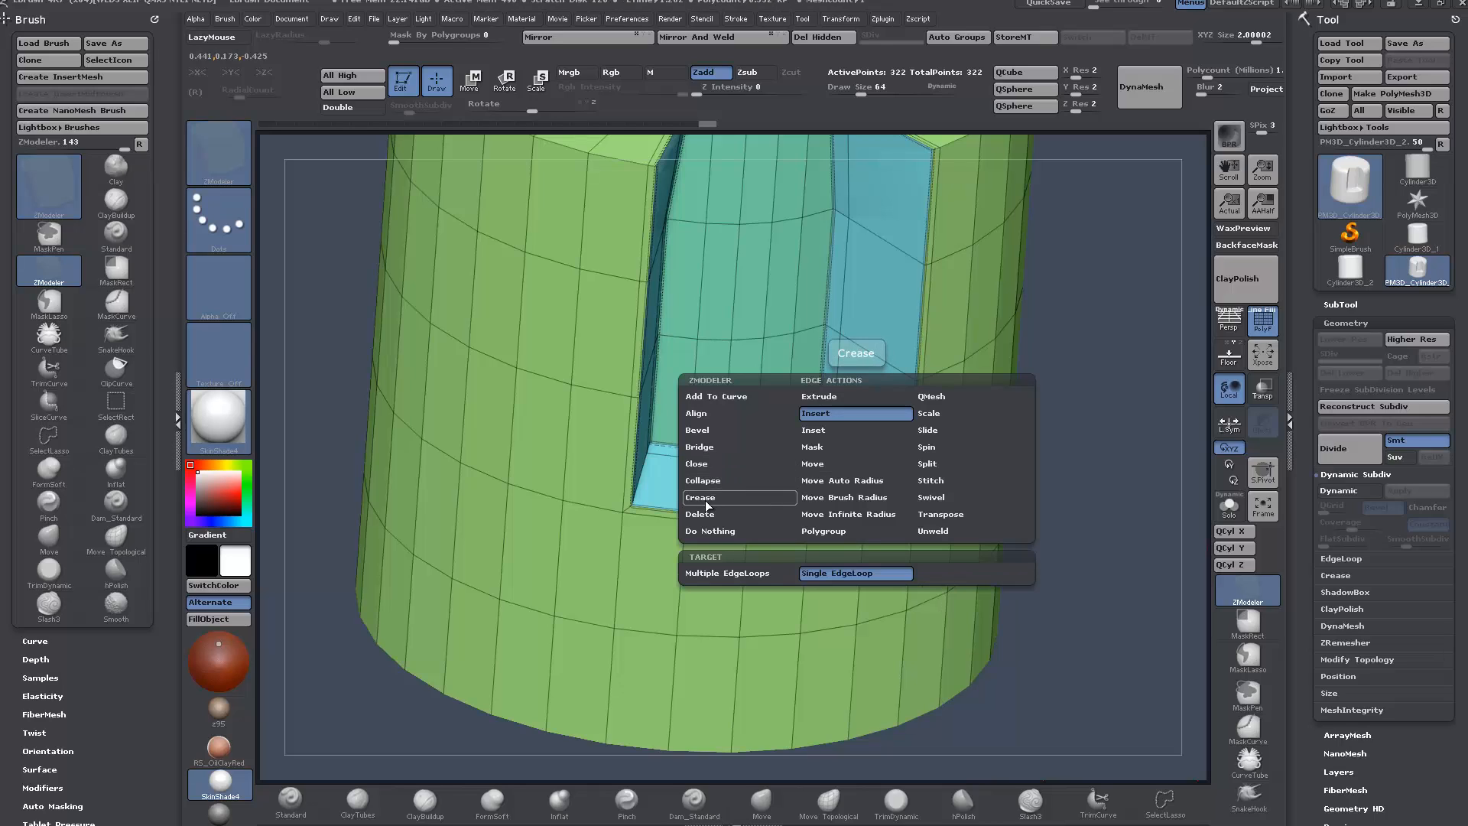
click(700, 497)
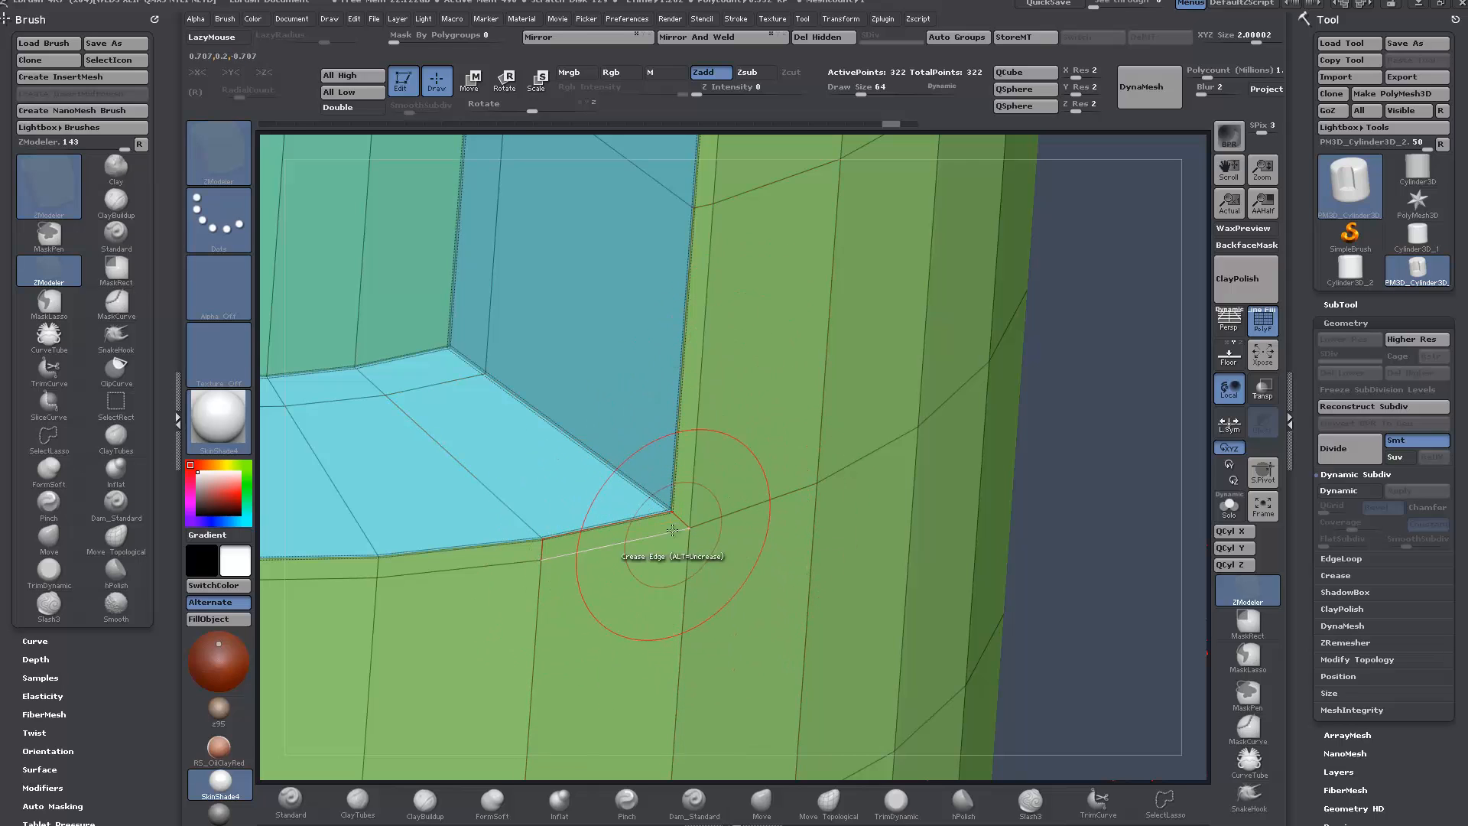
drag(674, 525, 1095, 543)
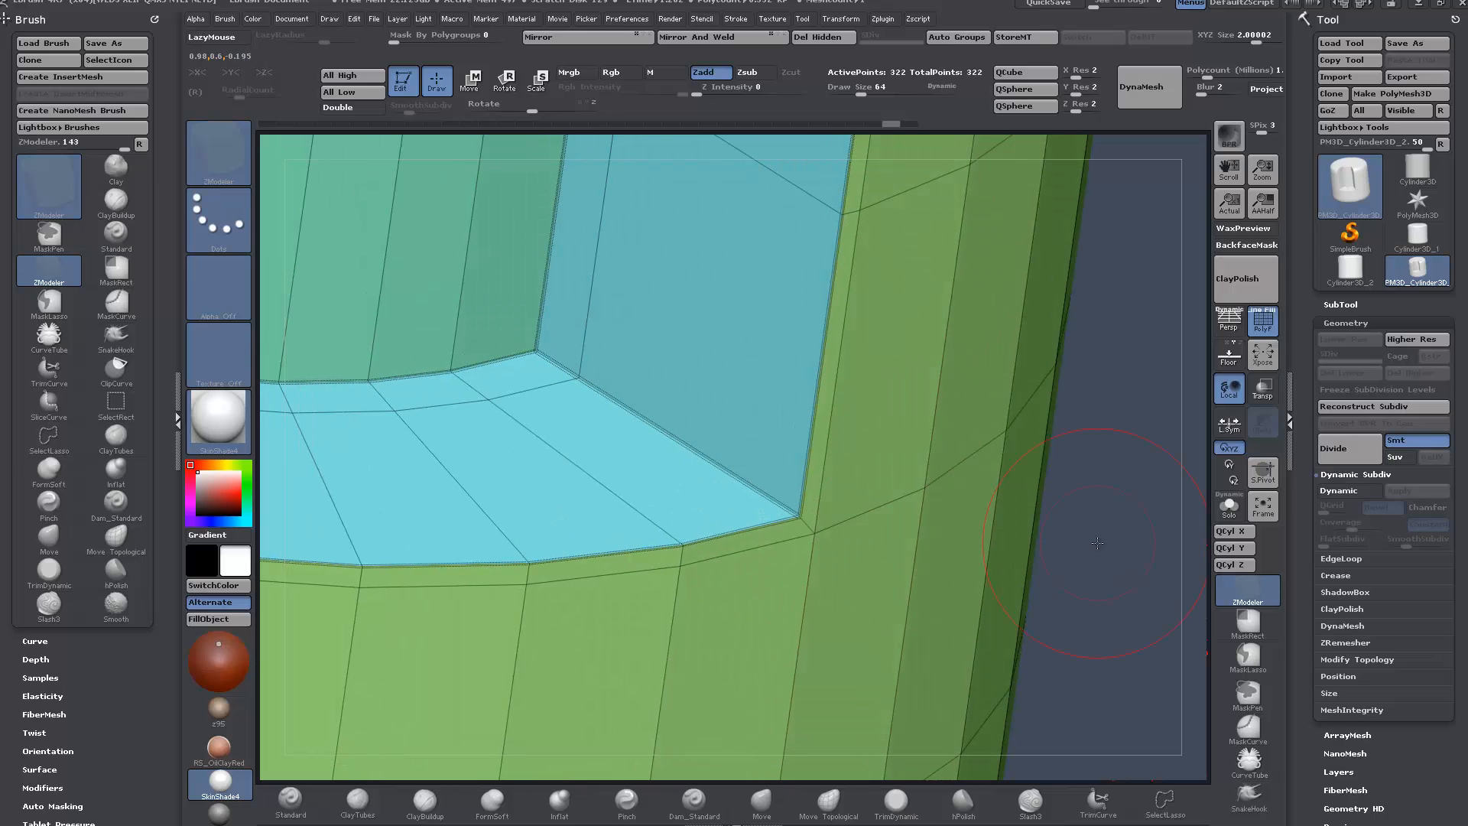
mouse_move(813, 498)
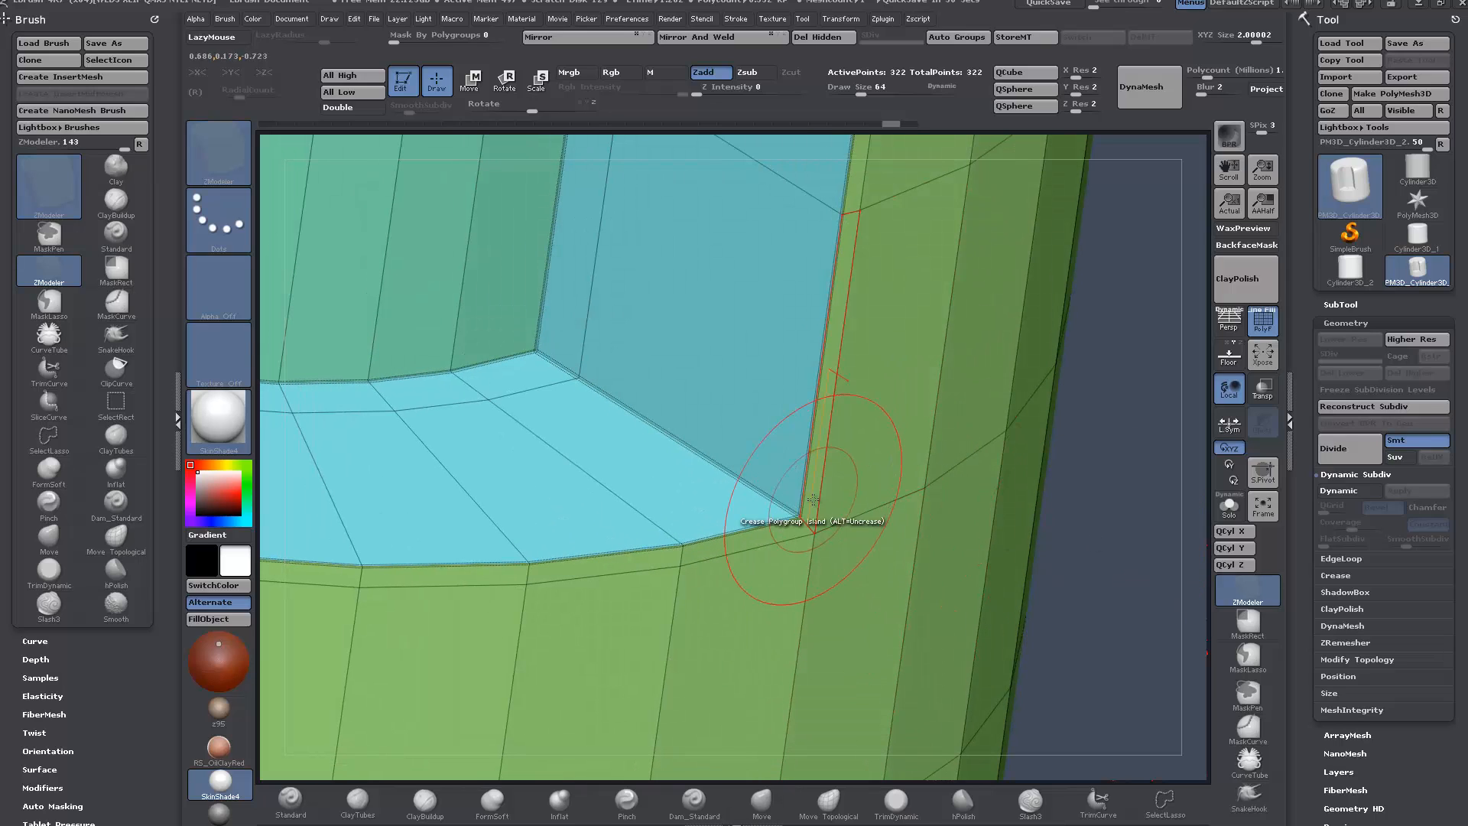
- Insert a supporting edge loop beside the pocket's lower edge, bringing the count to 360 points
click(811, 500)
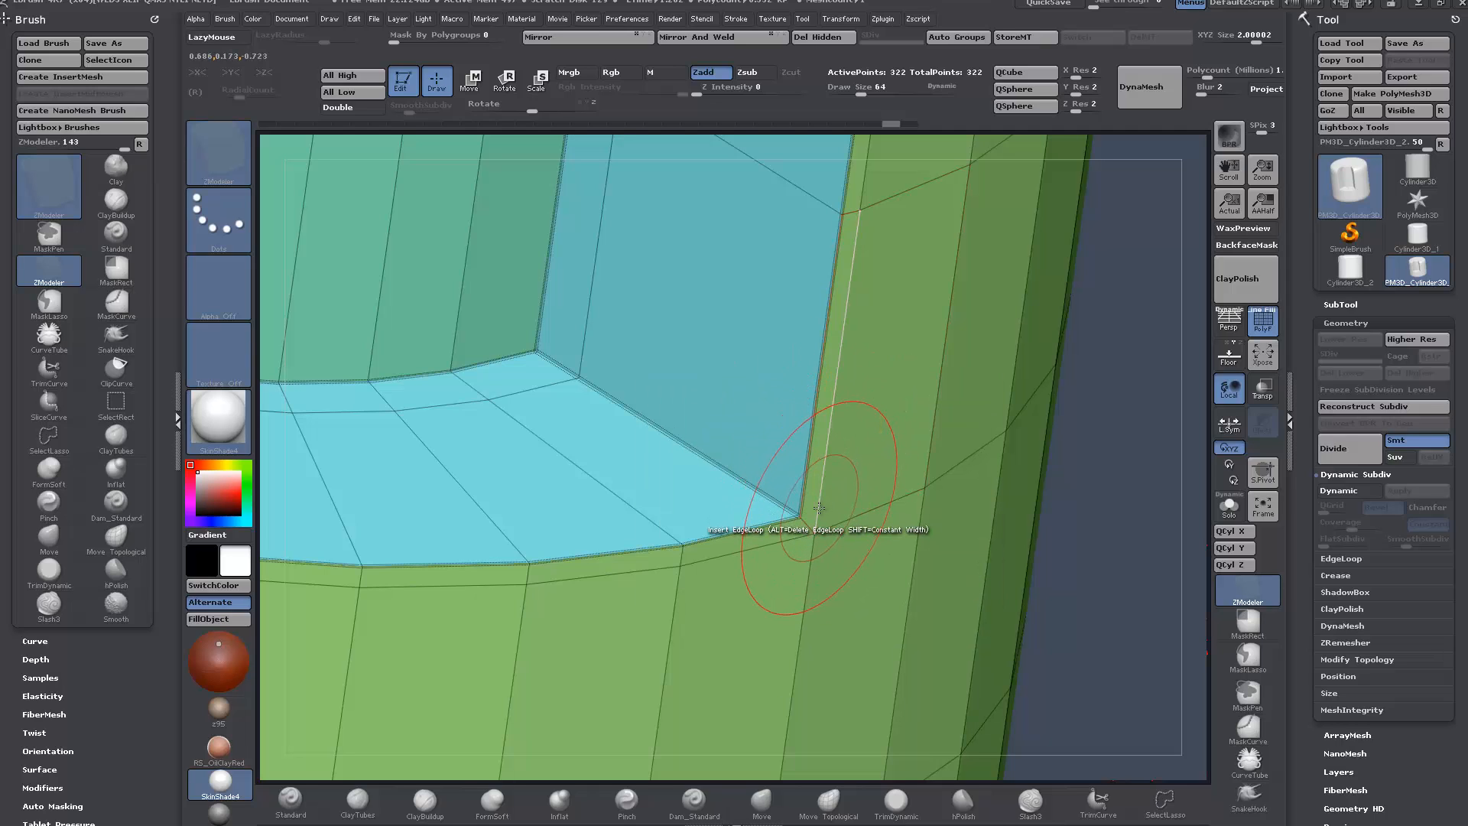
click(817, 506)
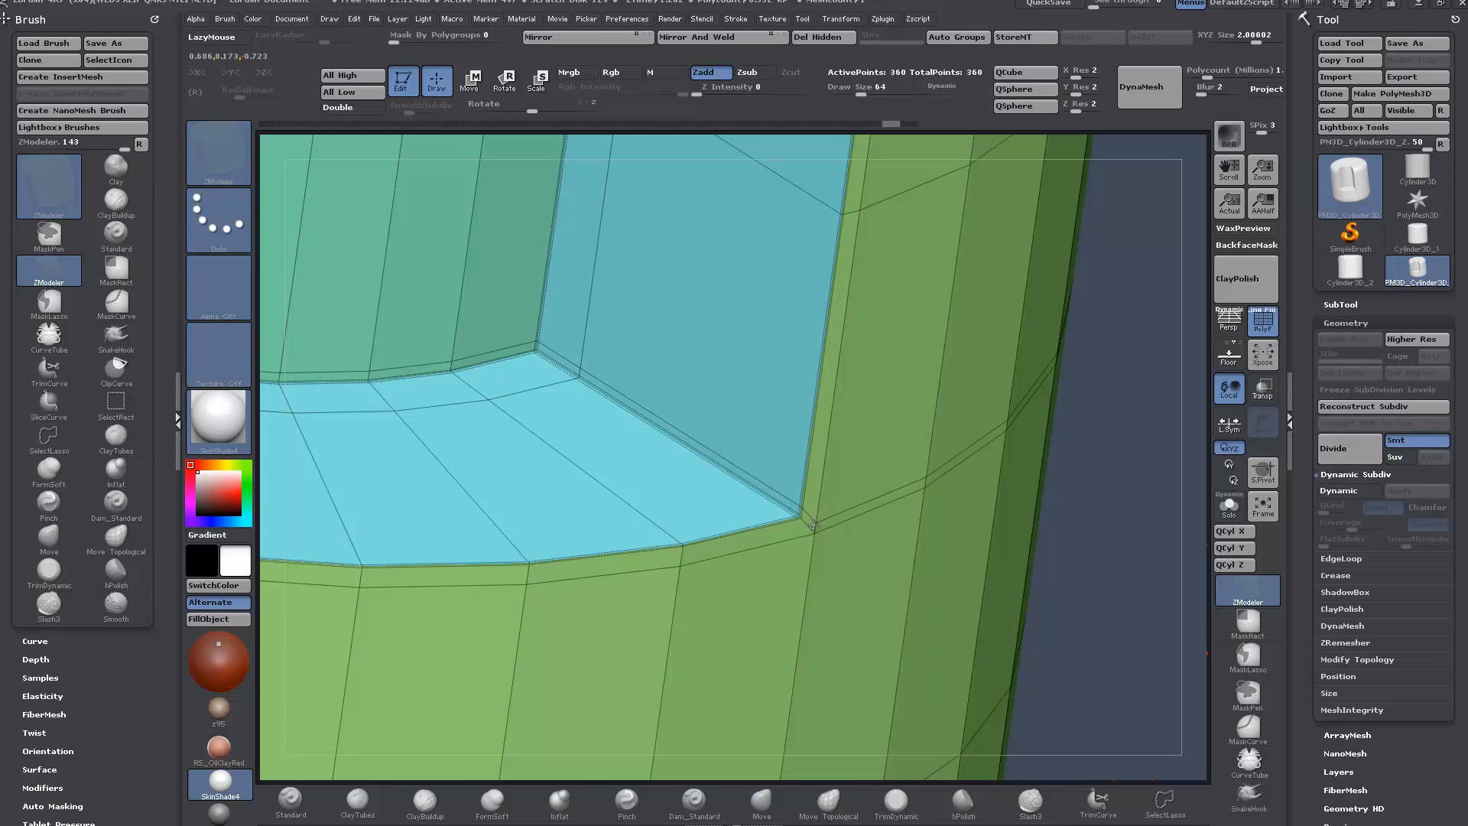
mouse_move(810, 526)
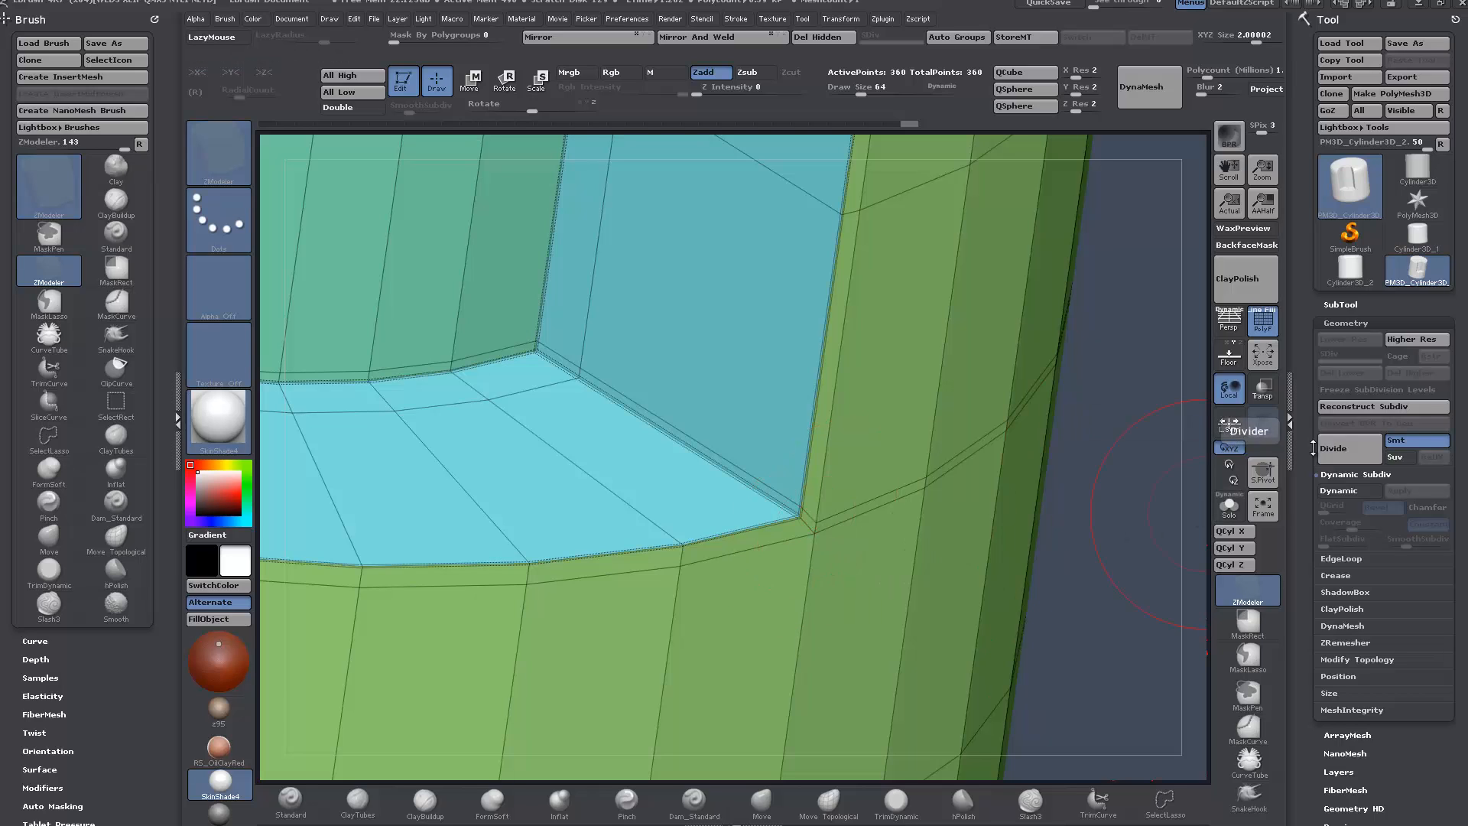
- Enable Dynamic Subdiv and inspect the smoothed pocket front-on with the model centred
click(1341, 491)
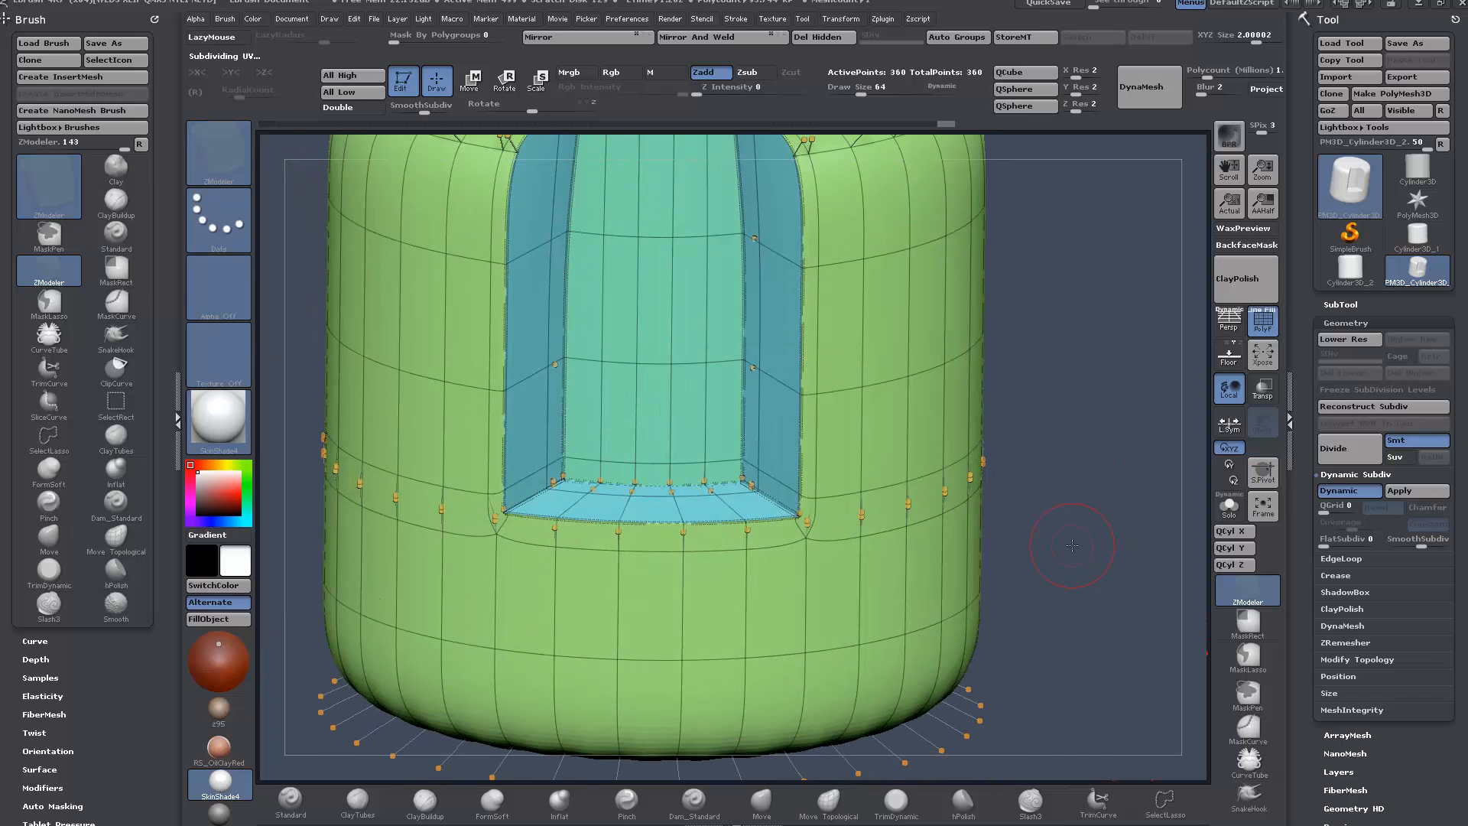
drag(1072, 546, 1068, 581)
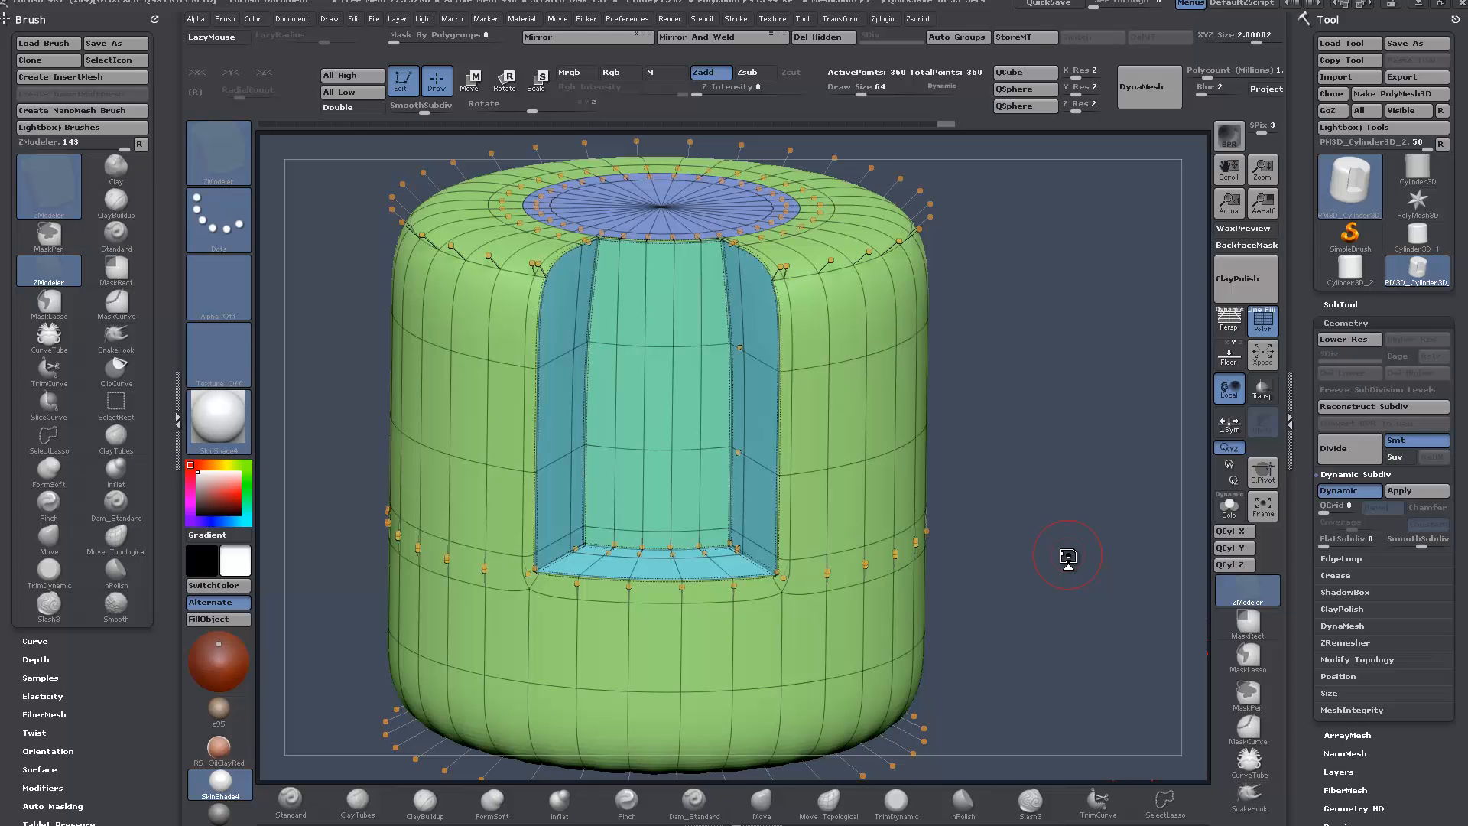
mouse_move(1008, 492)
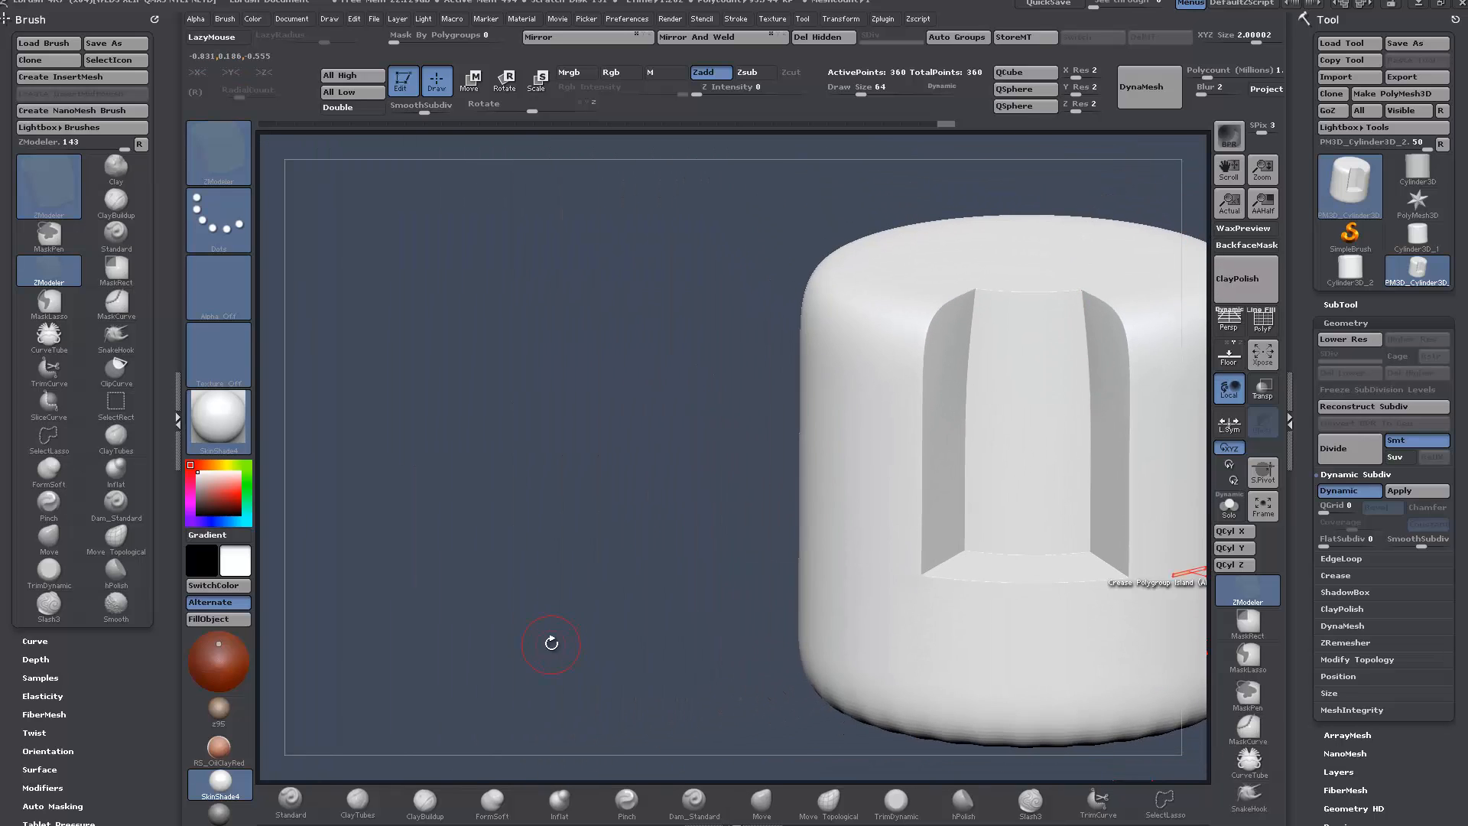
drag(550, 643, 1074, 584)
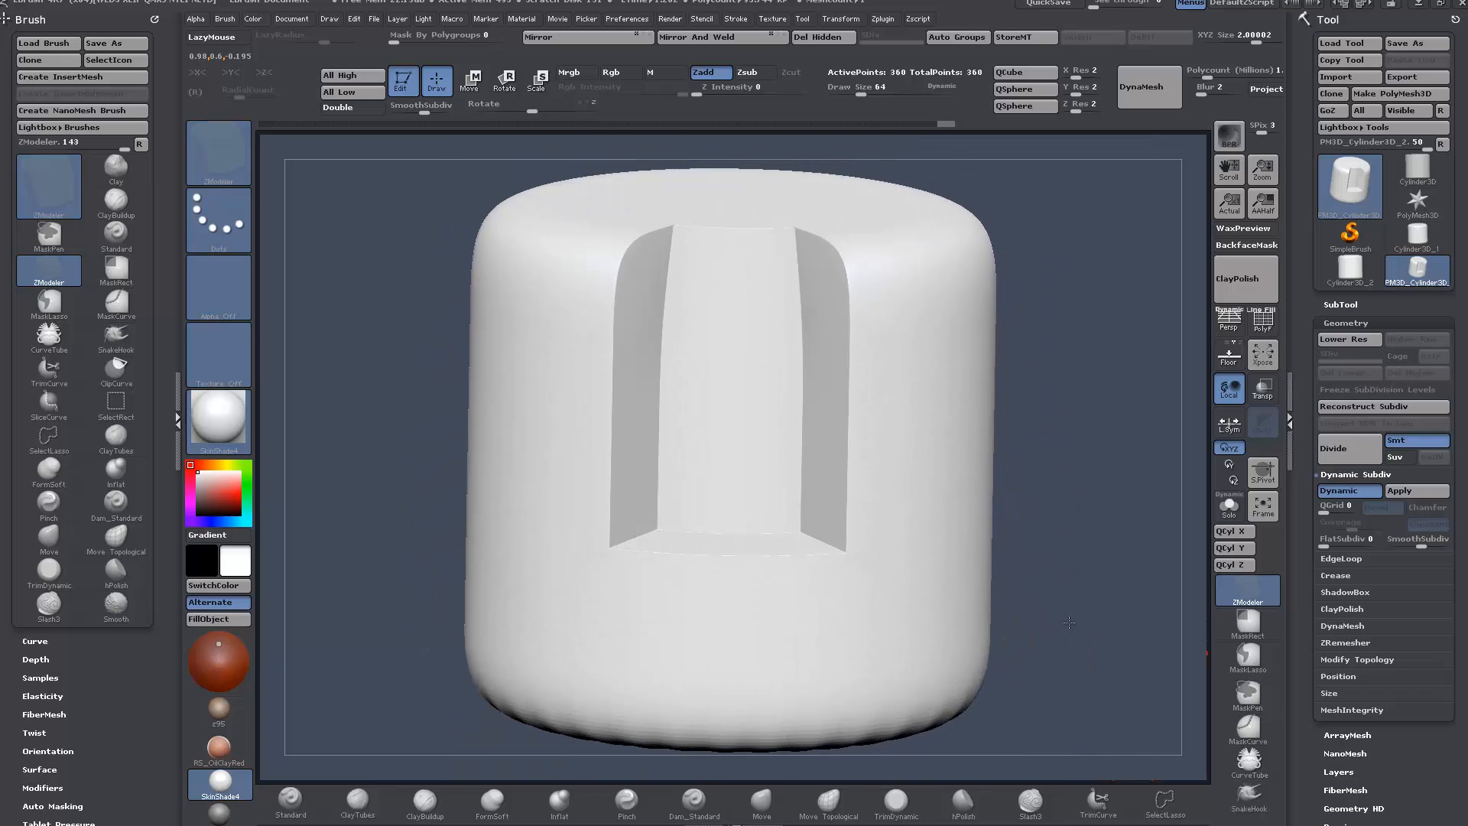
mouse_move(217, 422)
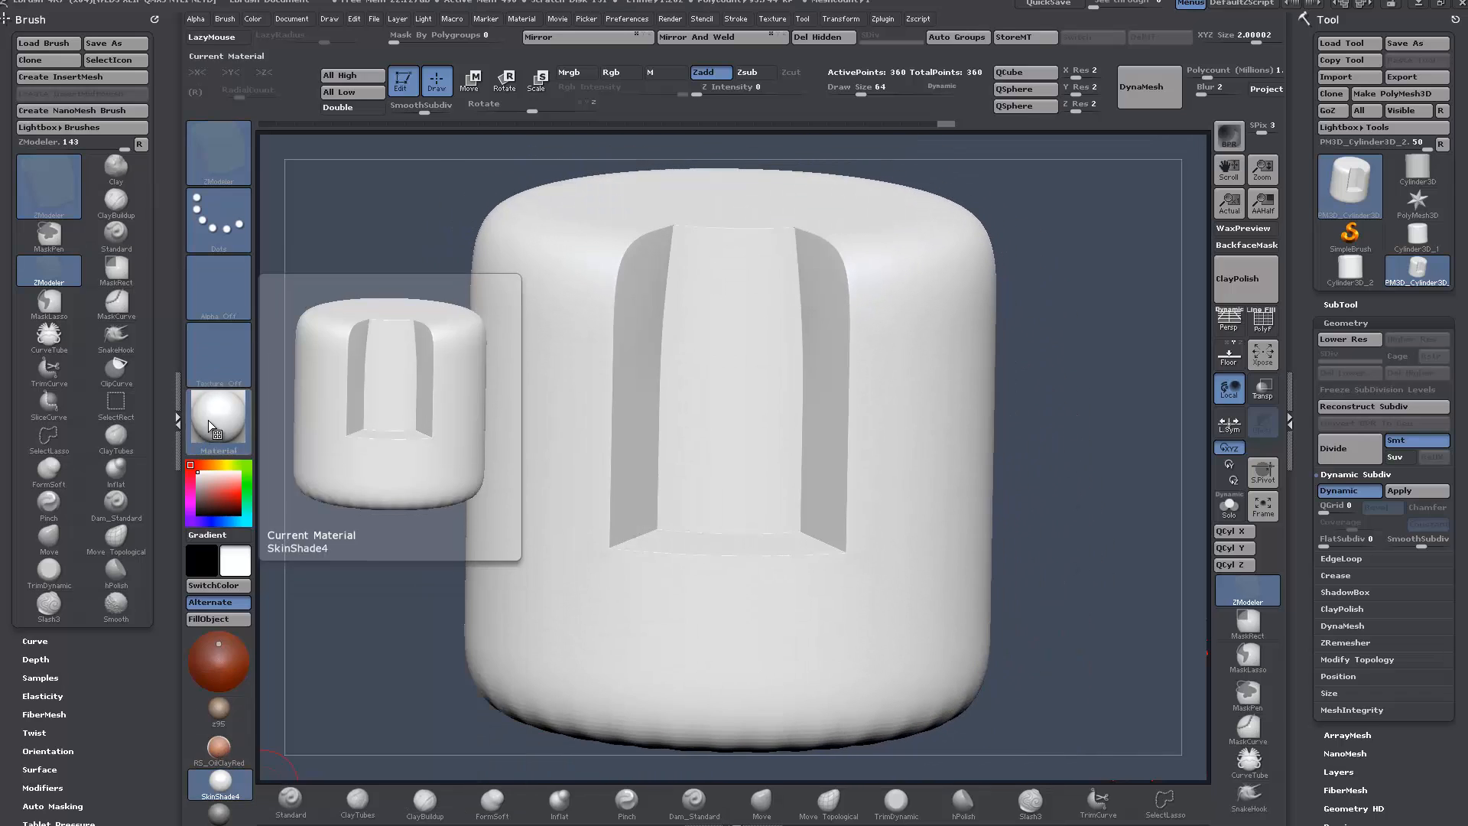
click(217, 422)
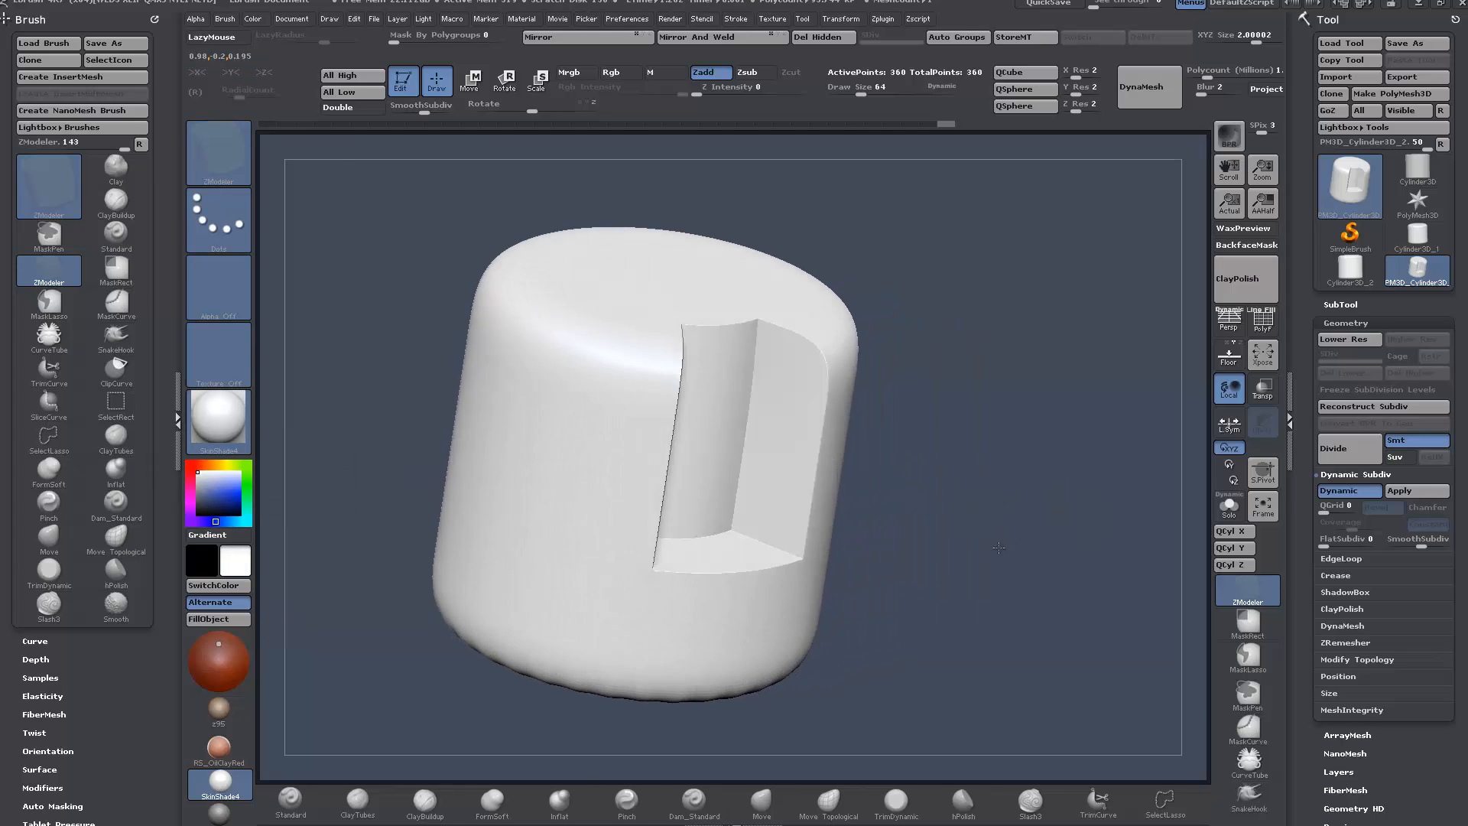
- Set the ZModeler edge action to Crease on complete edge loops and inspect the pocket and underside
drag(999, 548, 1074, 423)
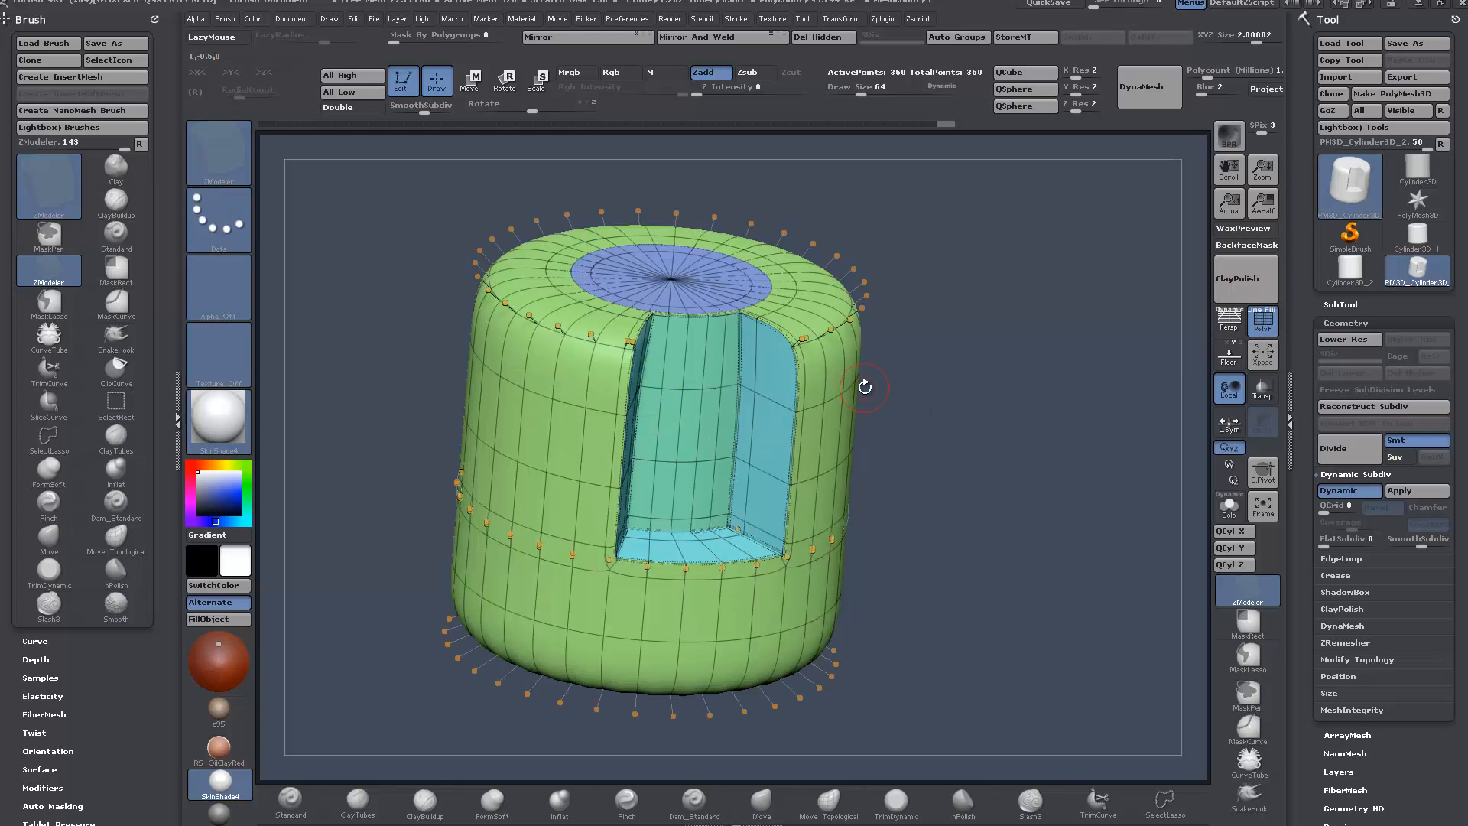
mouse_move(966, 538)
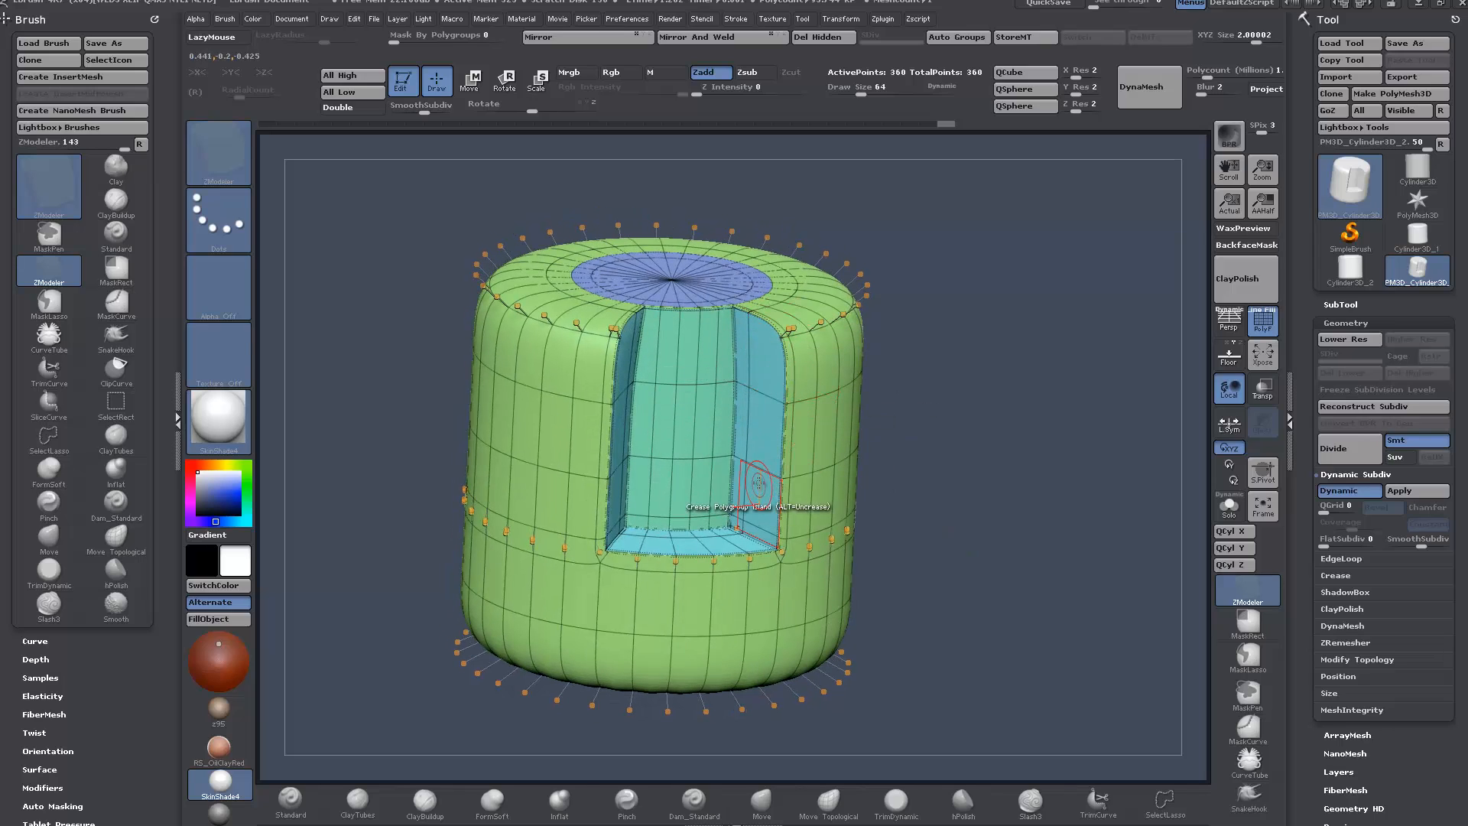
mouse_move(993, 440)
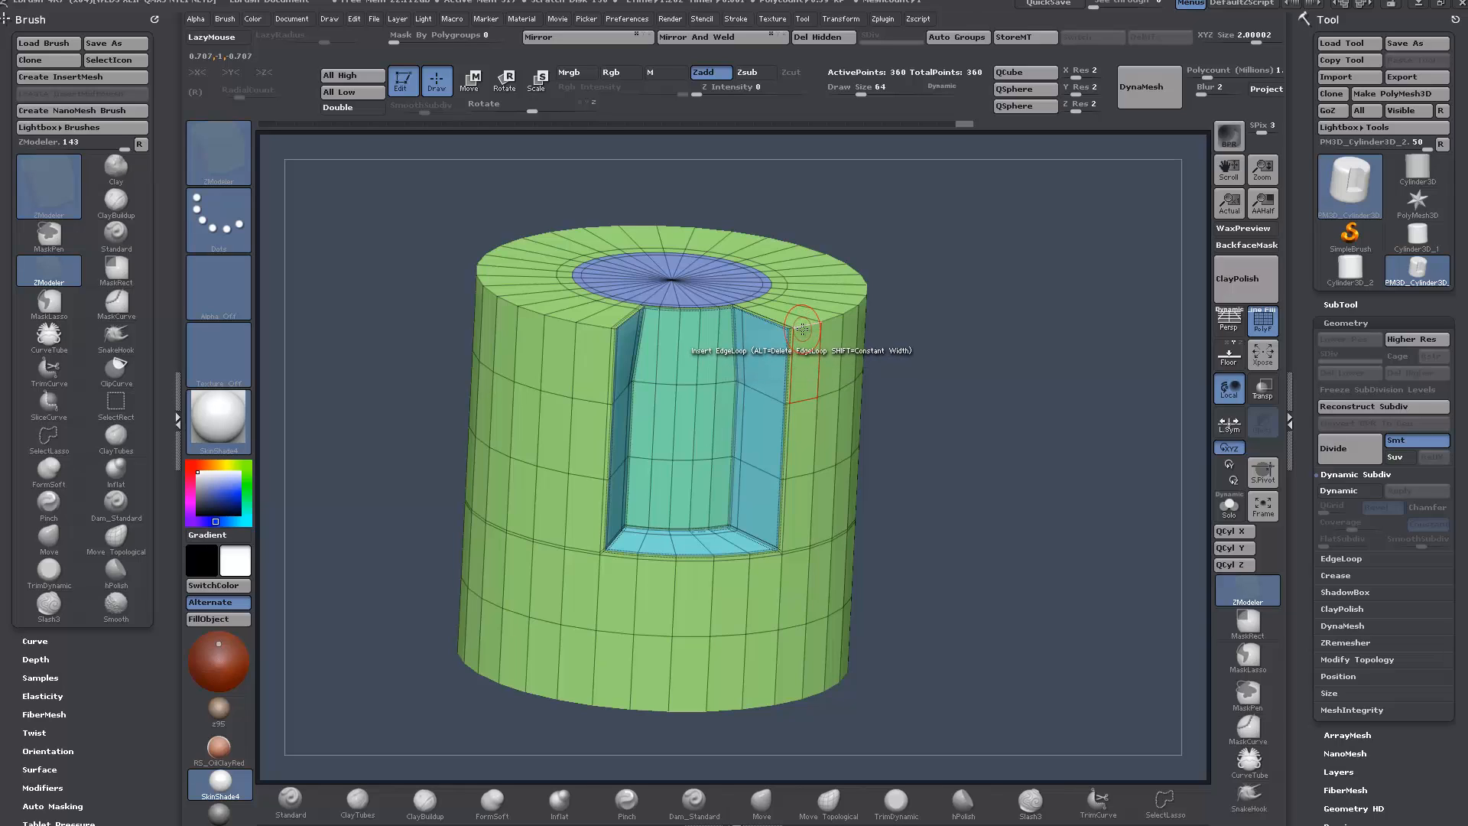
click(801, 326)
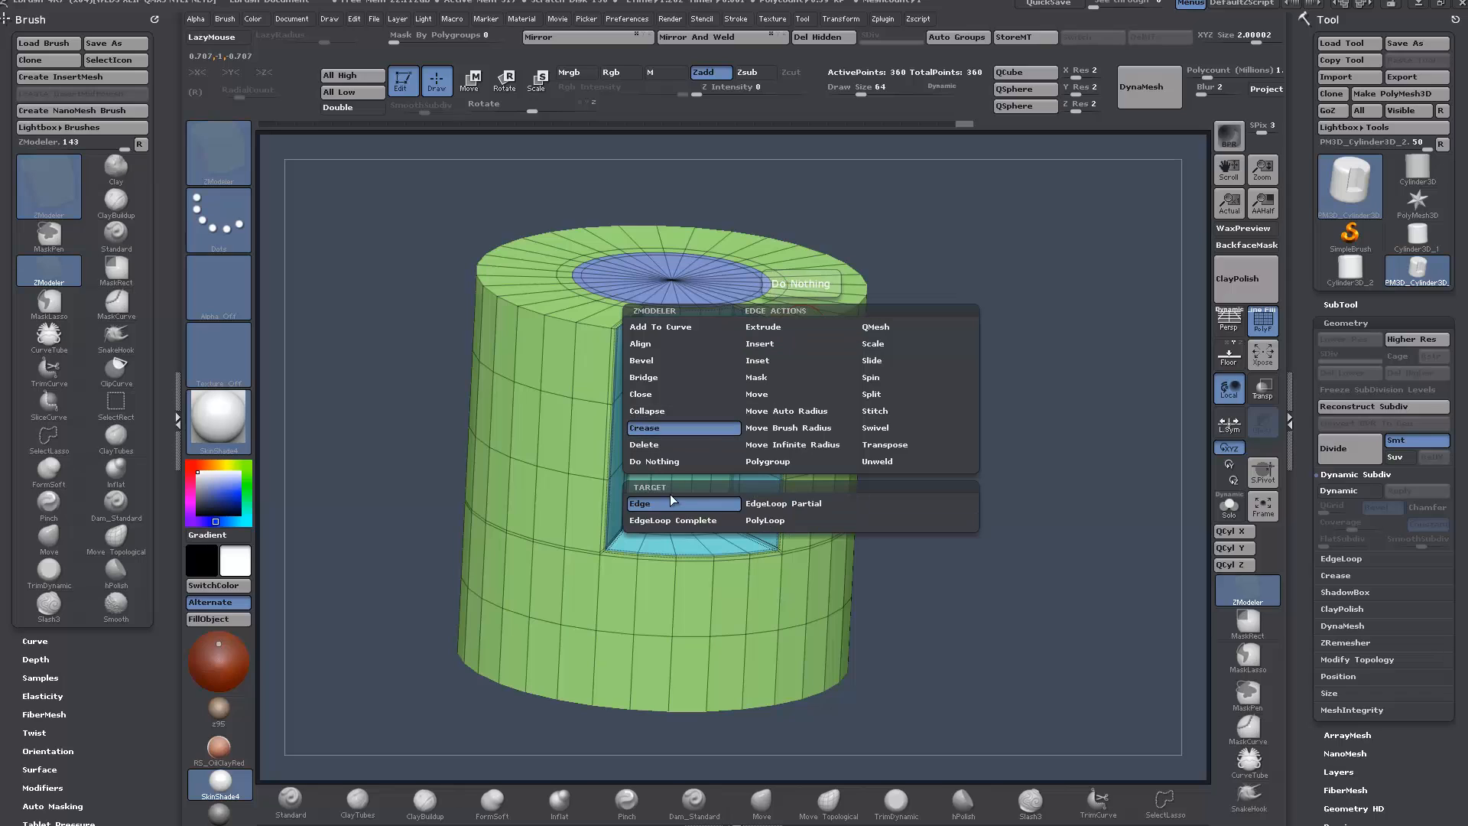
click(673, 520)
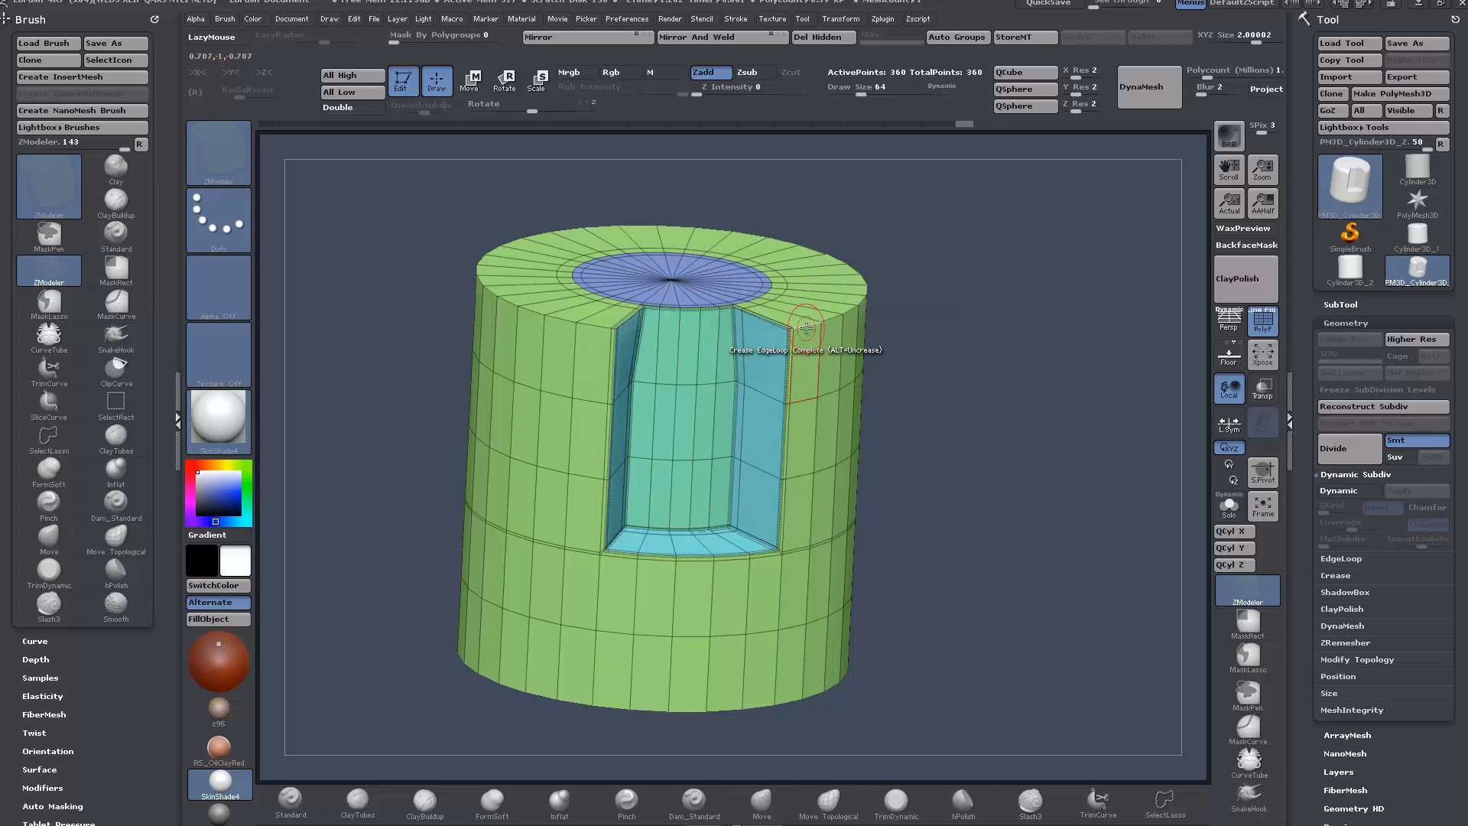
drag(805, 328, 942, 494)
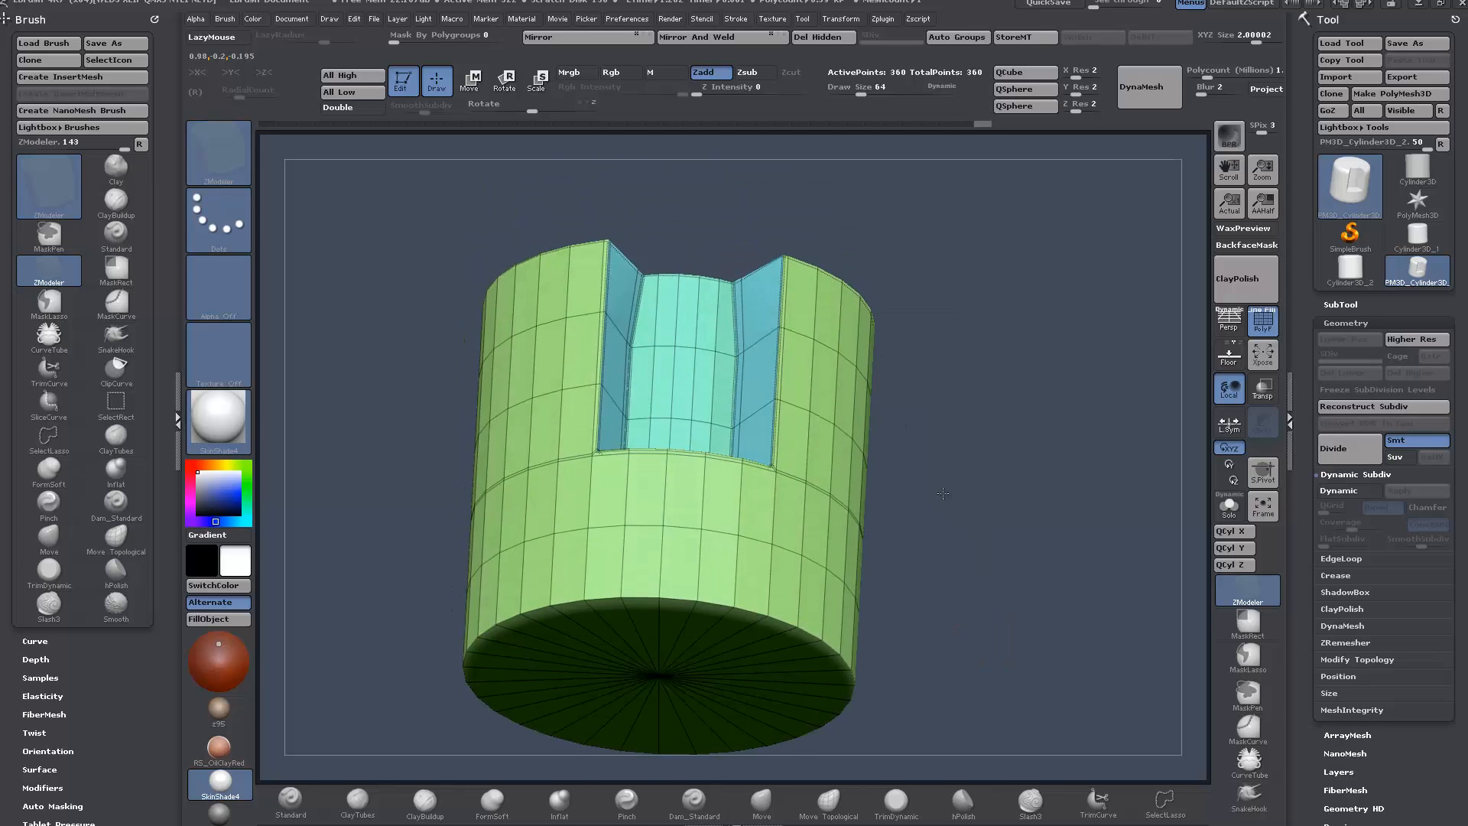
drag(941, 494, 948, 532)
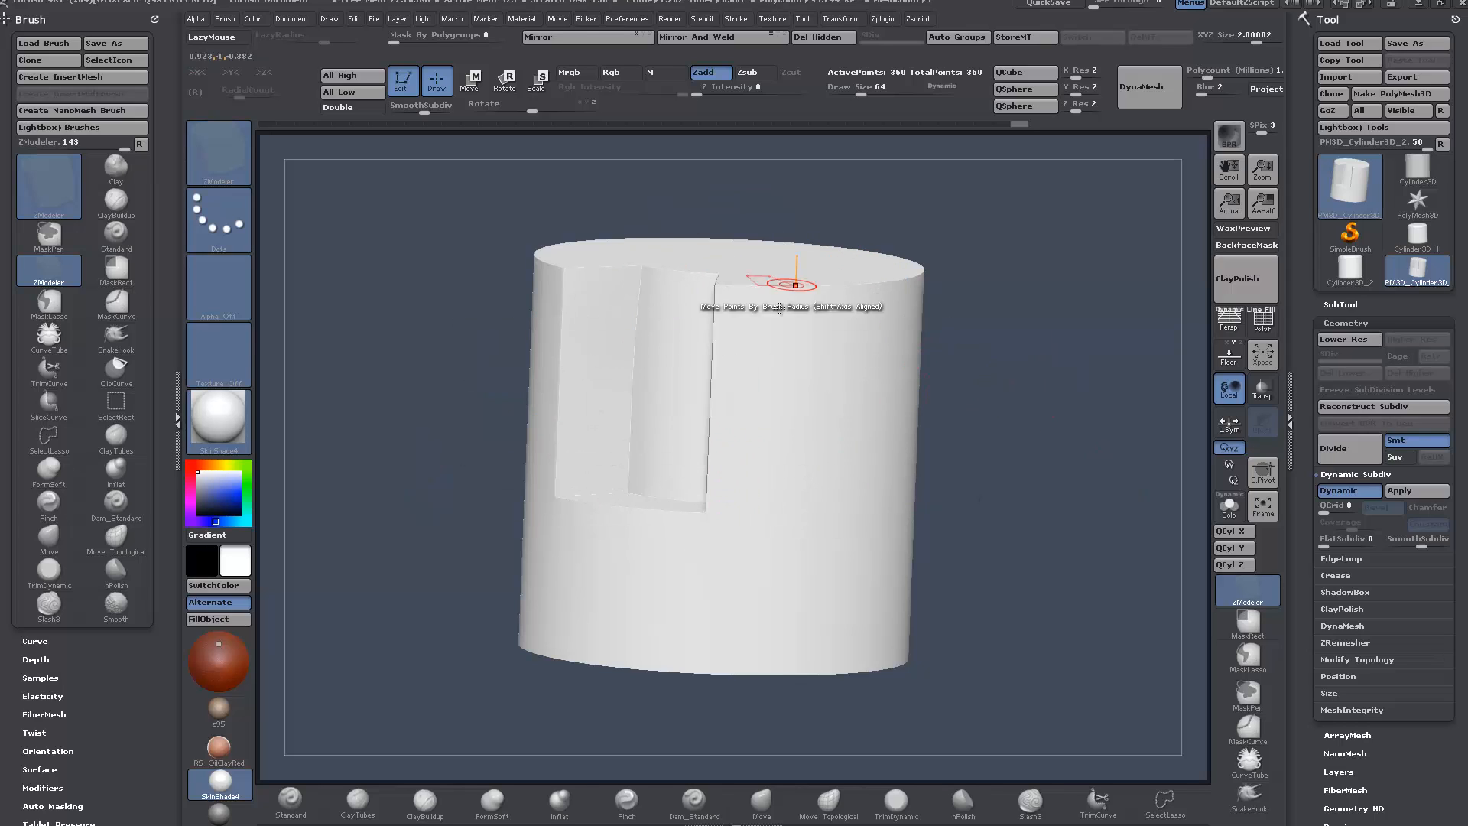
- Orbit to look down into the pocket before beveling the creased edges
drag(786, 286, 1066, 471)
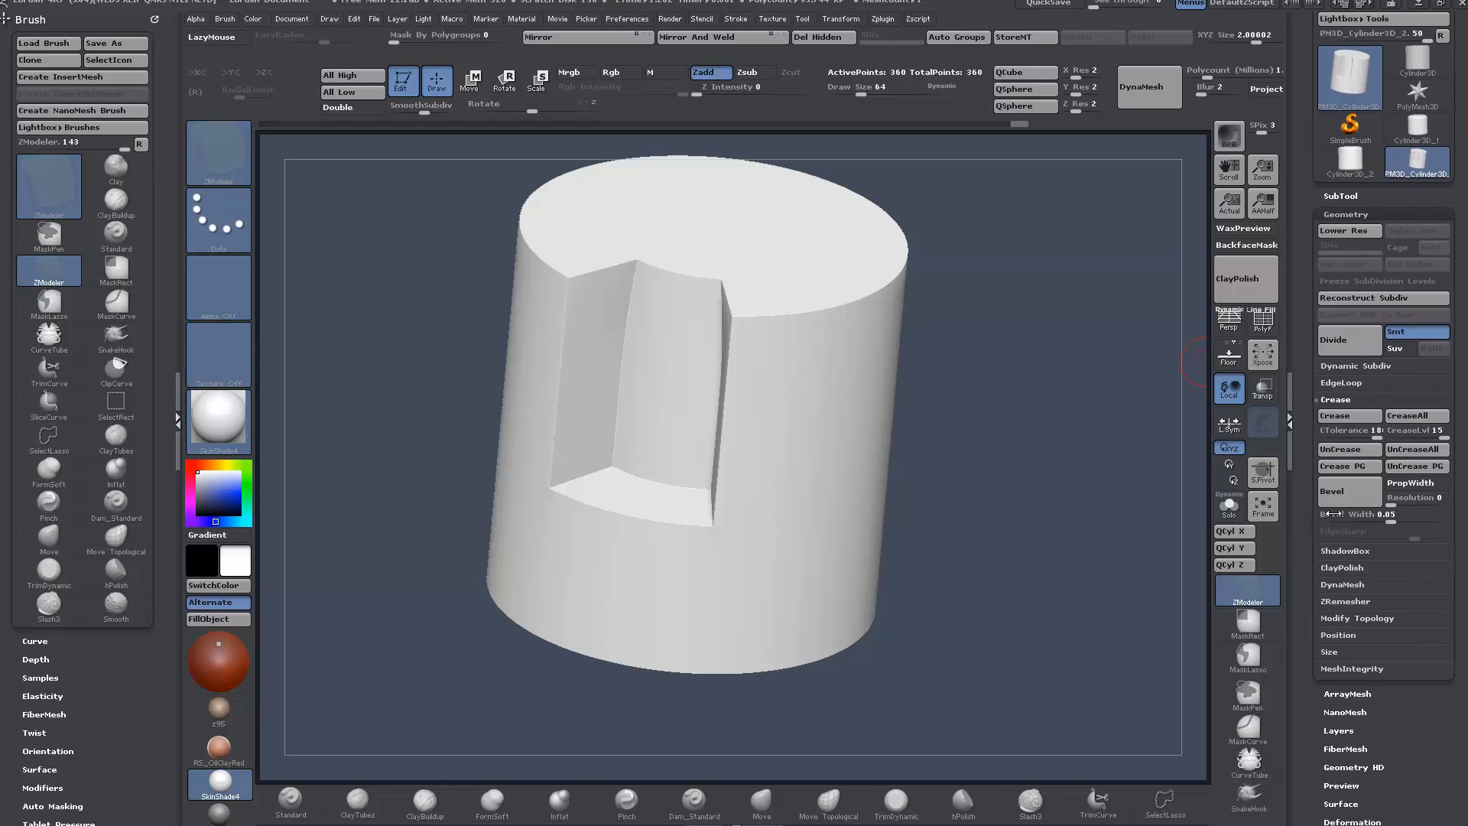
mouse_move(1412, 482)
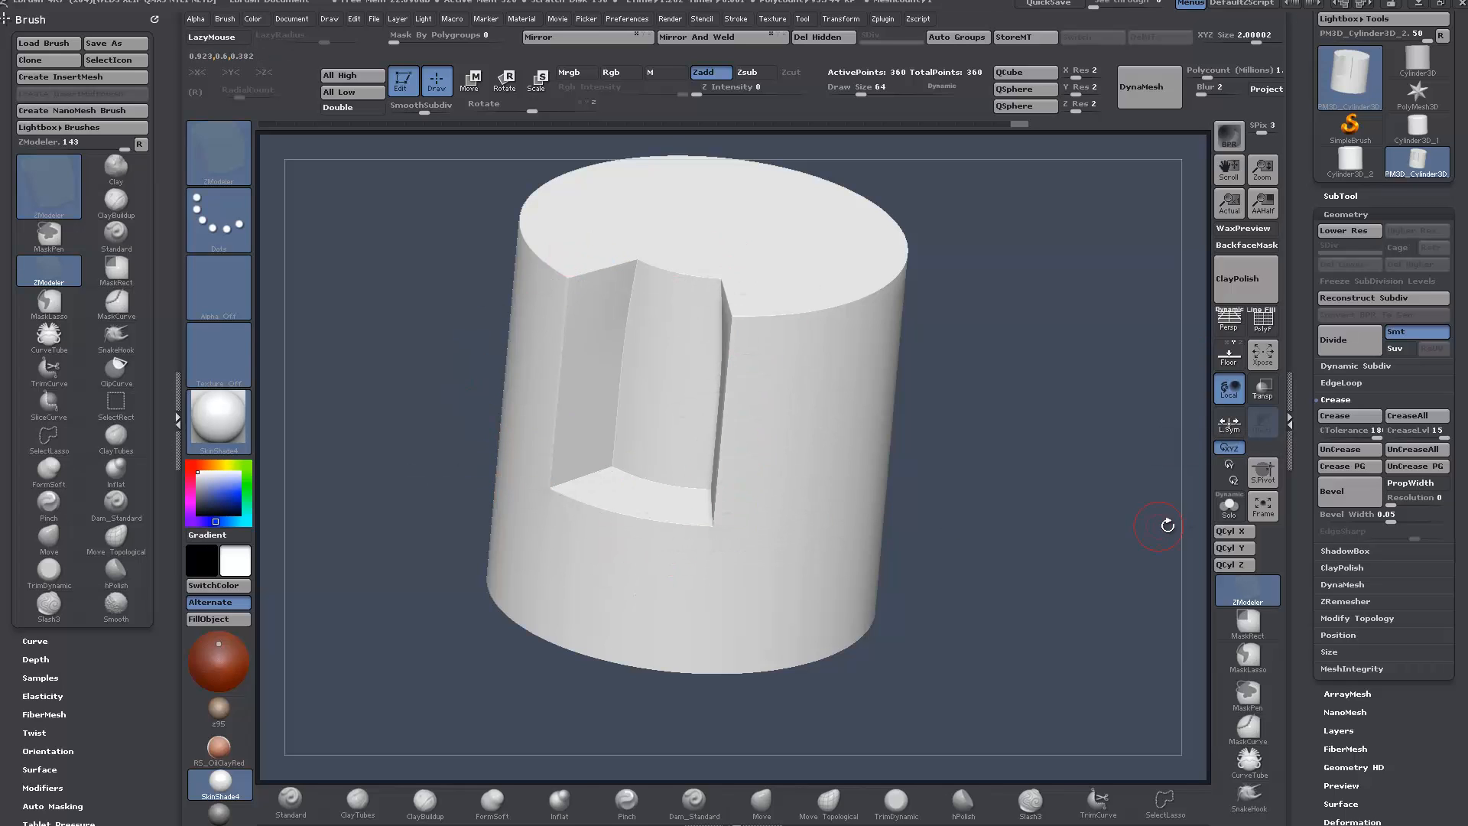
mouse_move(1410, 481)
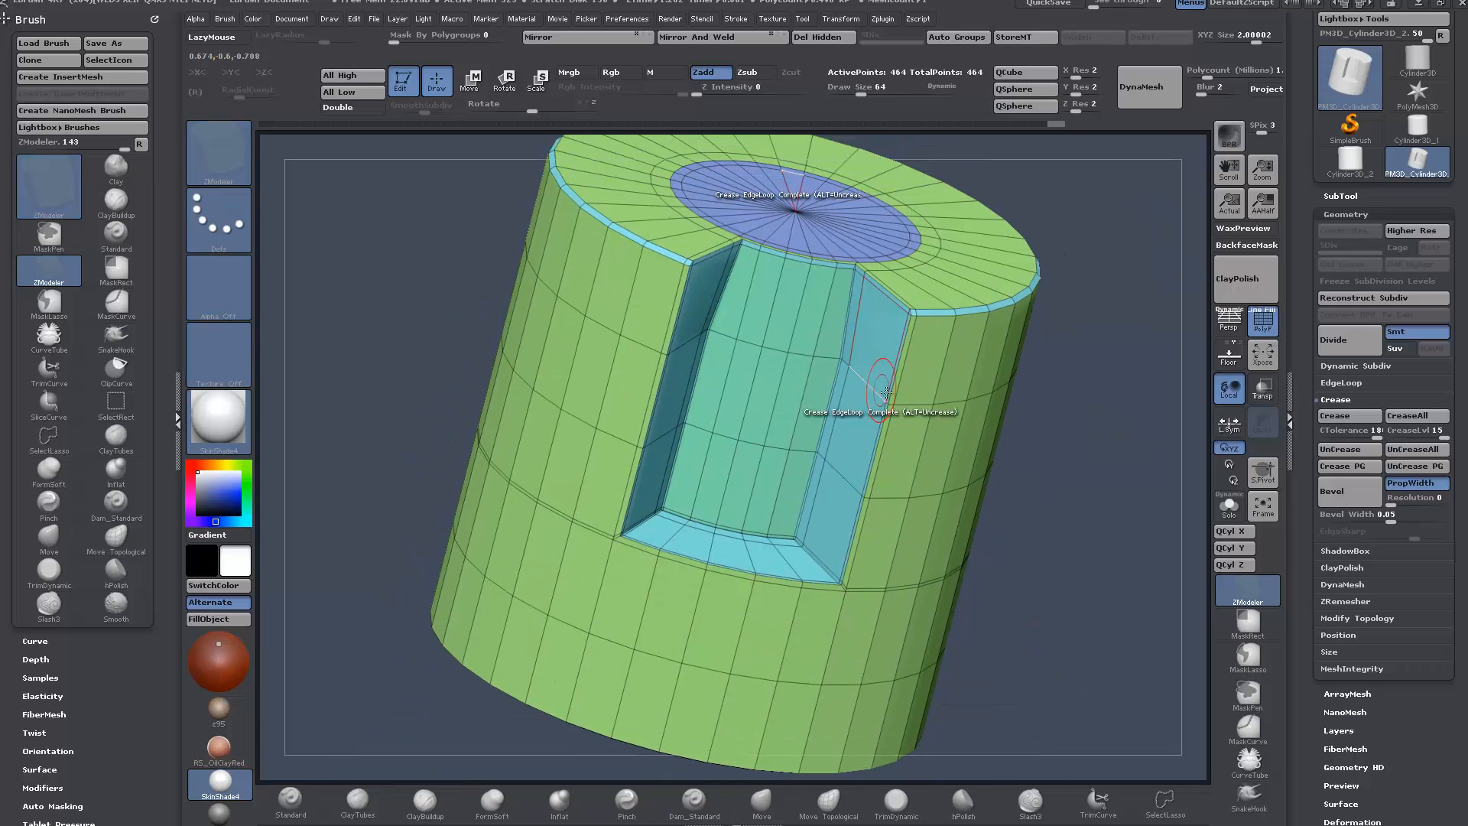
mouse_move(1330, 492)
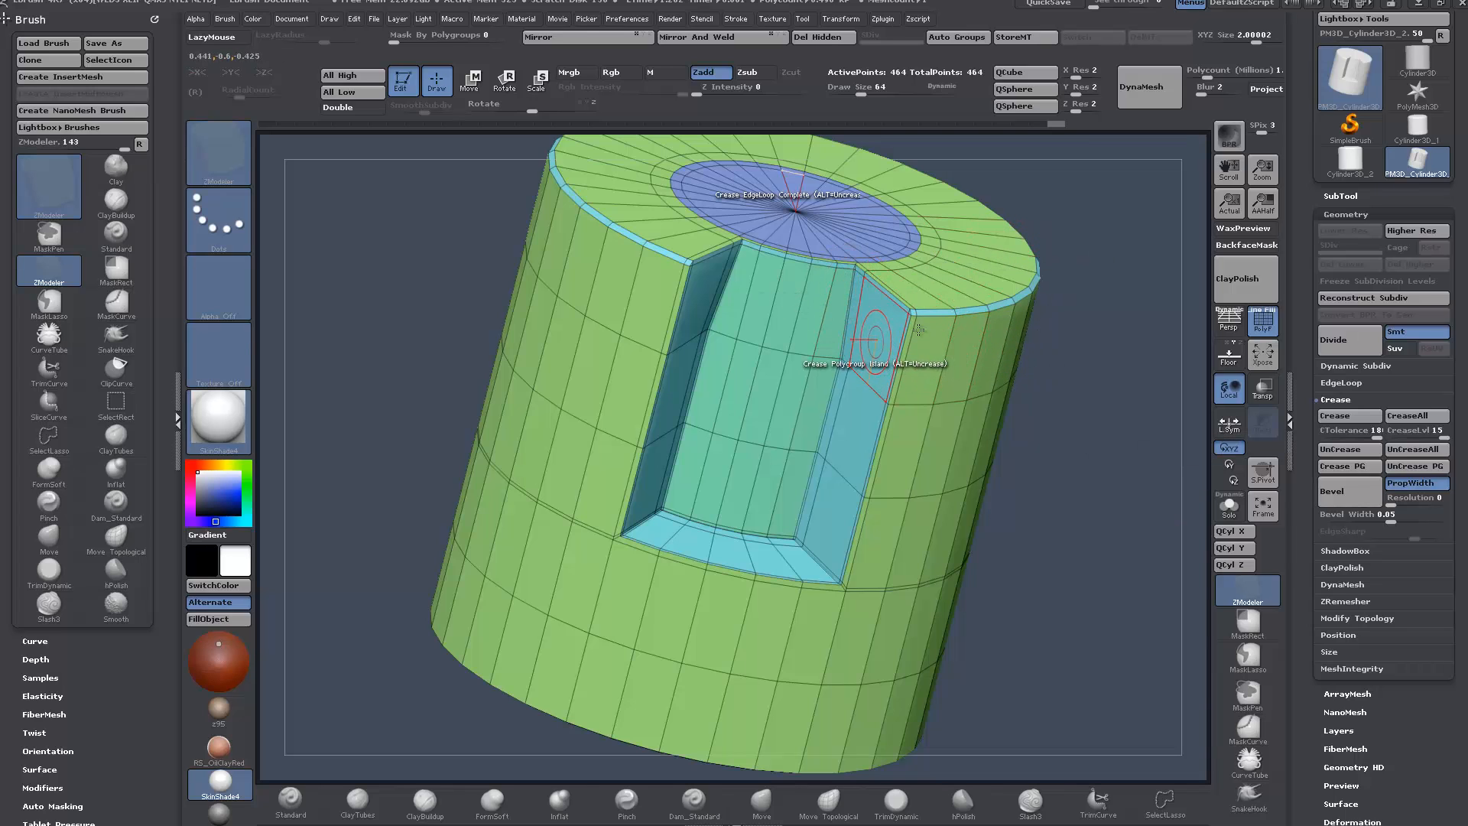
drag(918, 327, 1061, 543)
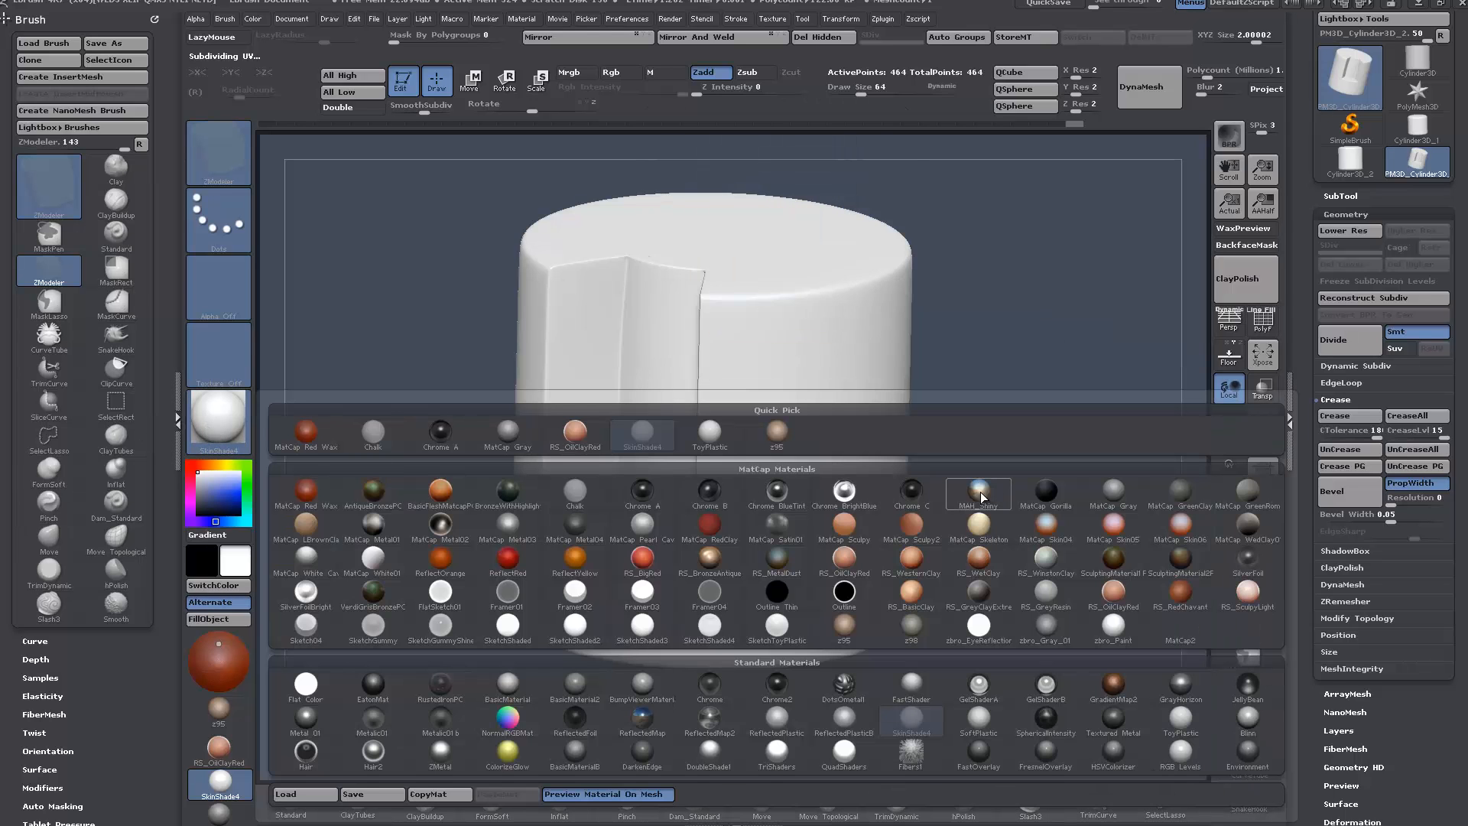
- Preview the cylinder with a shiny metallic MatCap and inspect the bevels and pocket from below
click(978, 493)
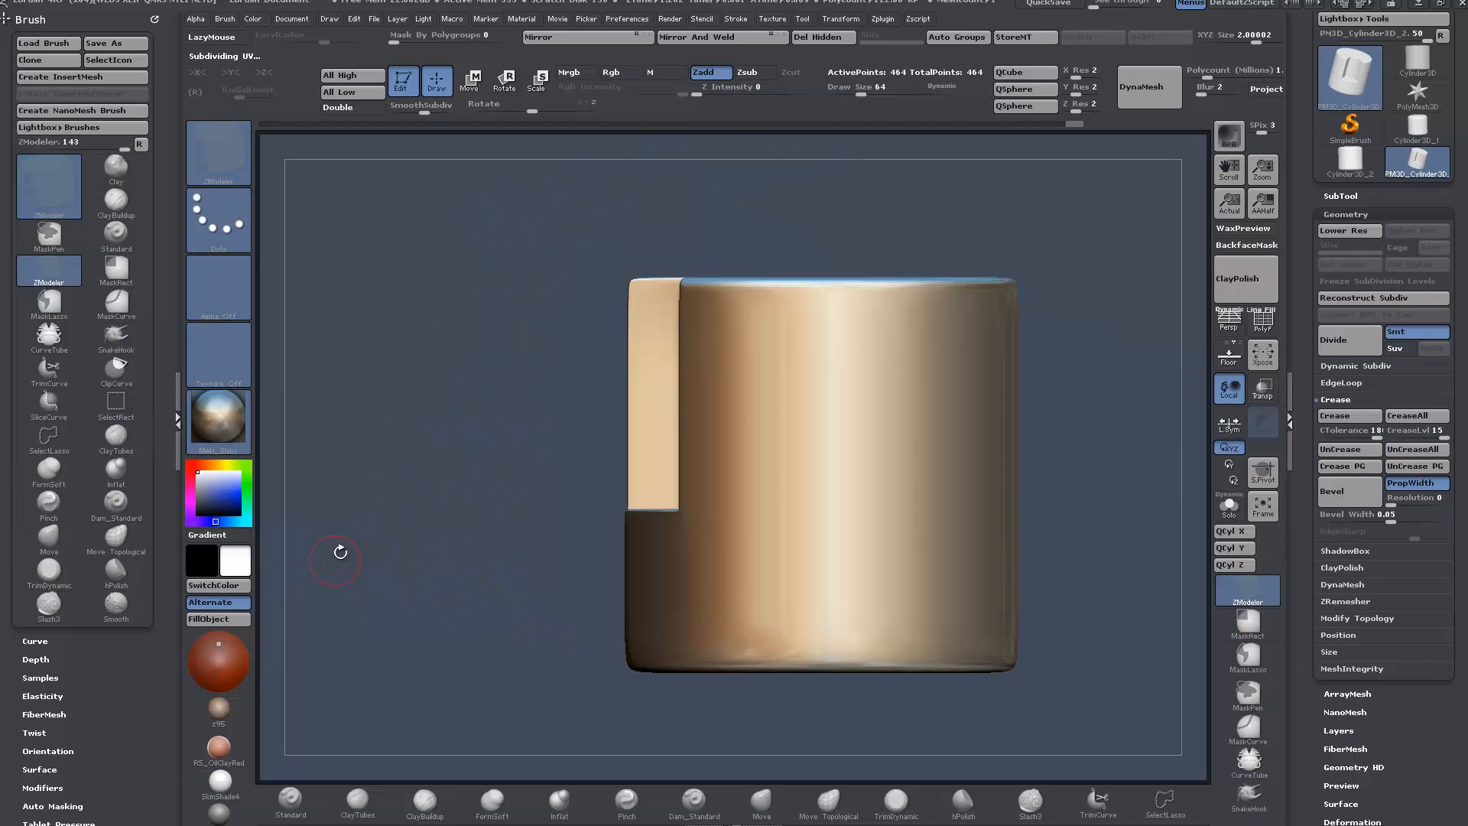
drag(334, 552, 379, 565)
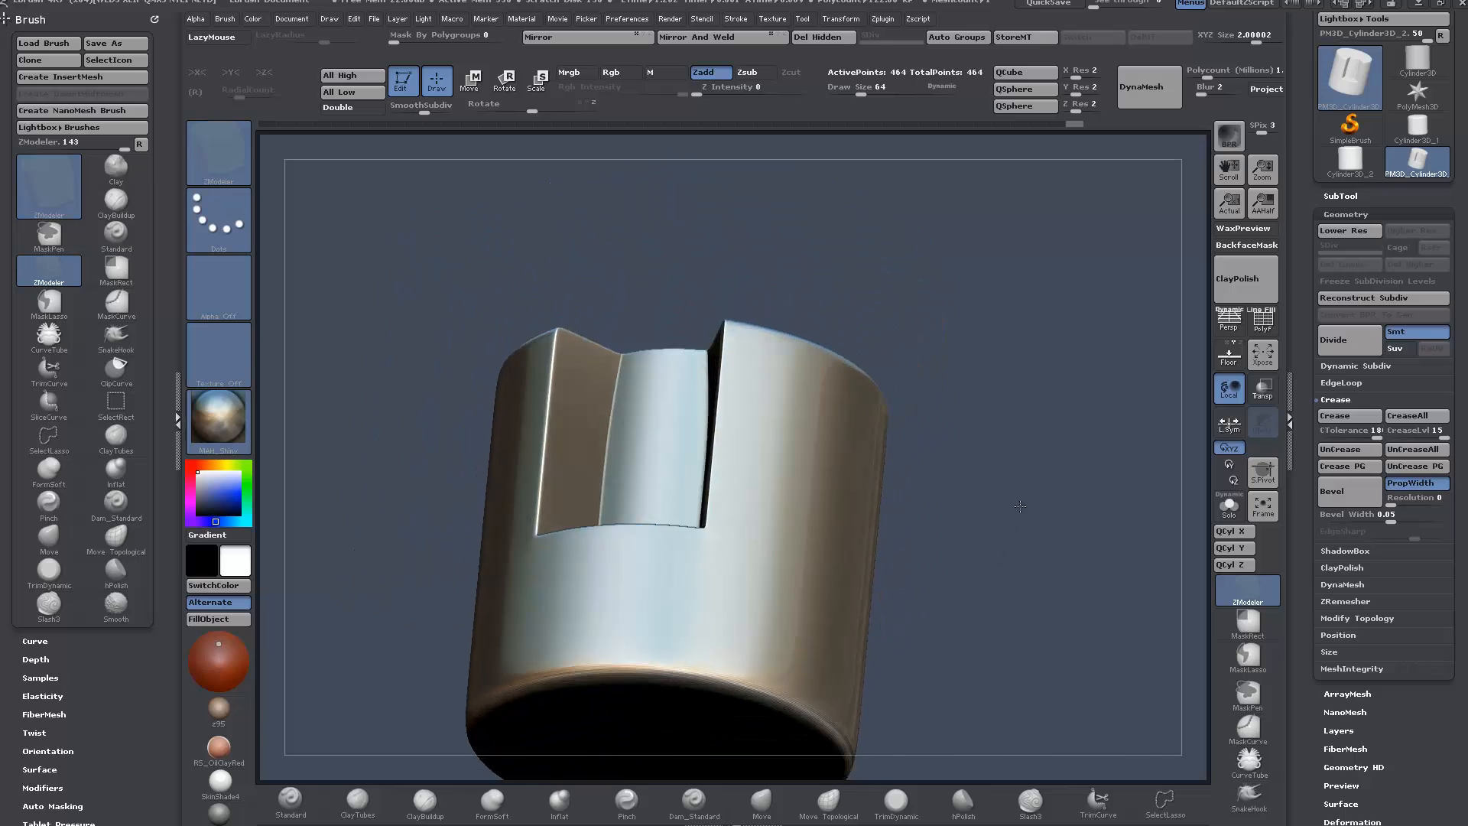
drag(1020, 506, 1069, 495)
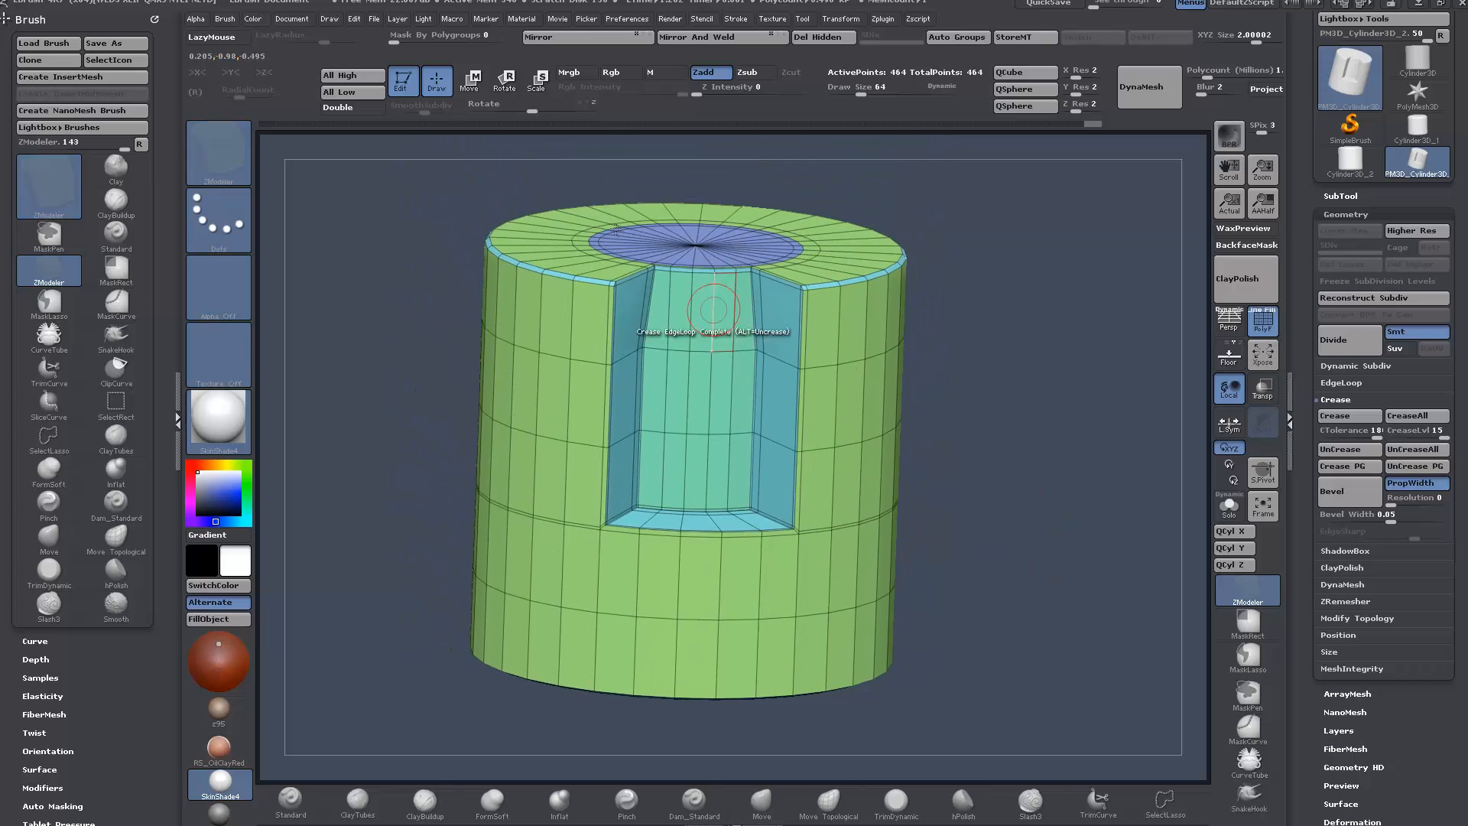
drag(716, 318, 669, 283)
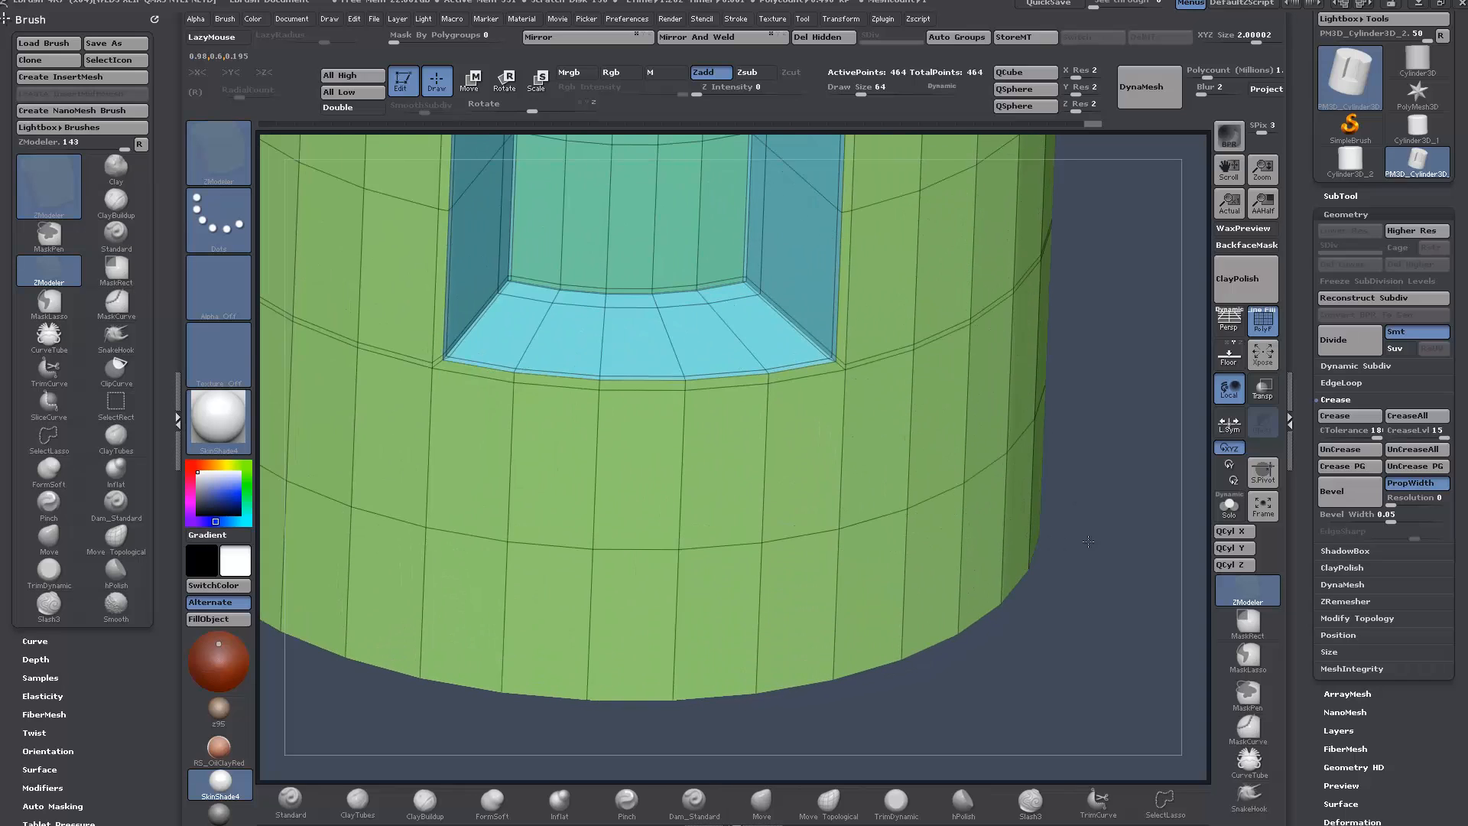
drag(1085, 541, 1008, 448)
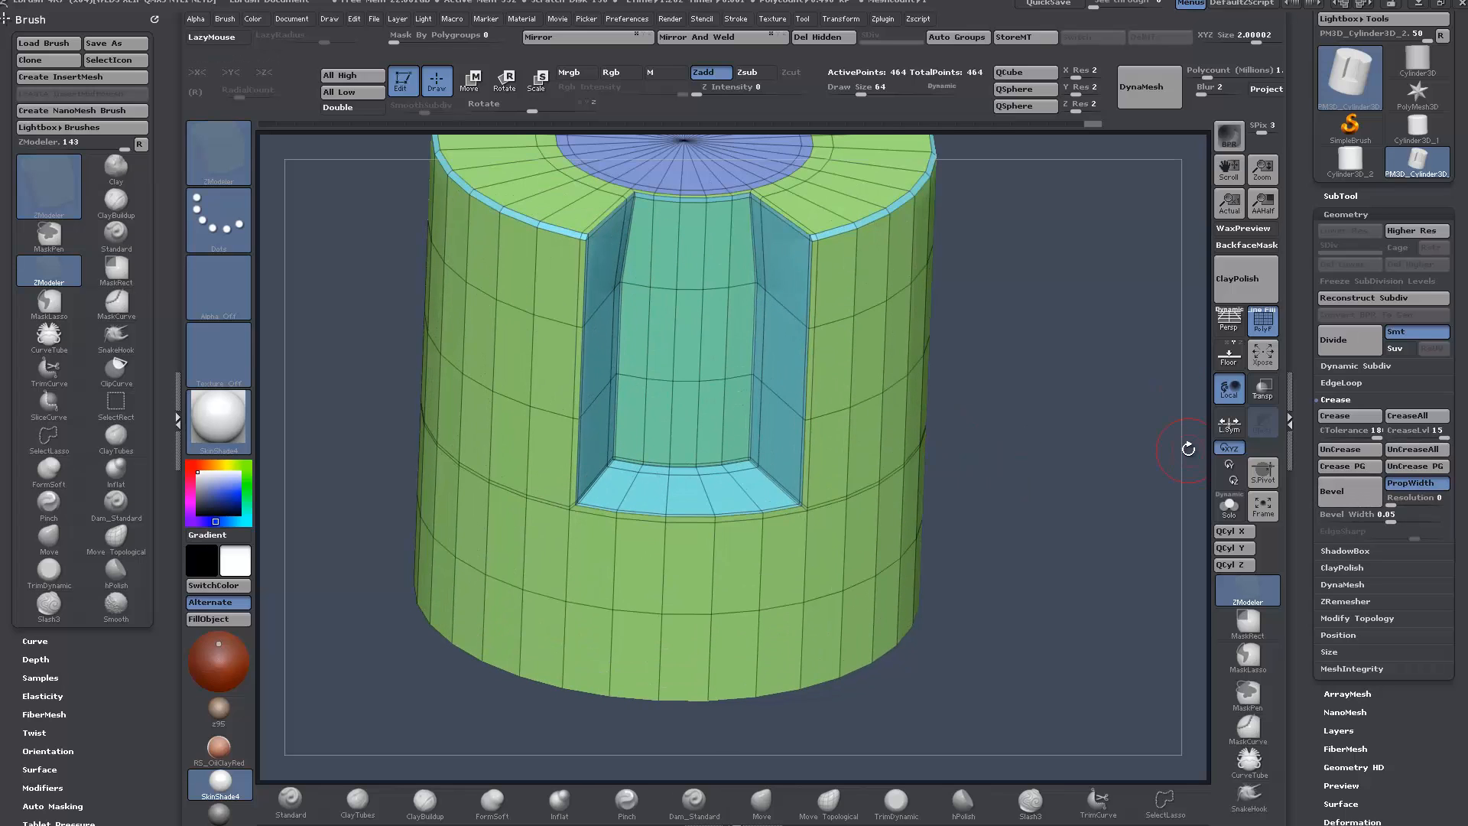
drag(1188, 448, 1038, 483)
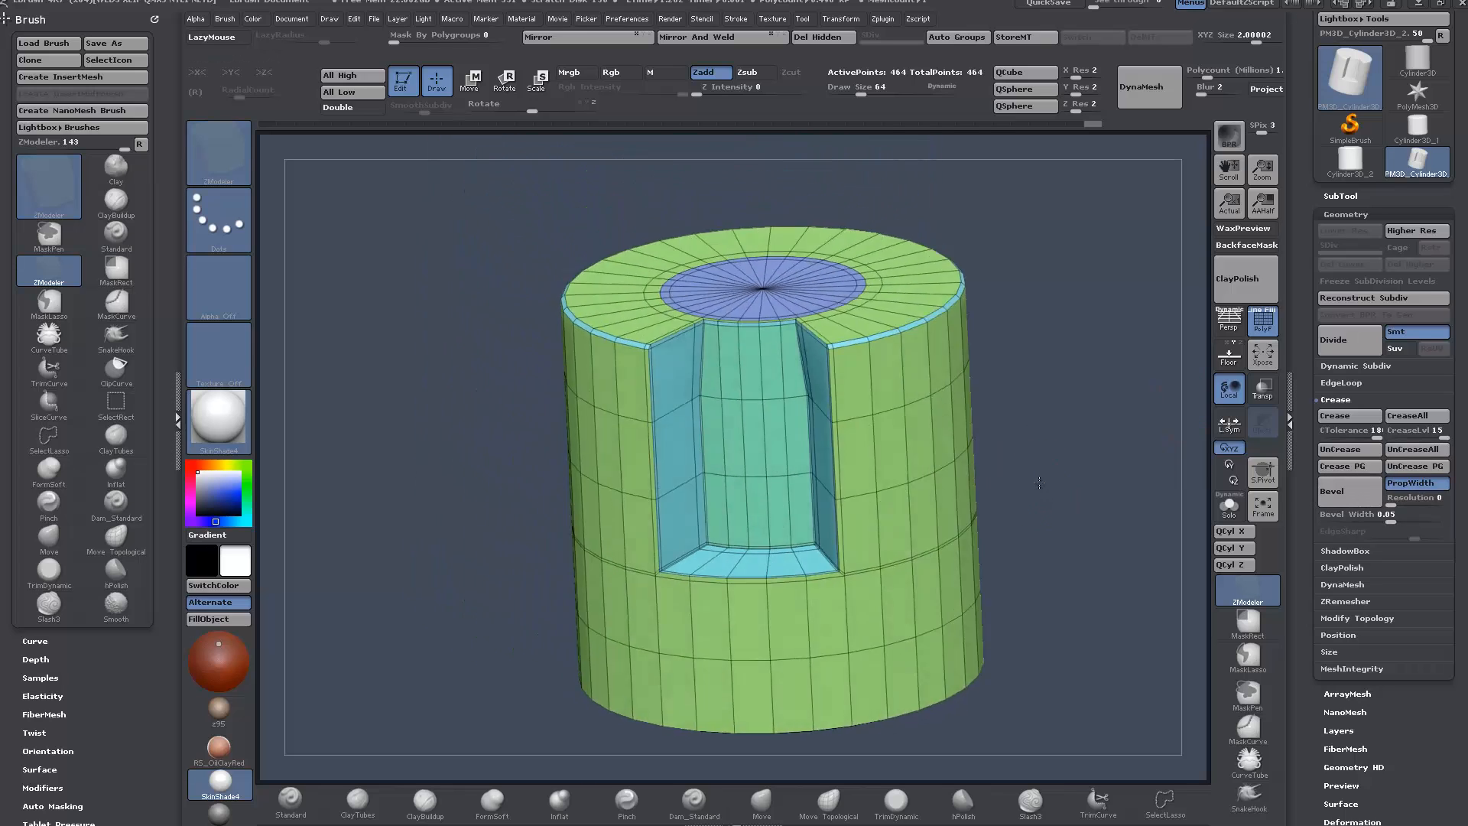
drag(1036, 483, 1010, 498)
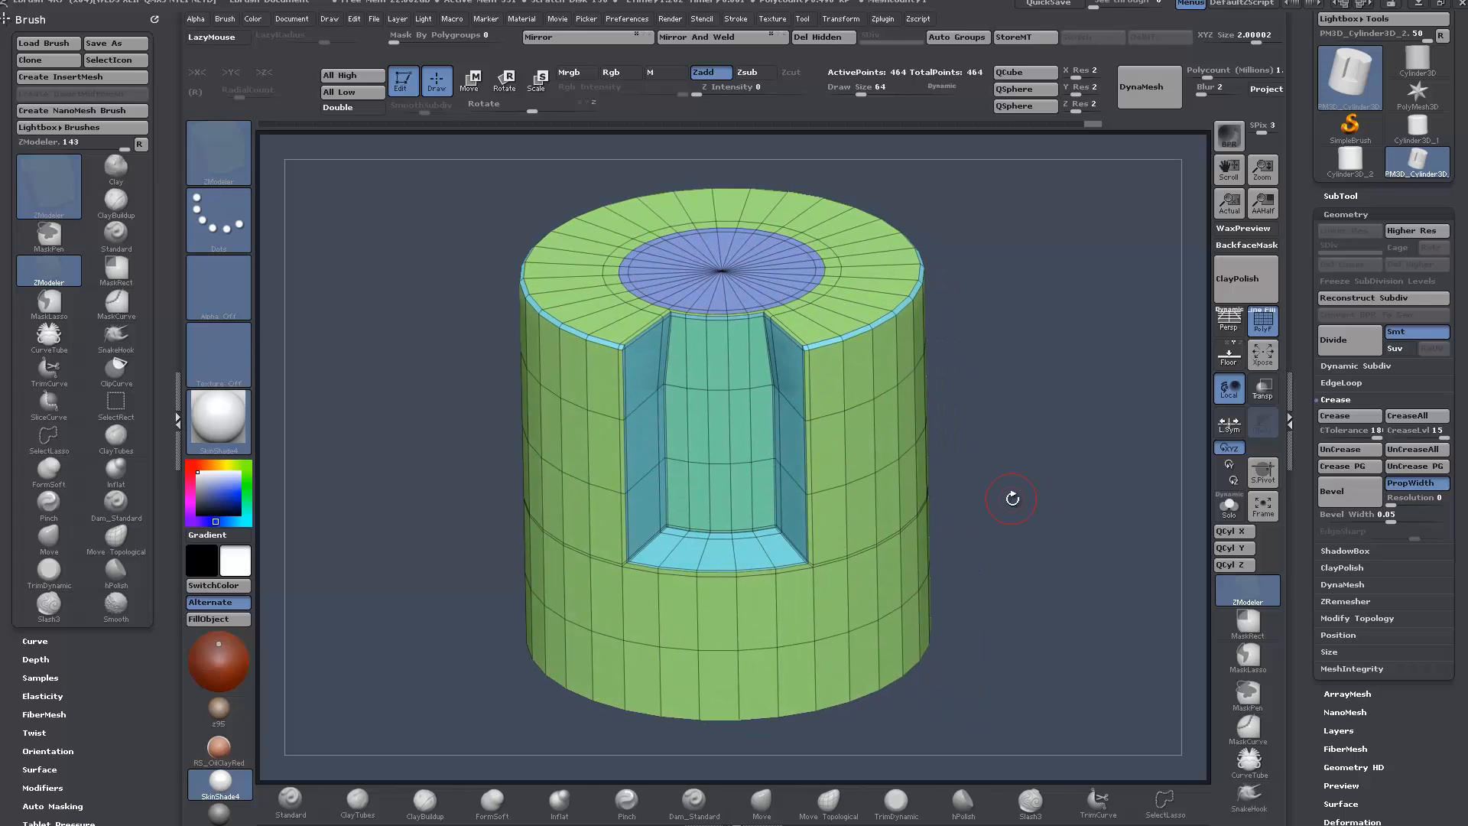